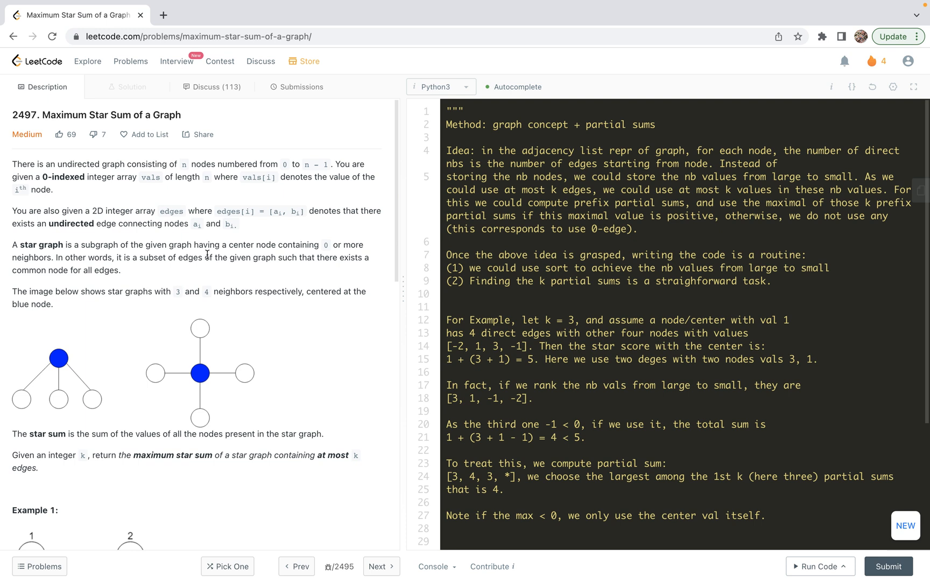
pyautogui.moveTo(108, 207)
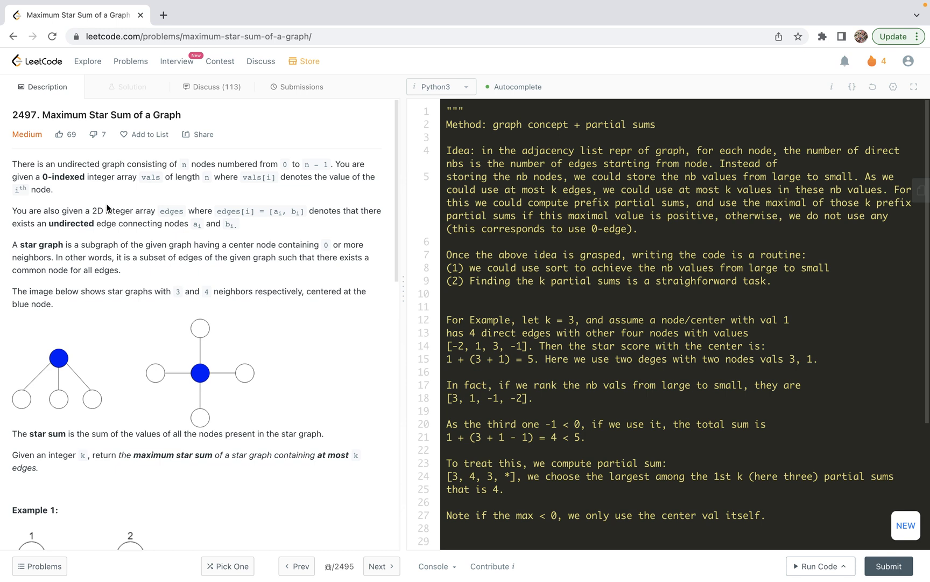
pyautogui.moveTo(69, 195)
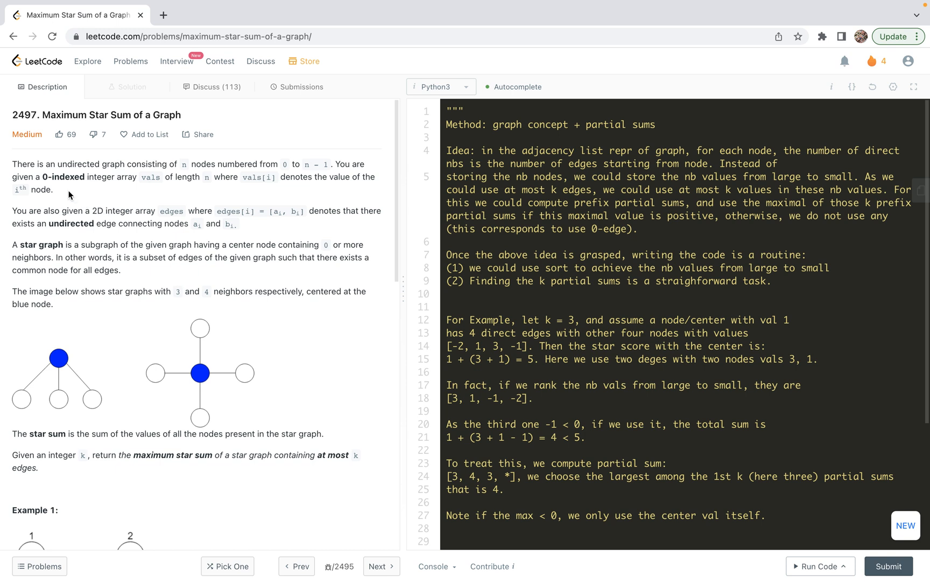
pyautogui.moveTo(53, 165)
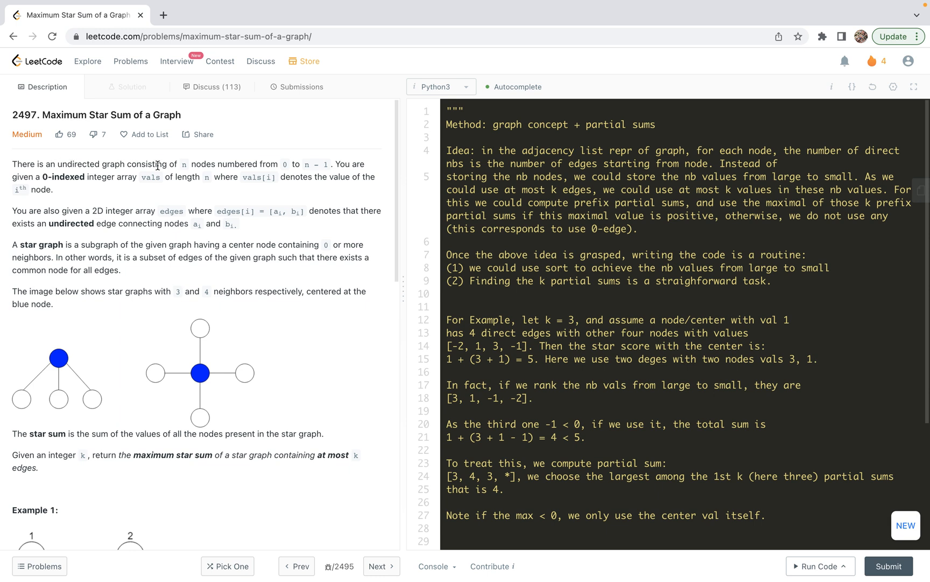
pyautogui.moveTo(268, 164)
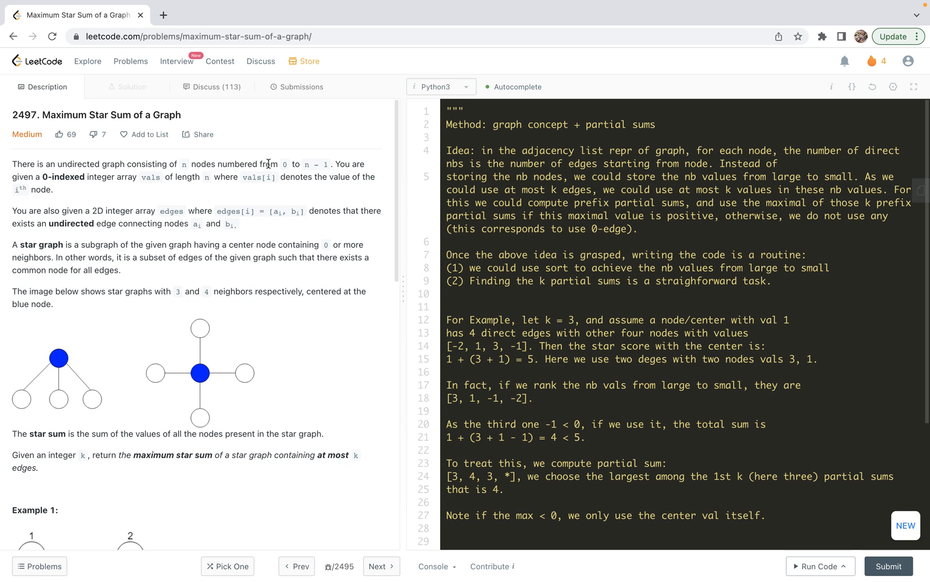
pyautogui.moveTo(94, 188)
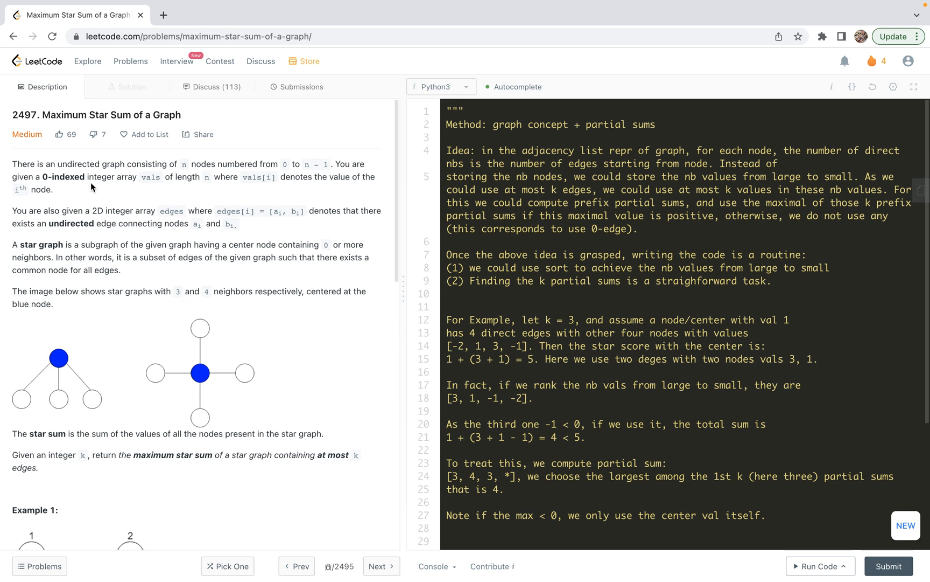
pyautogui.moveTo(165, 177)
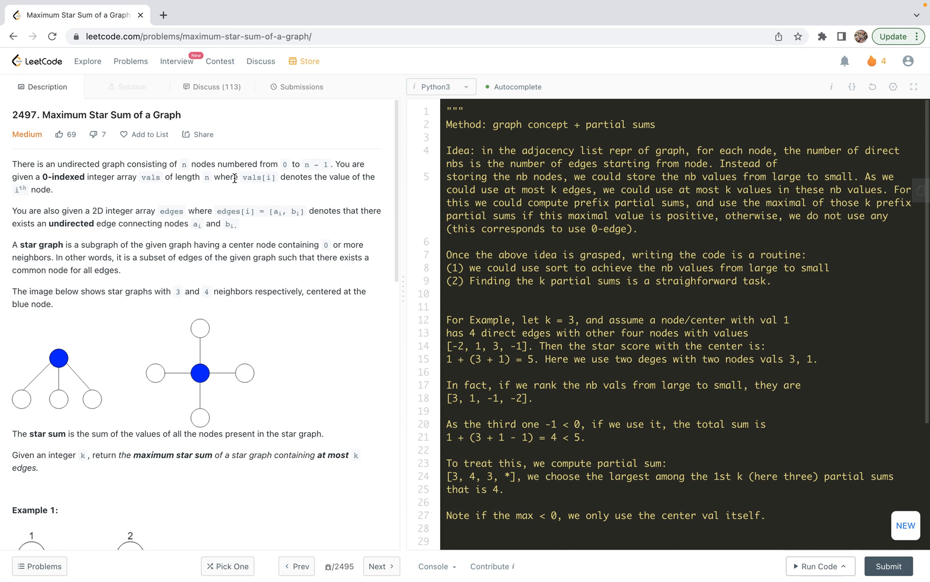
pyautogui.moveTo(277, 179)
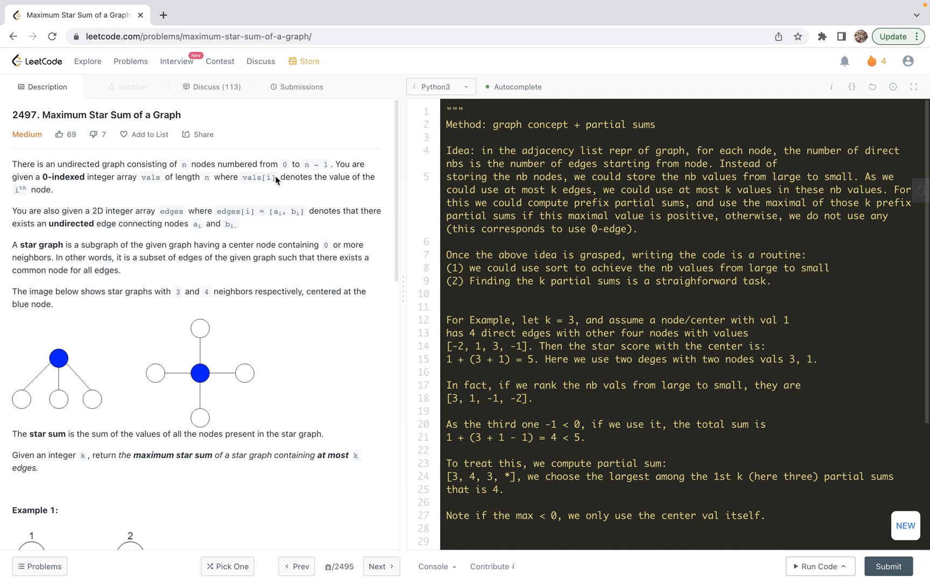
pyautogui.moveTo(141, 213)
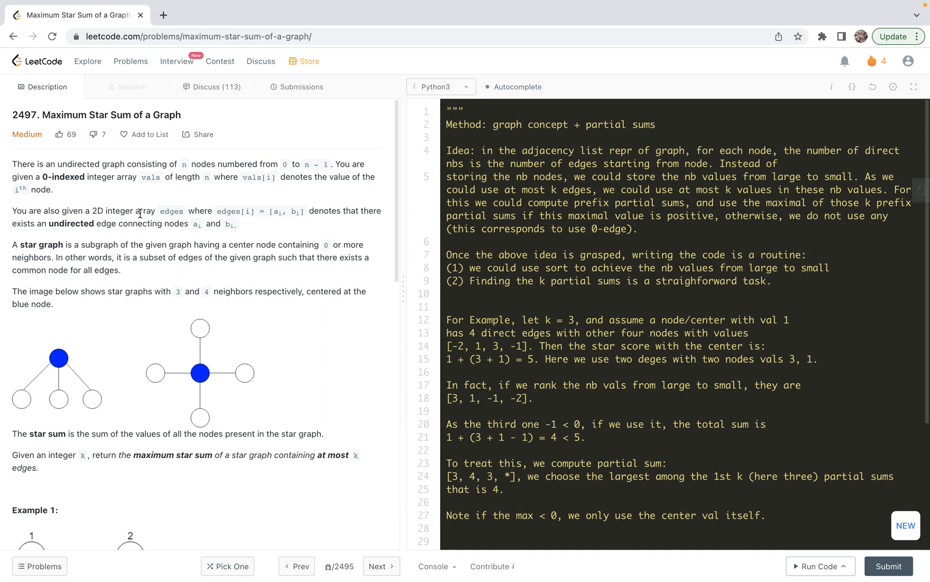
pyautogui.moveTo(137, 209)
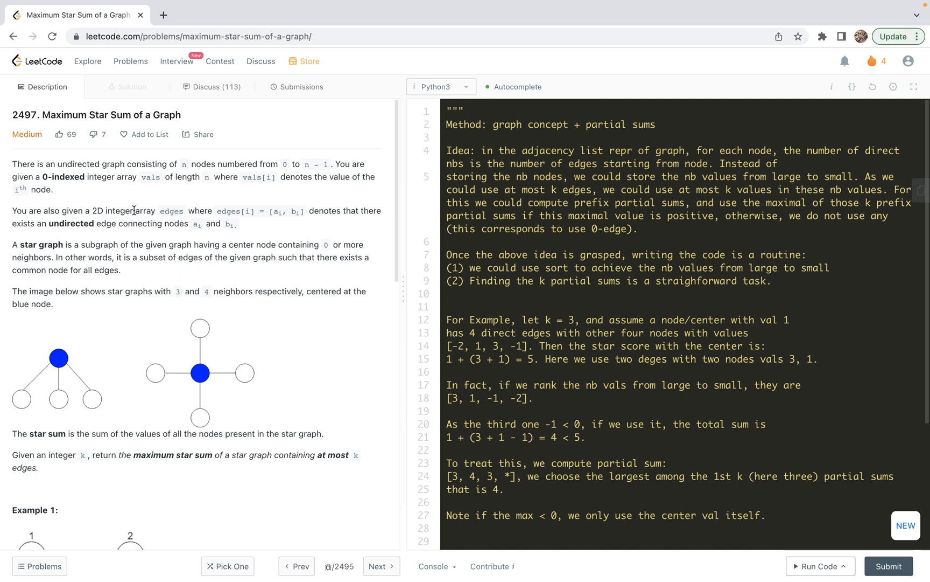
pyautogui.moveTo(226, 211)
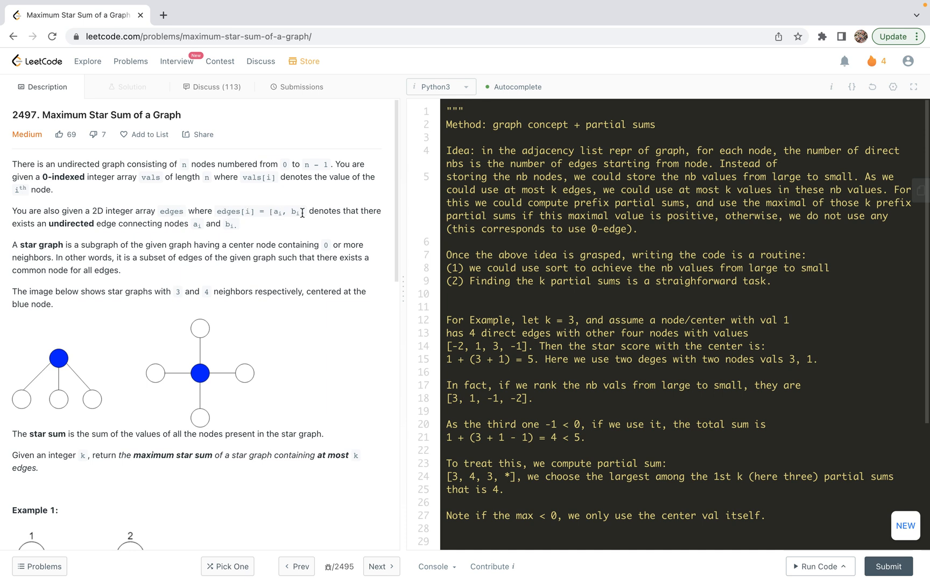
pyautogui.moveTo(144, 237)
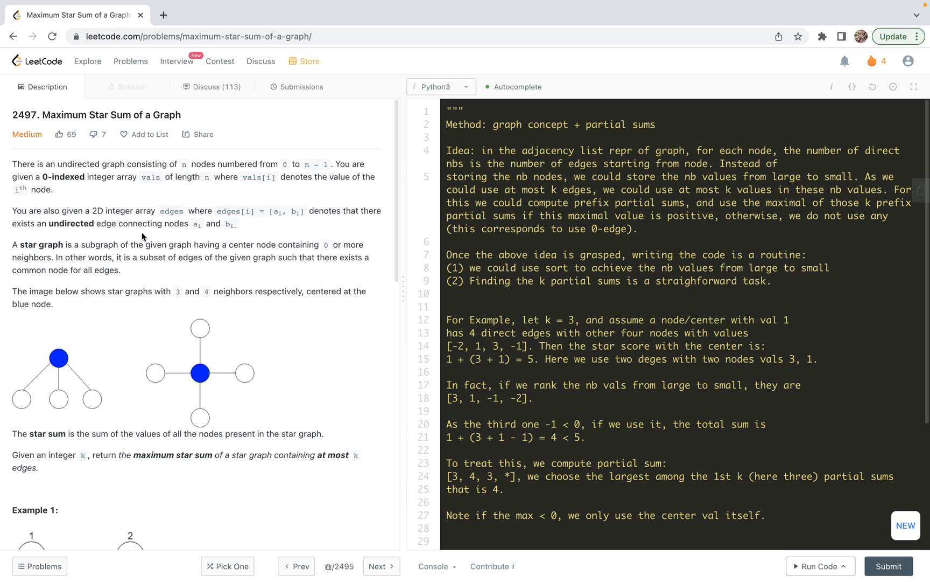
pyautogui.moveTo(81, 223)
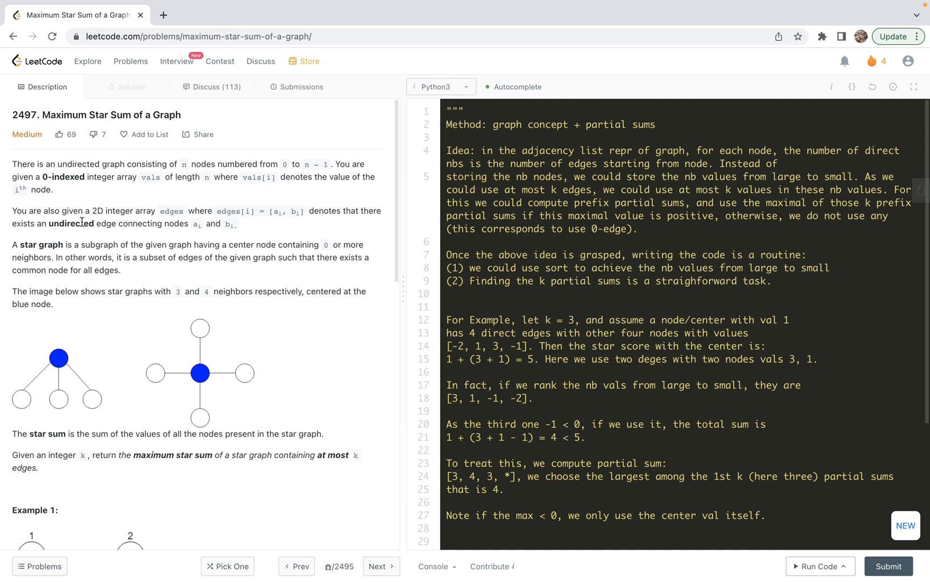
# Highlight the word 'undirected' in the statement and scroll through the examples.
pyautogui.doubleClick(60, 224)
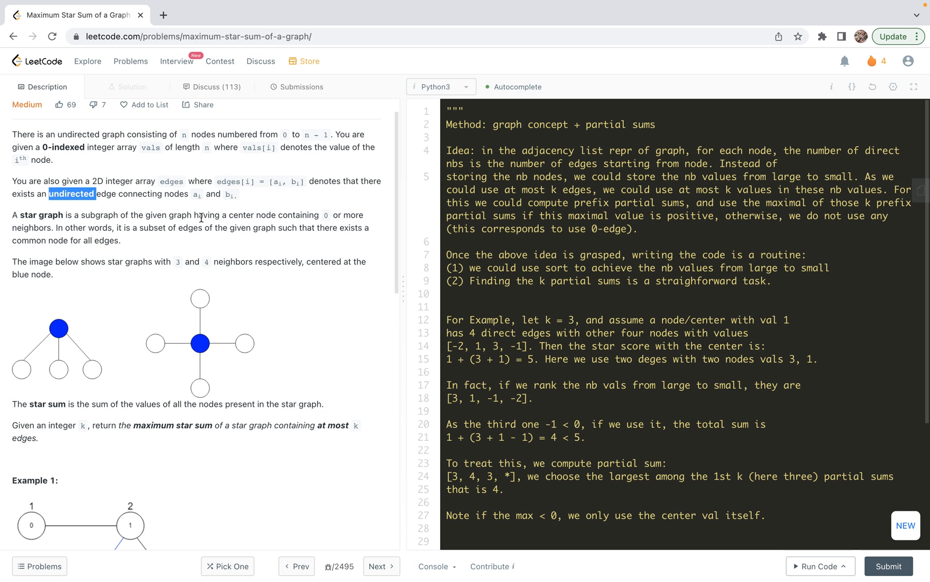
pyautogui.moveTo(271, 214)
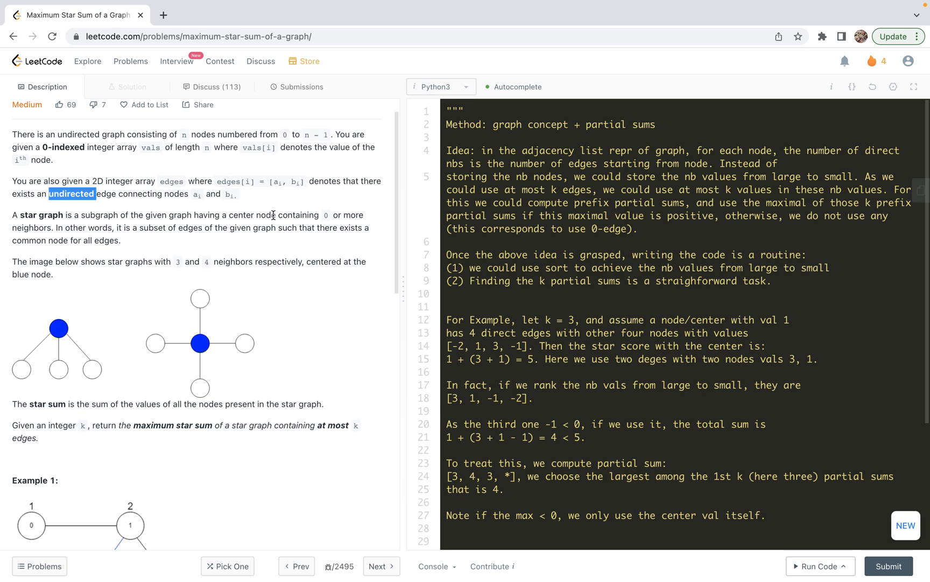
pyautogui.moveTo(292, 220)
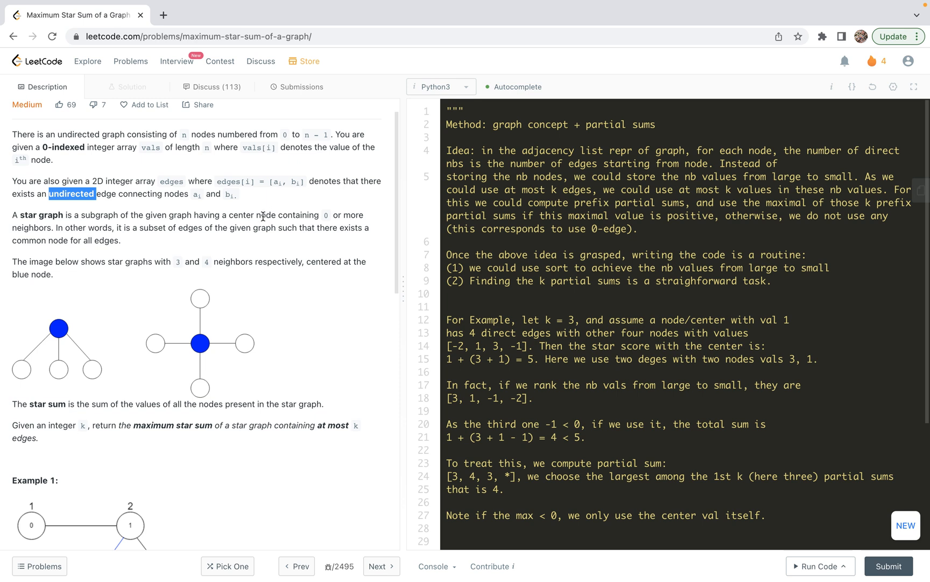
pyautogui.moveTo(304, 211)
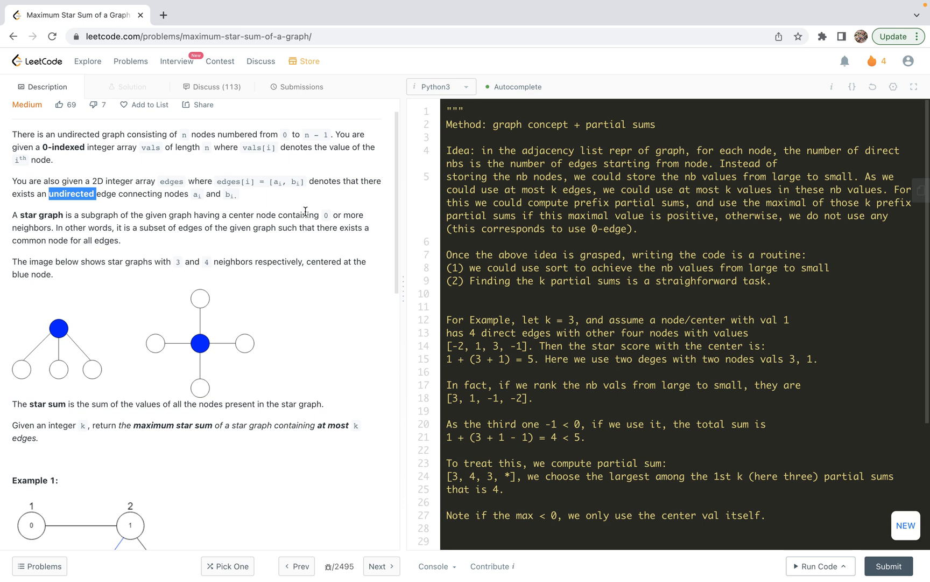
pyautogui.moveTo(312, 213)
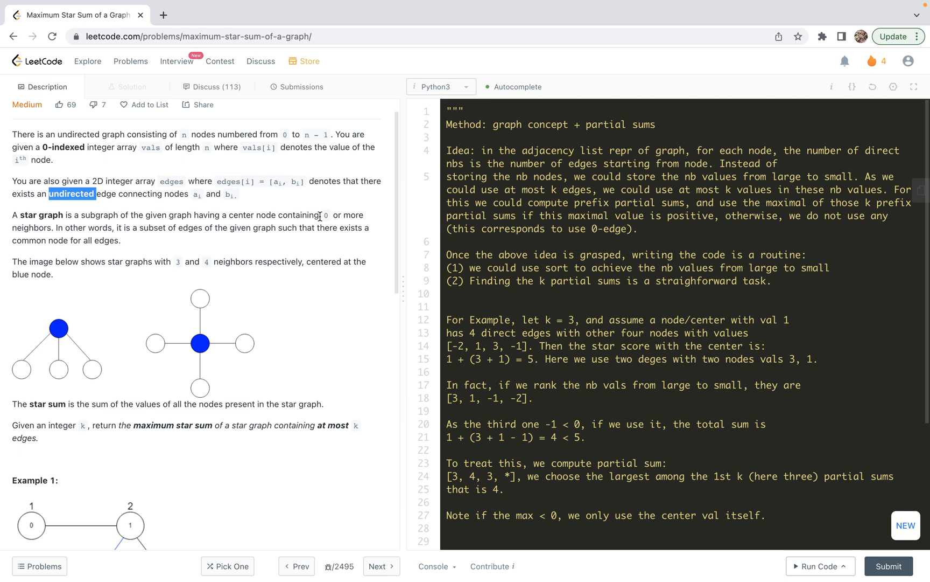
pyautogui.moveTo(168, 231)
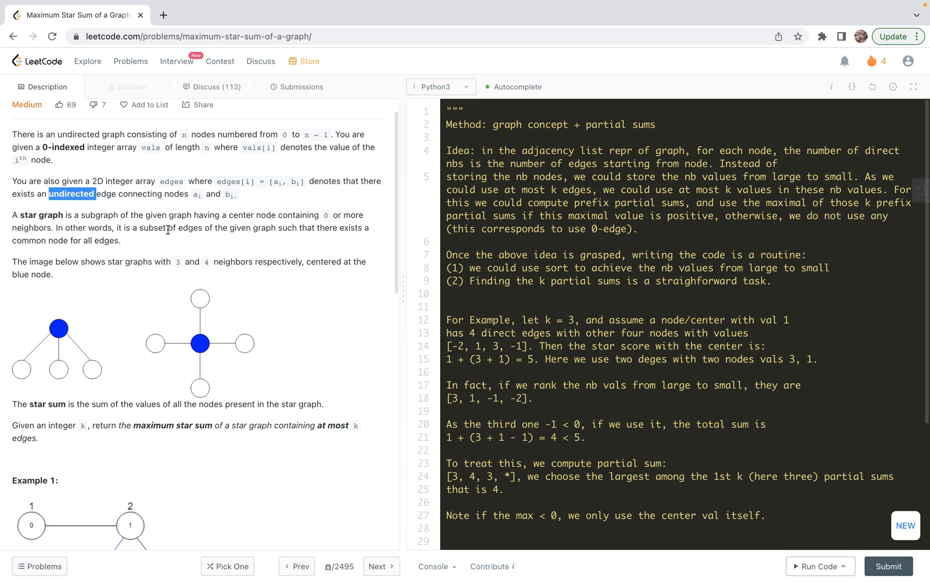
pyautogui.moveTo(275, 231)
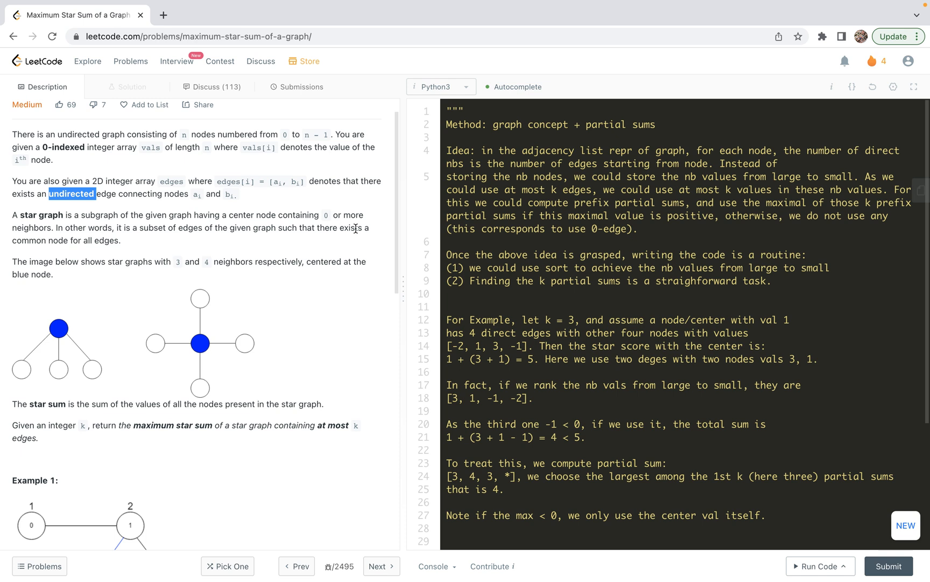
pyautogui.moveTo(208, 243)
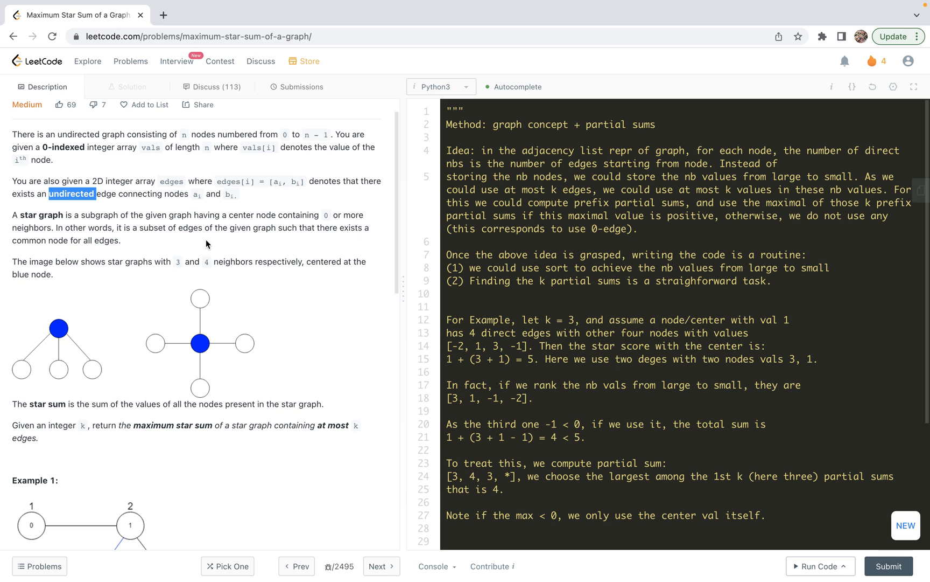
pyautogui.scroll(-3)
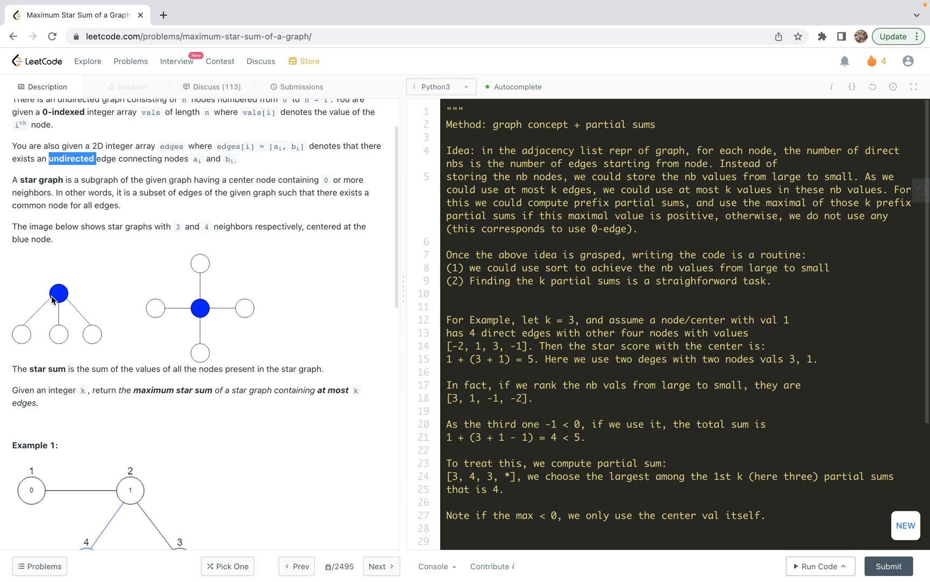
pyautogui.moveTo(31, 322)
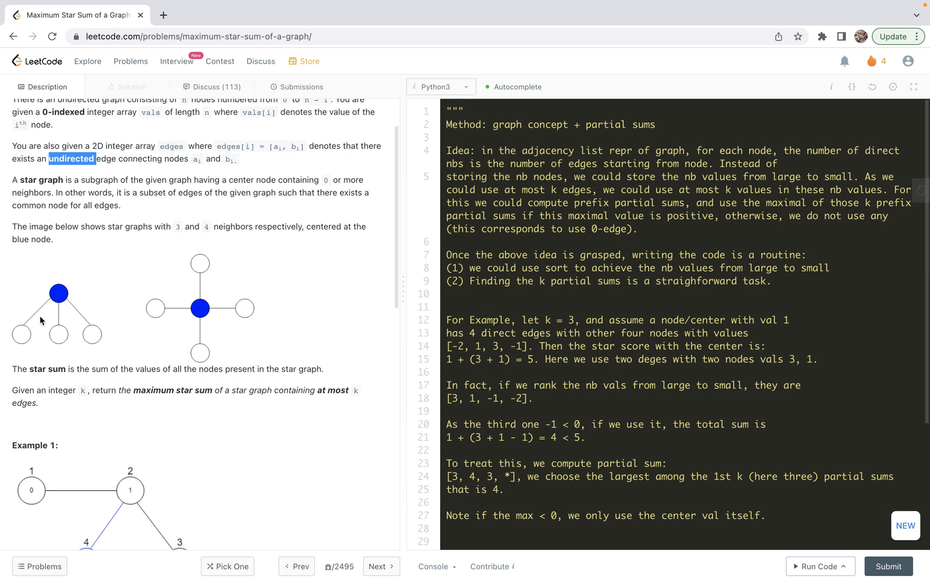
pyautogui.moveTo(200, 333)
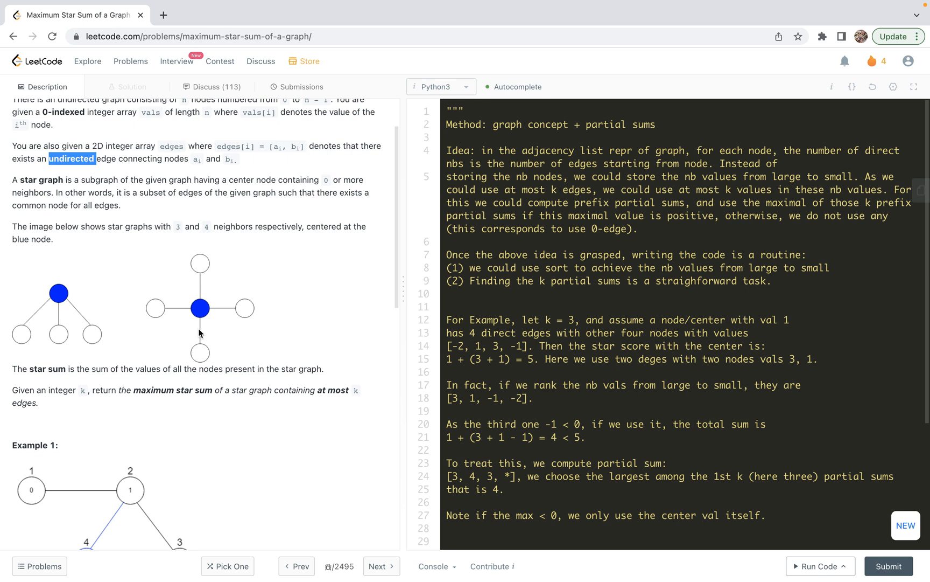
pyautogui.scroll(-3)
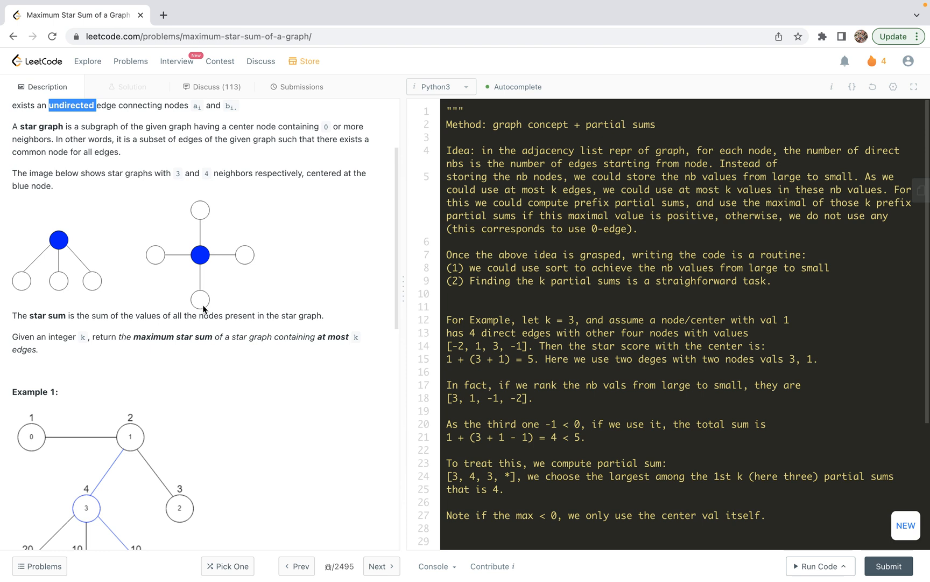
pyautogui.scroll(3)
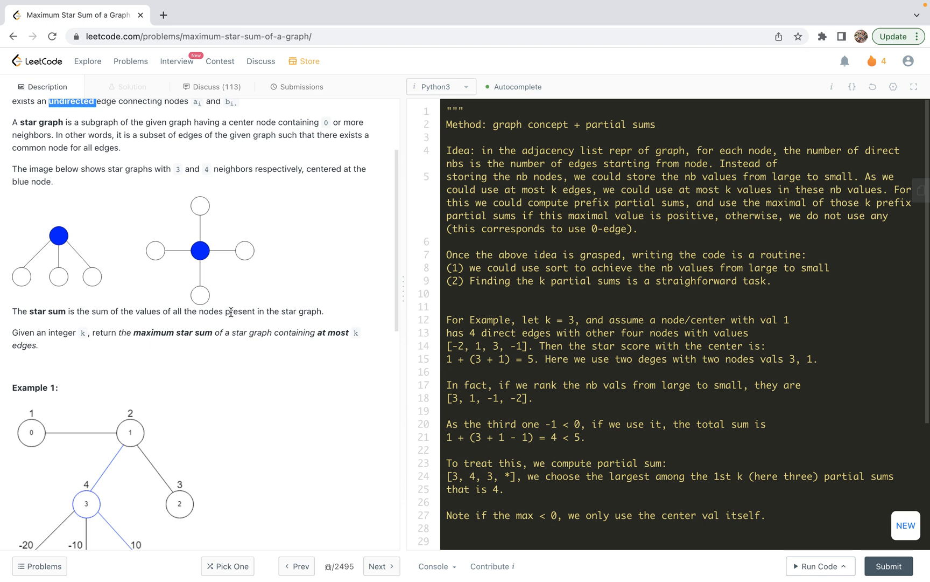
pyautogui.scroll(-3)
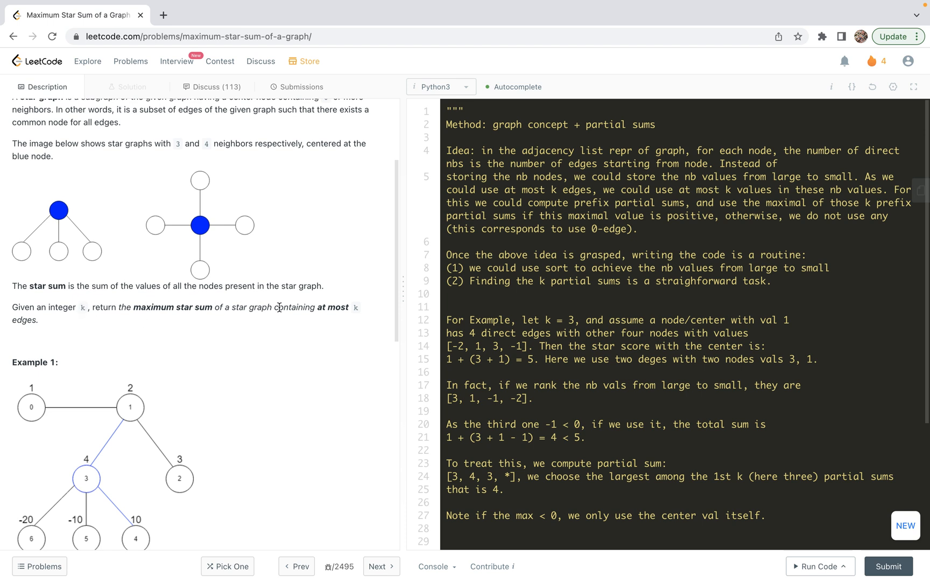
pyautogui.moveTo(360, 312)
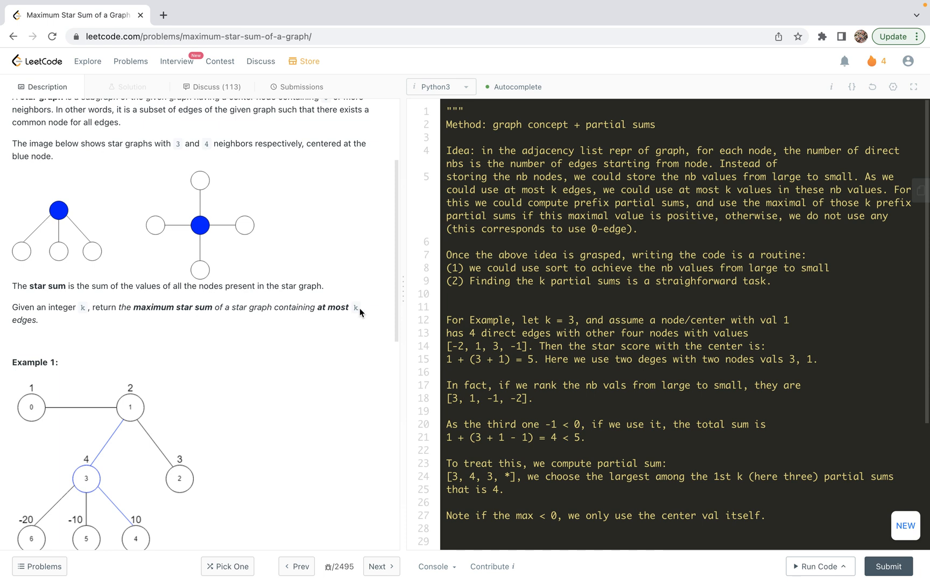
pyautogui.moveTo(314, 305)
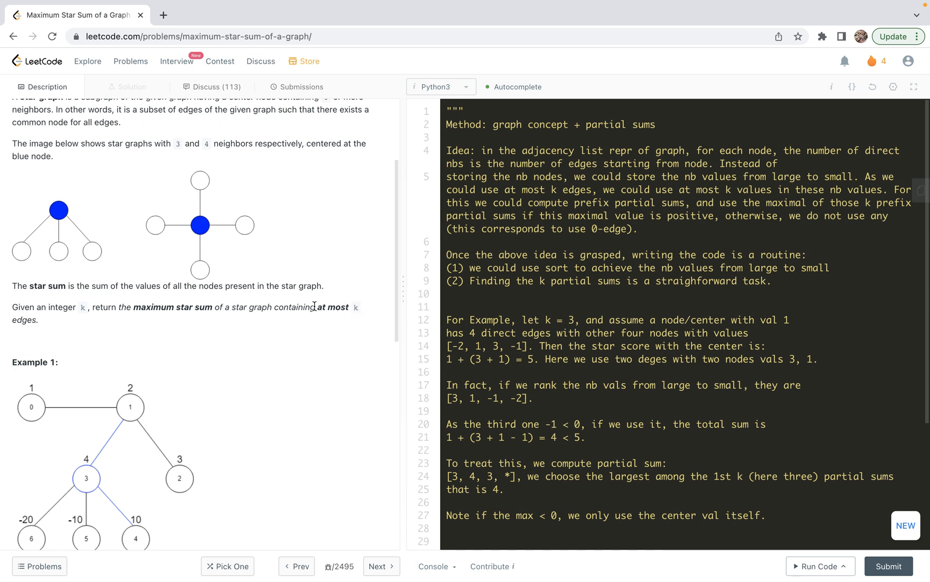
pyautogui.moveTo(315, 306)
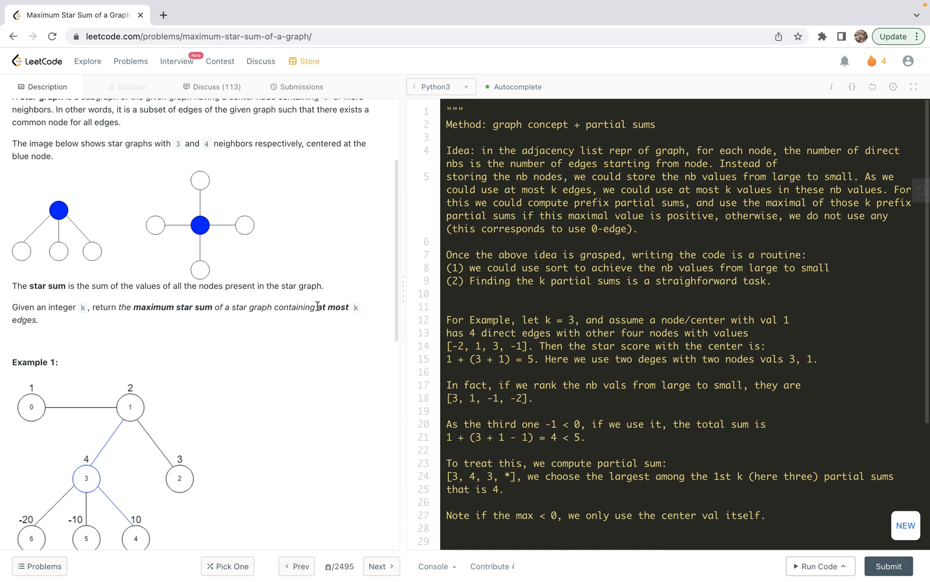
pyautogui.moveTo(279, 309)
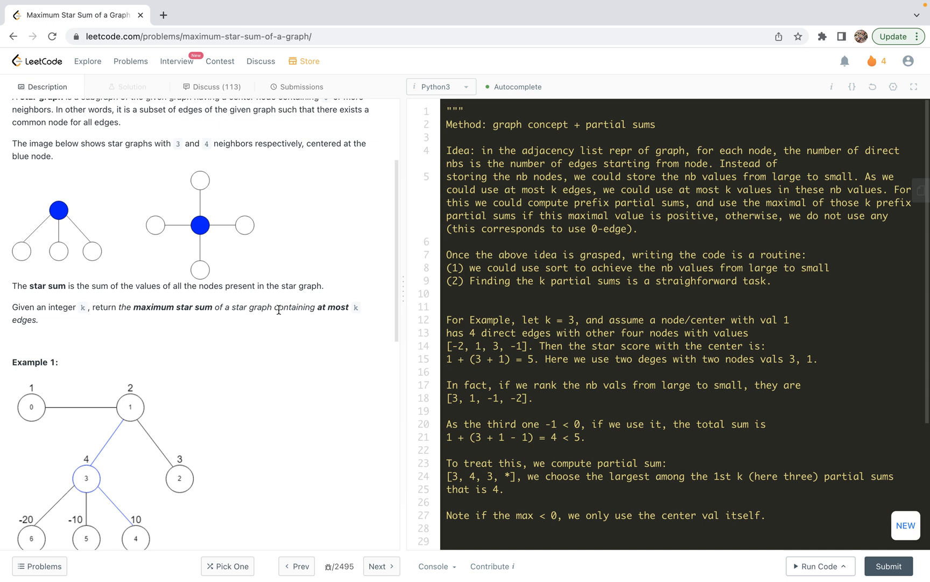
# Highlight the value -5 in Example 2 and bring the Constraints list into view.
pyautogui.scroll(-3)
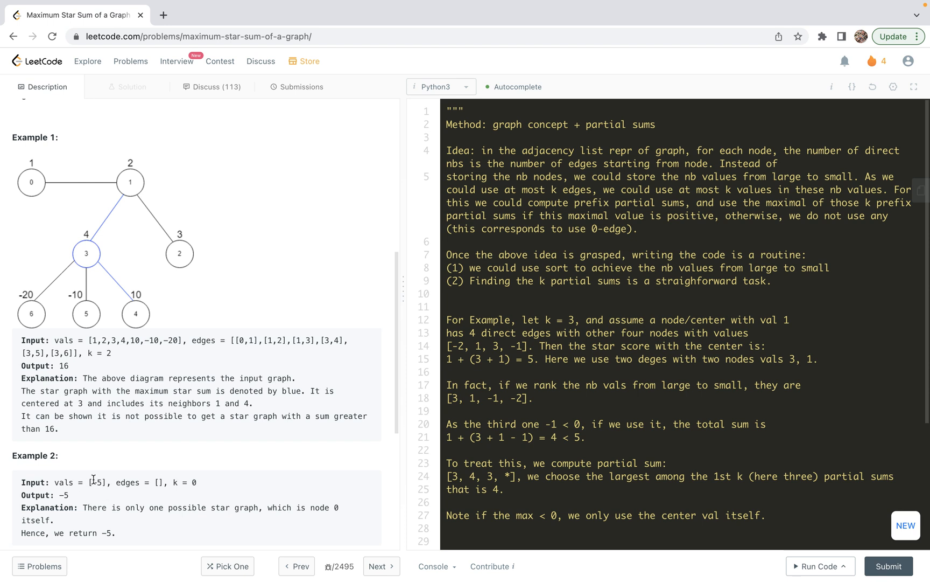
pyautogui.doubleClick(100, 481)
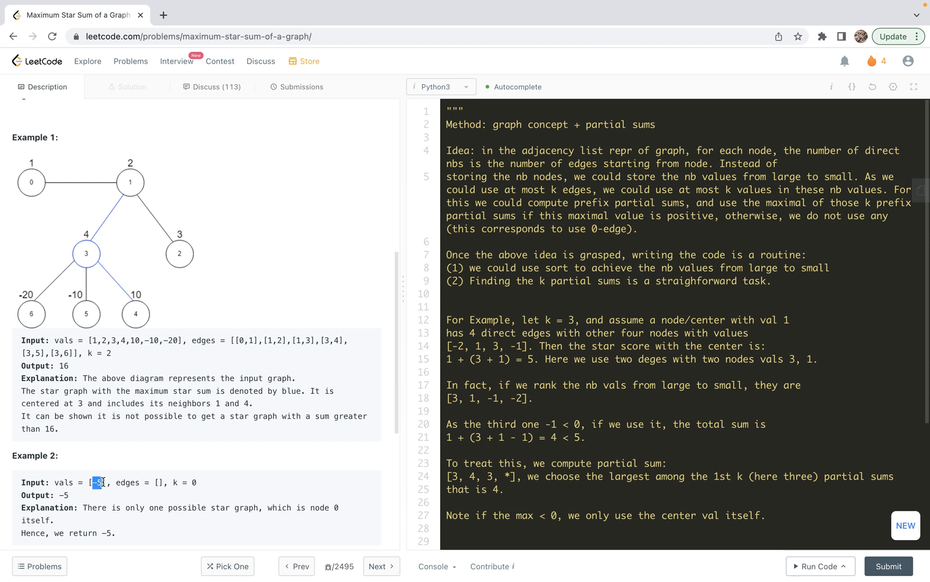
pyautogui.moveTo(86, 415)
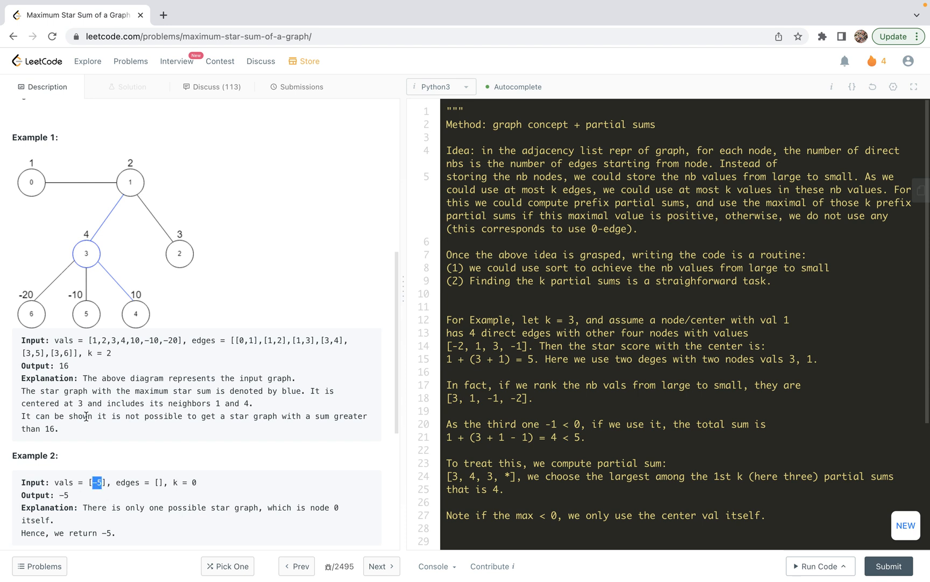
pyautogui.scroll(3)
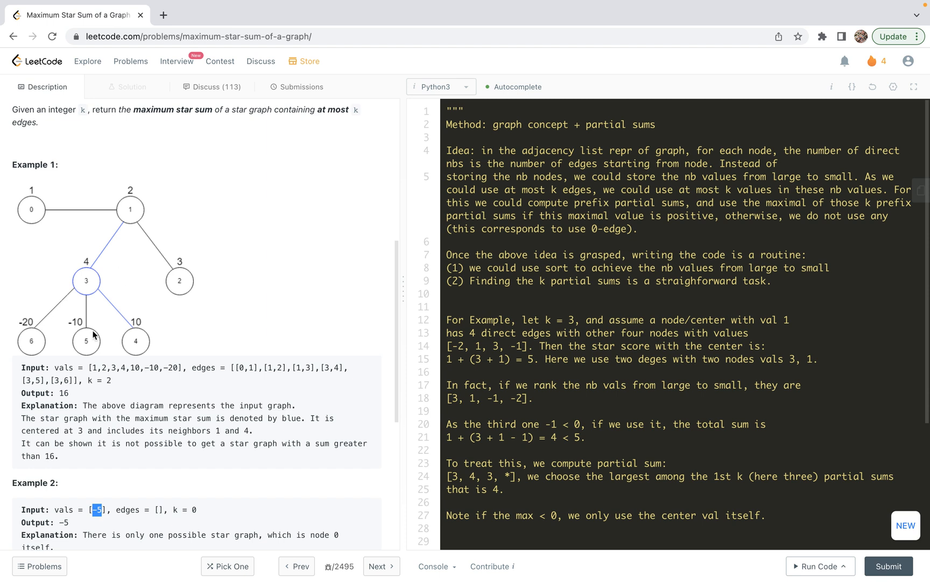
pyautogui.moveTo(92, 304)
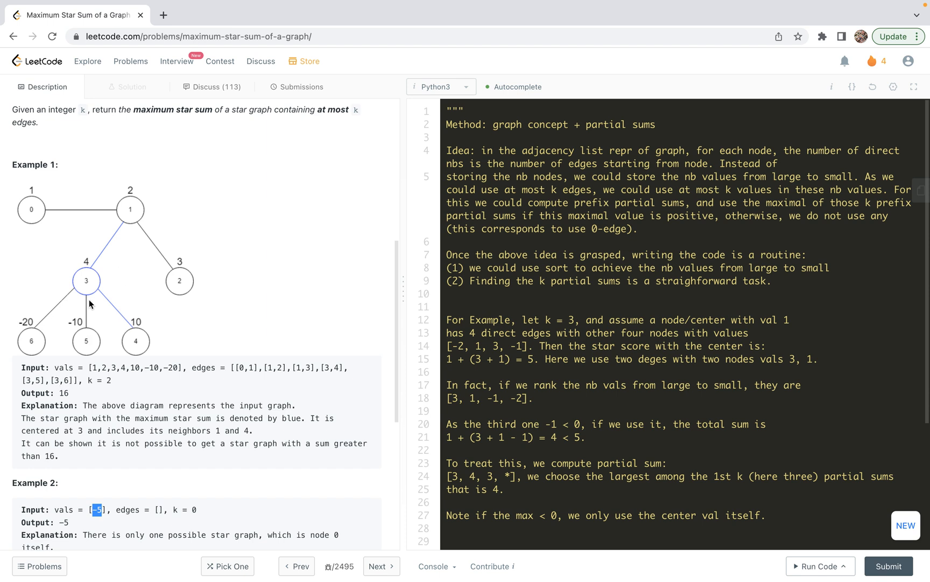
pyautogui.moveTo(86, 285)
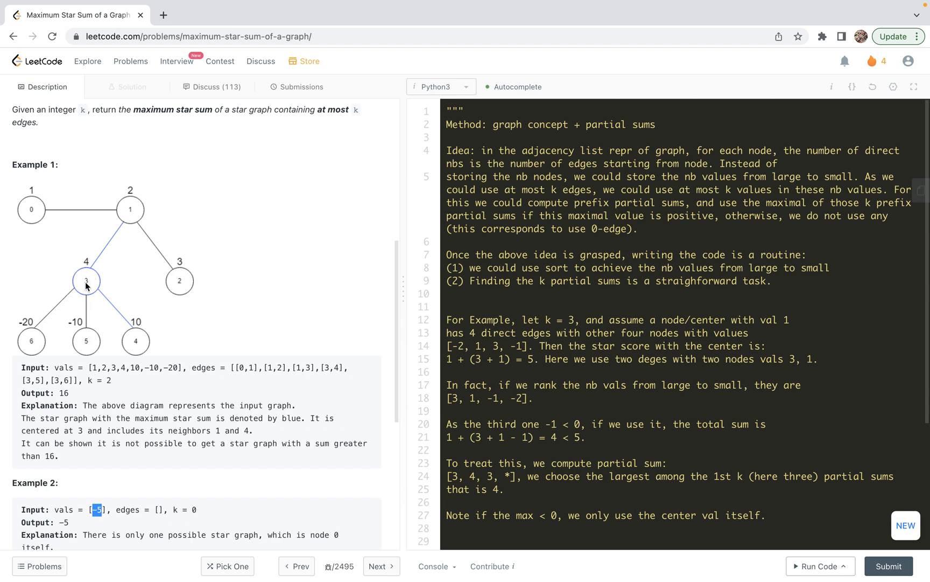
pyautogui.moveTo(77, 290)
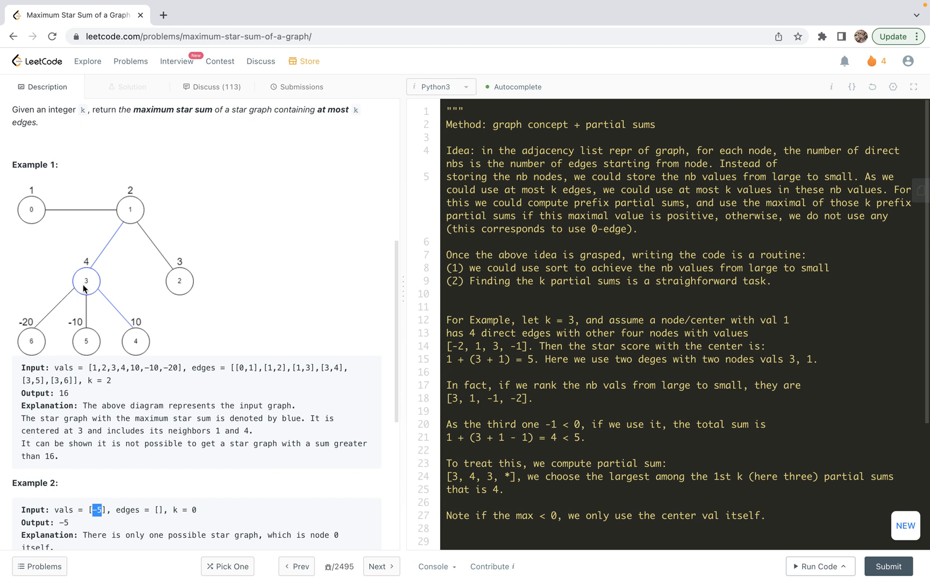
pyautogui.moveTo(146, 348)
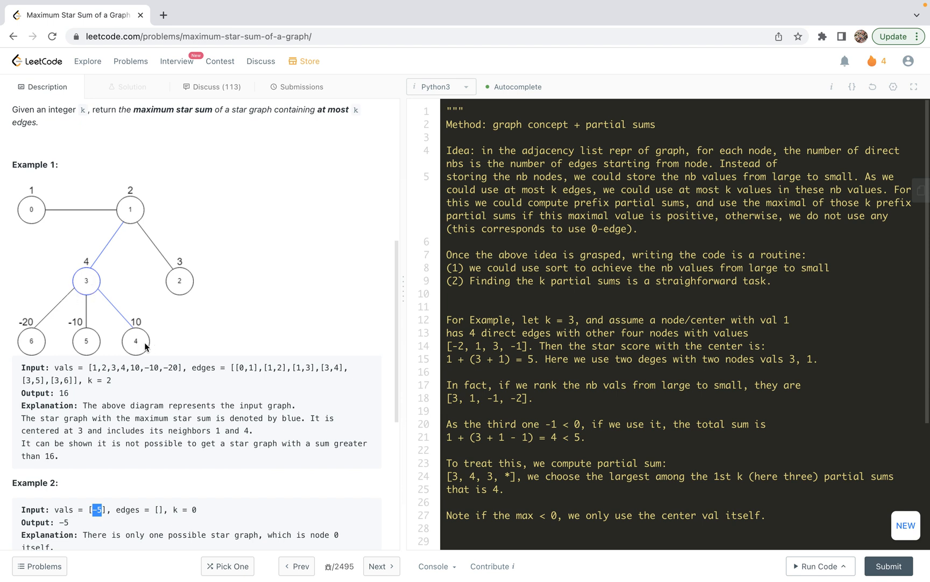
pyautogui.moveTo(89, 286)
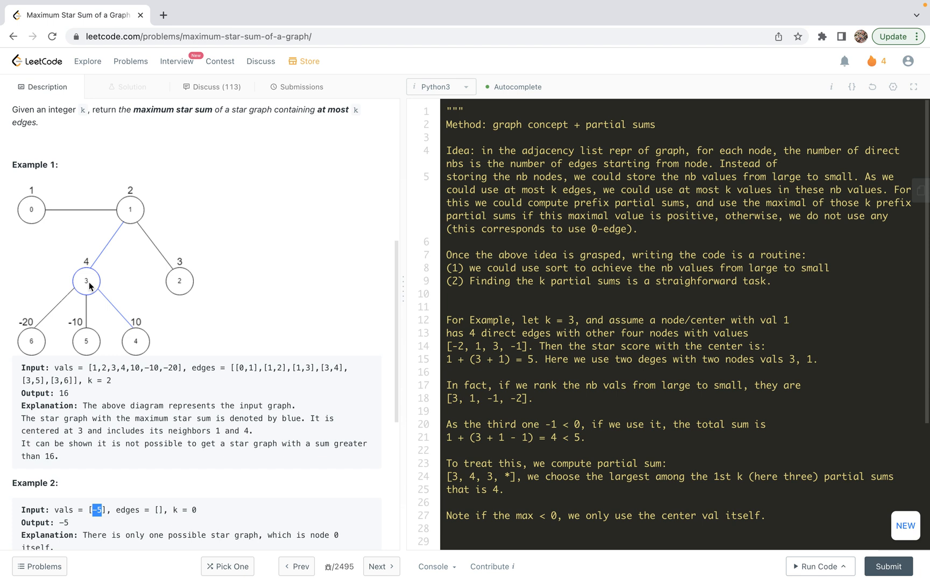
pyautogui.moveTo(130, 215)
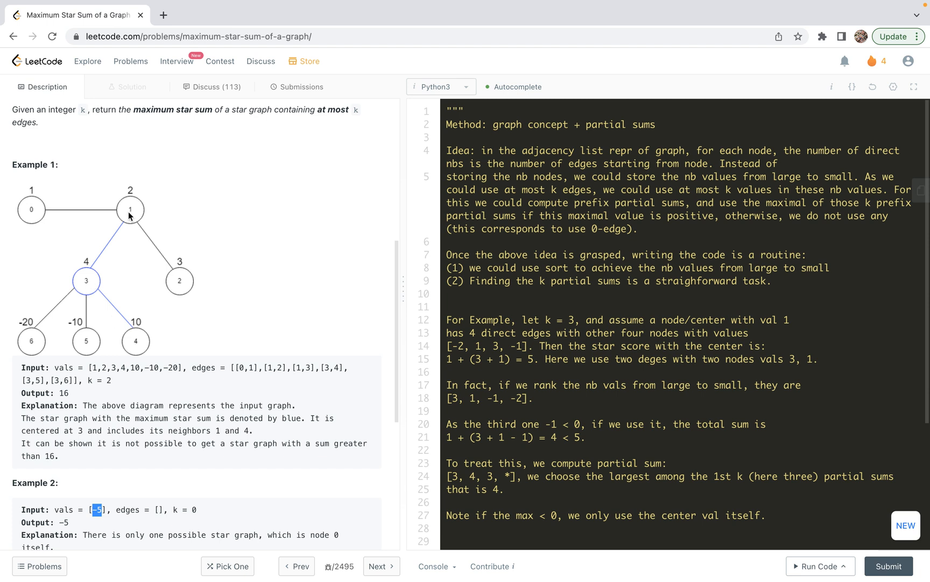
pyautogui.moveTo(130, 205)
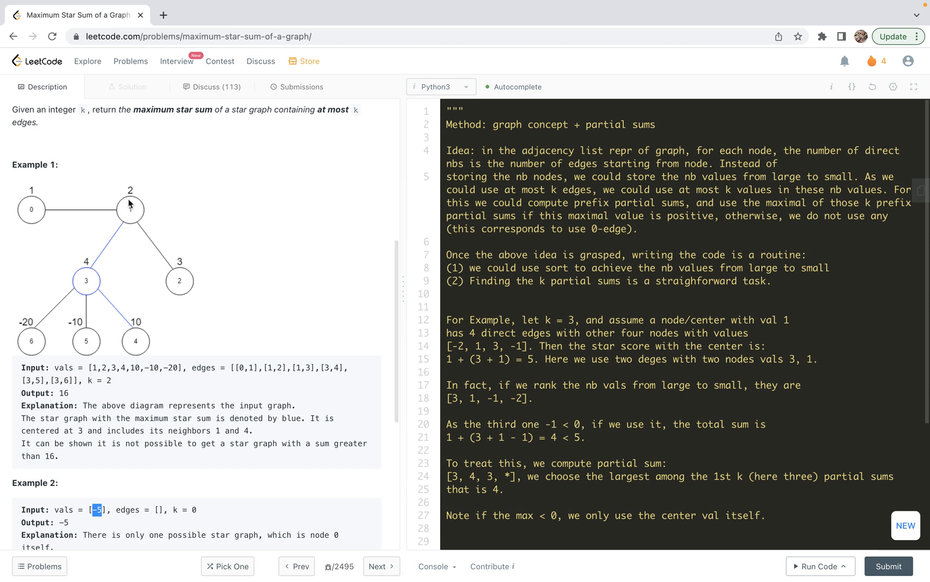
pyautogui.moveTo(141, 337)
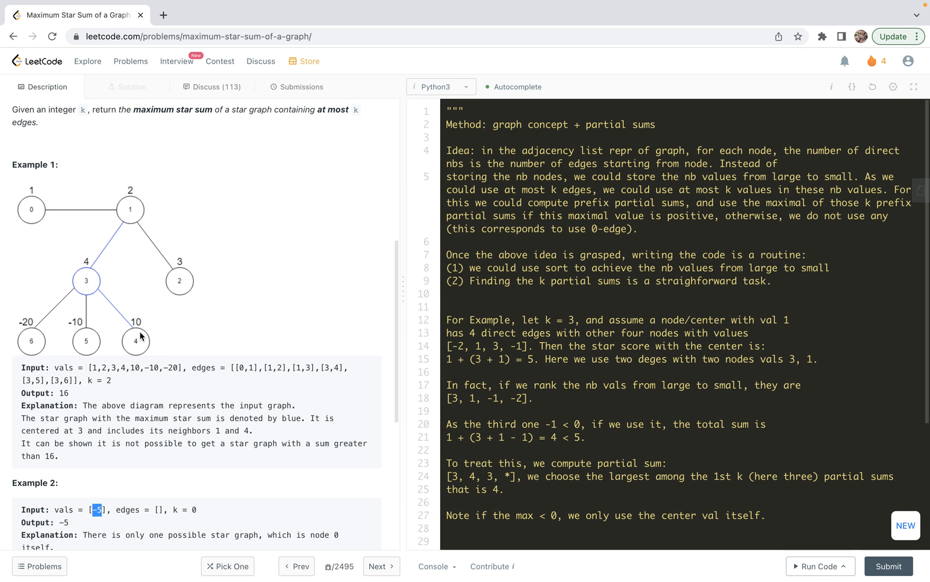
pyautogui.scroll(-3)
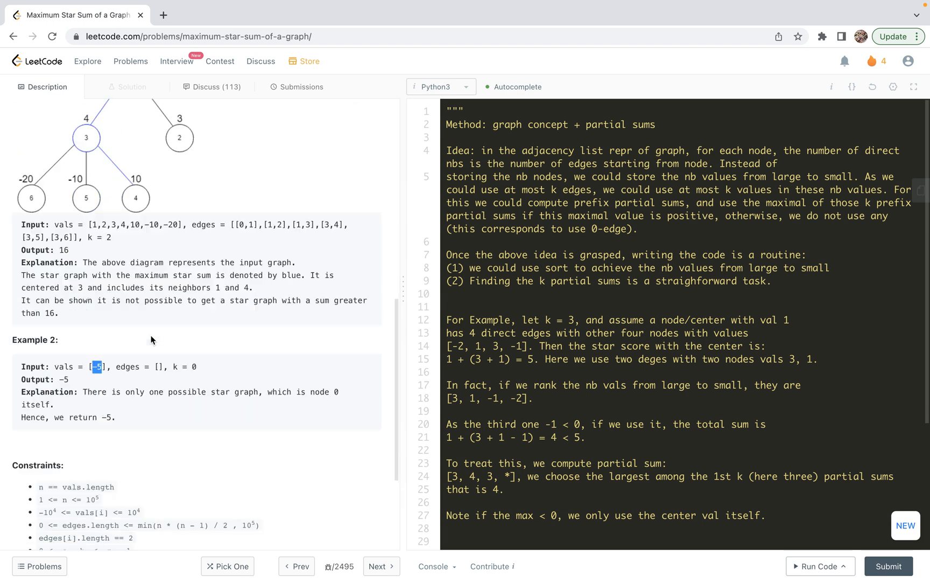
pyautogui.scroll(-3)
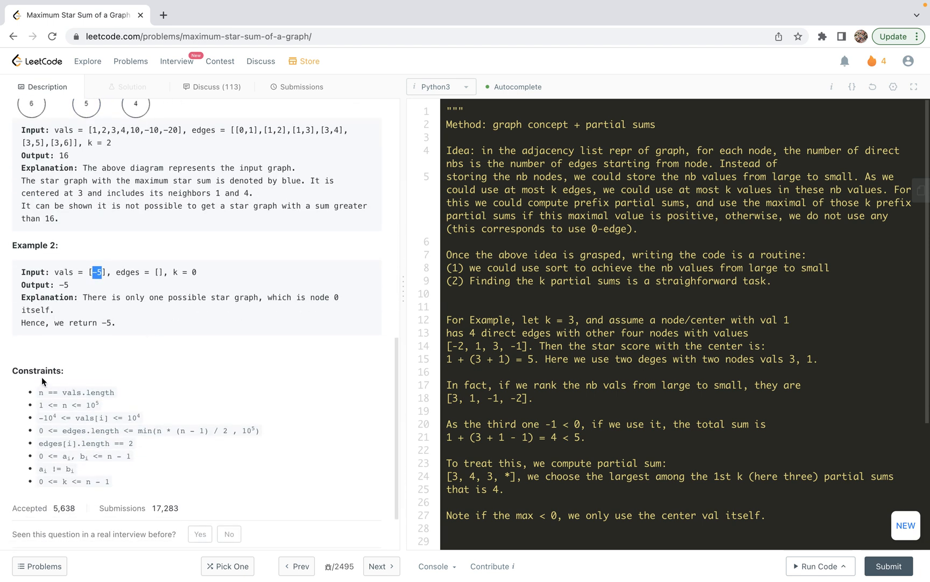
pyautogui.moveTo(59, 399)
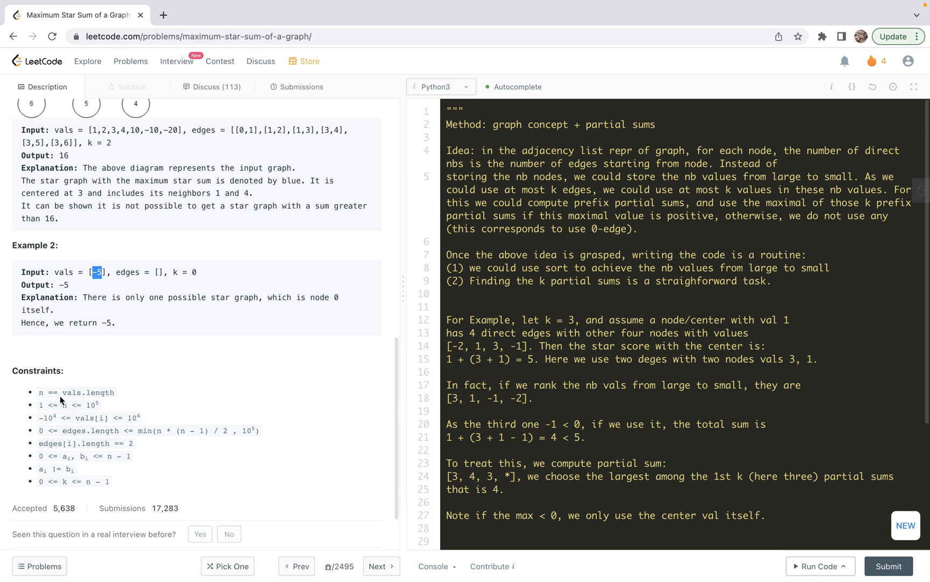
pyautogui.moveTo(82, 406)
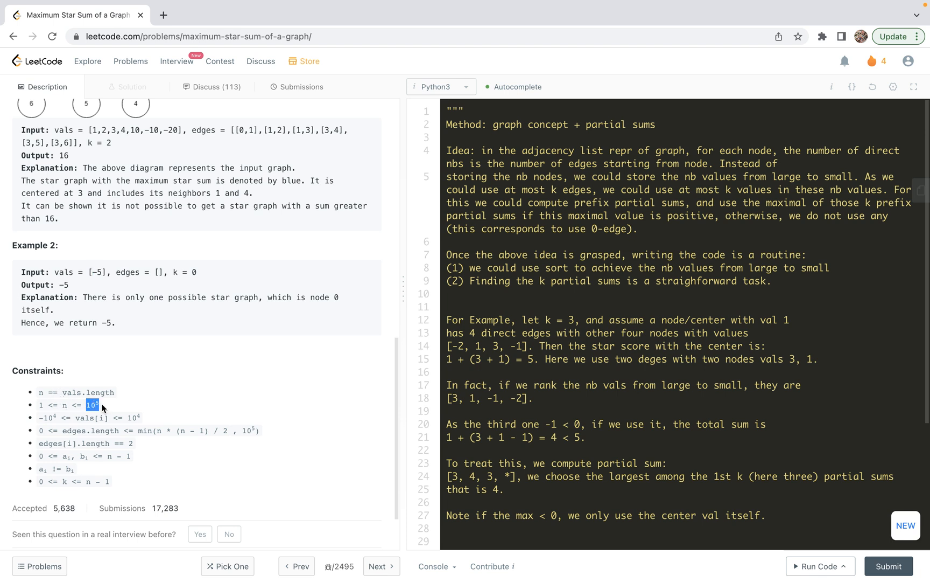
pyautogui.moveTo(47, 421)
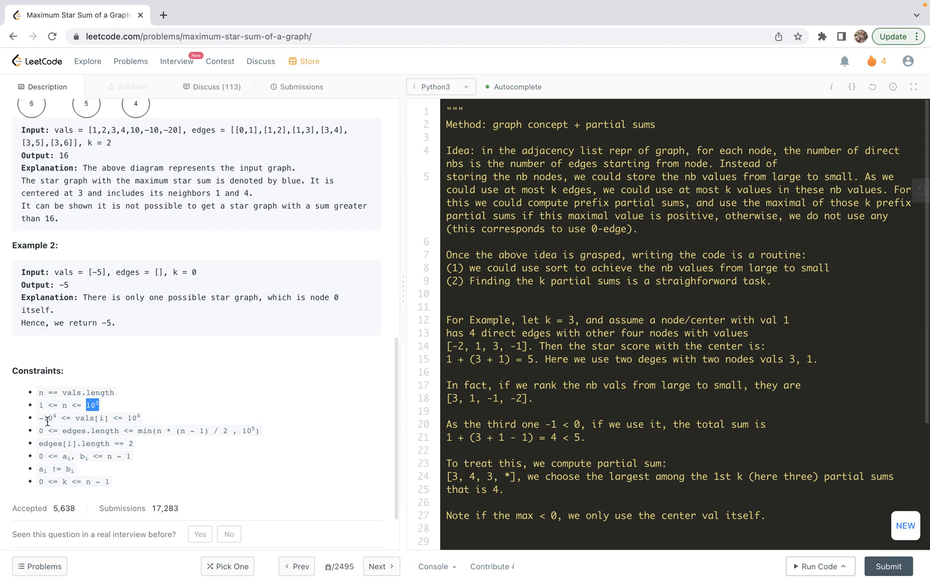
pyautogui.moveTo(120, 416)
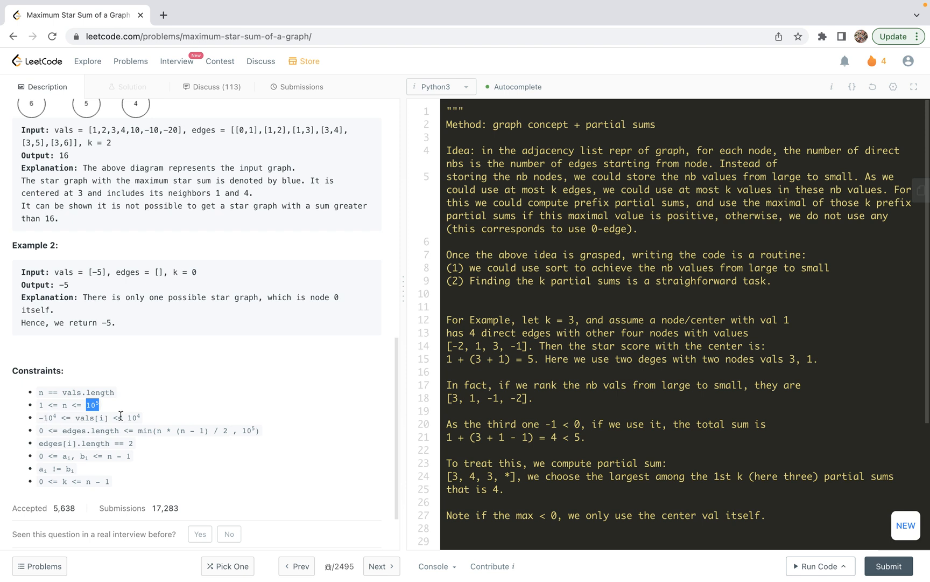
pyautogui.moveTo(146, 421)
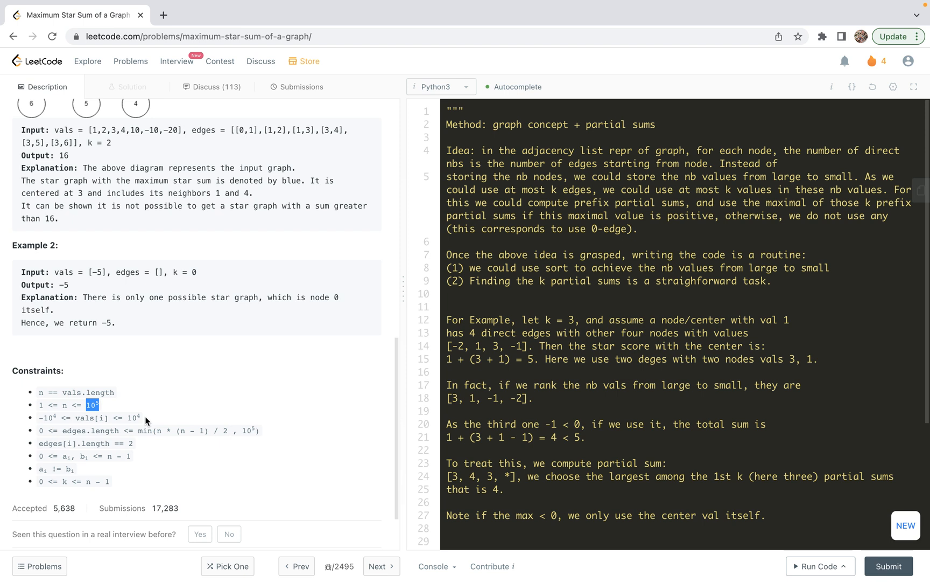
pyautogui.moveTo(380, 302)
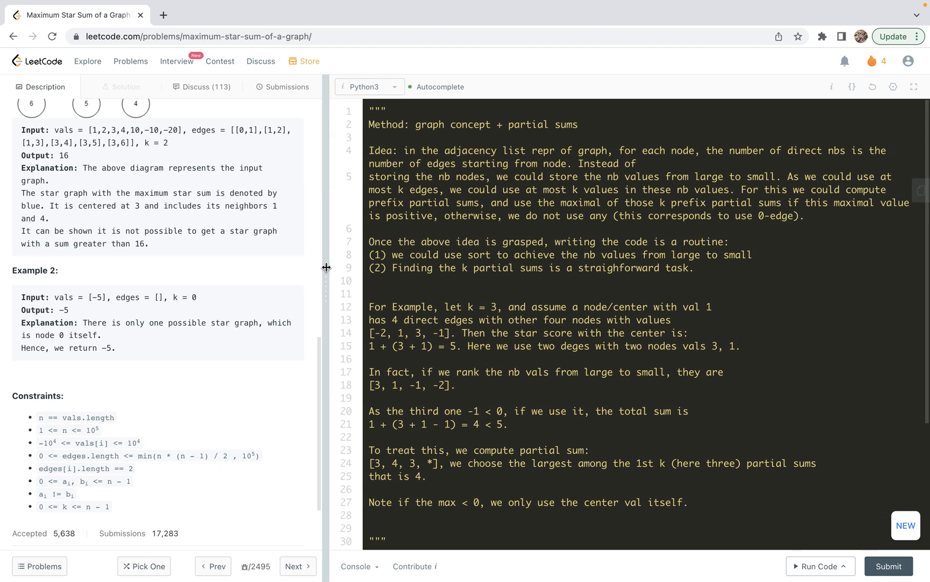
pyautogui.doubleClick(90, 430)
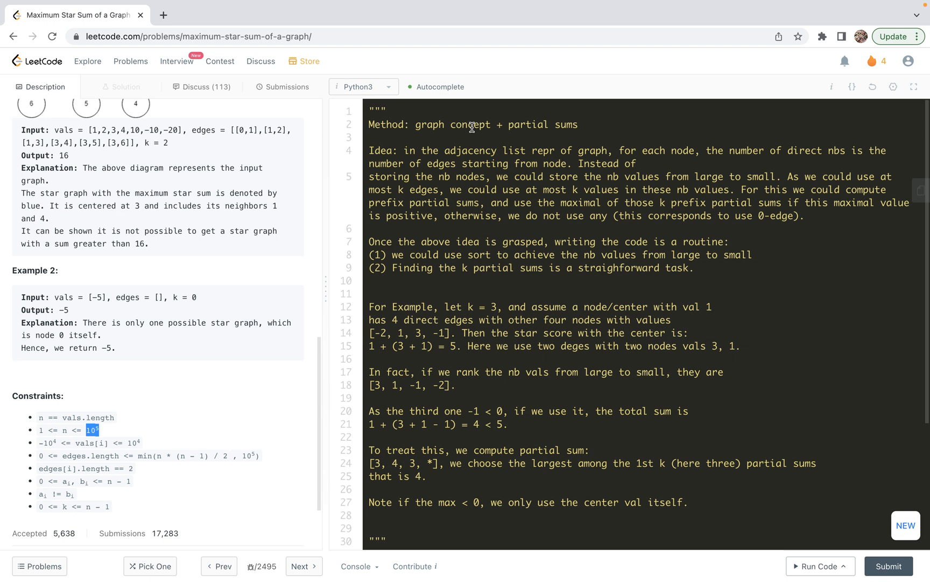
pyautogui.moveTo(487, 126)
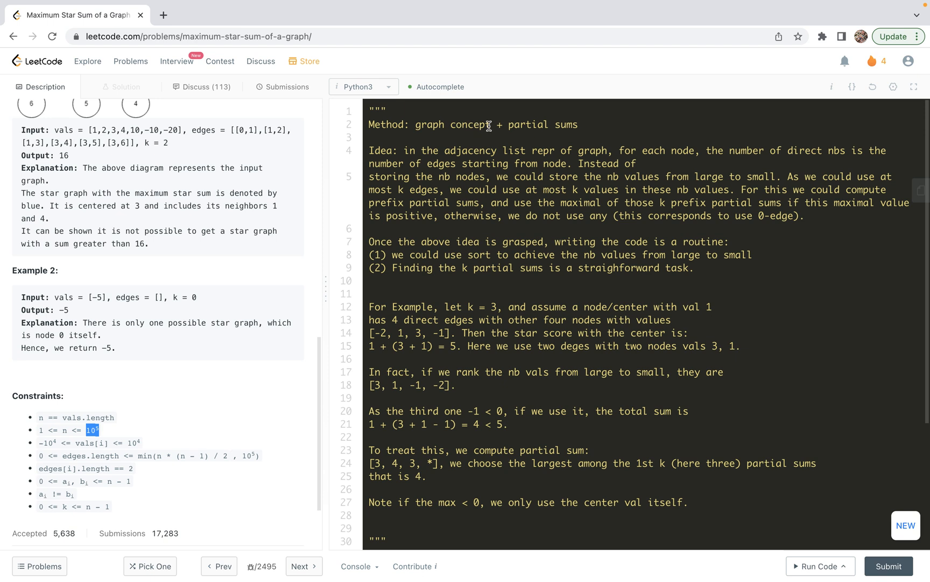
pyautogui.moveTo(207, 289)
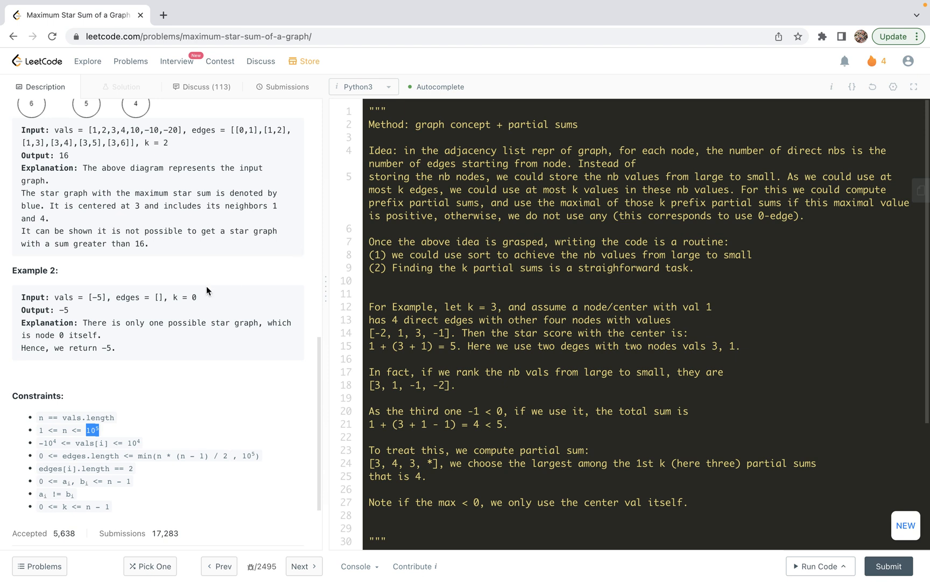
pyautogui.scroll(3)
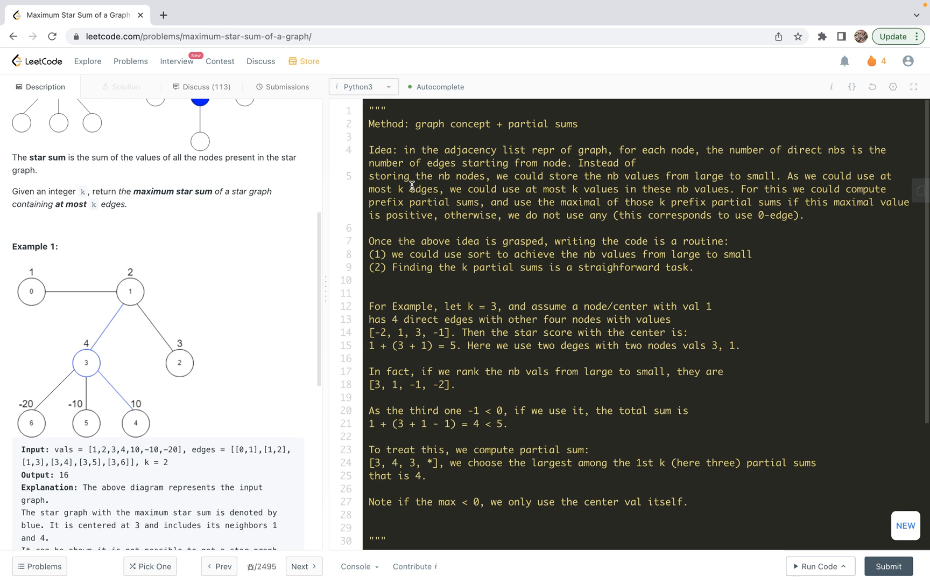
pyautogui.moveTo(490, 178)
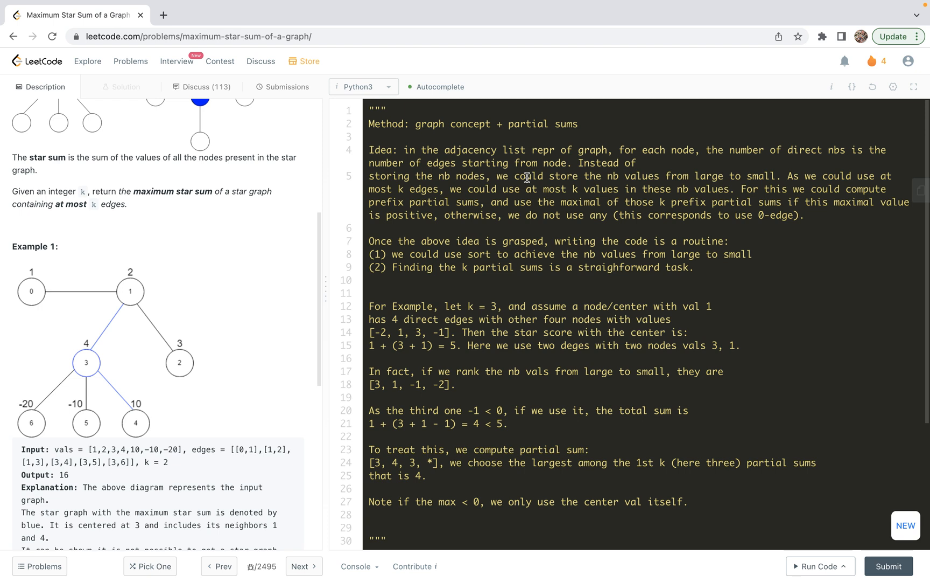
pyautogui.moveTo(519, 183)
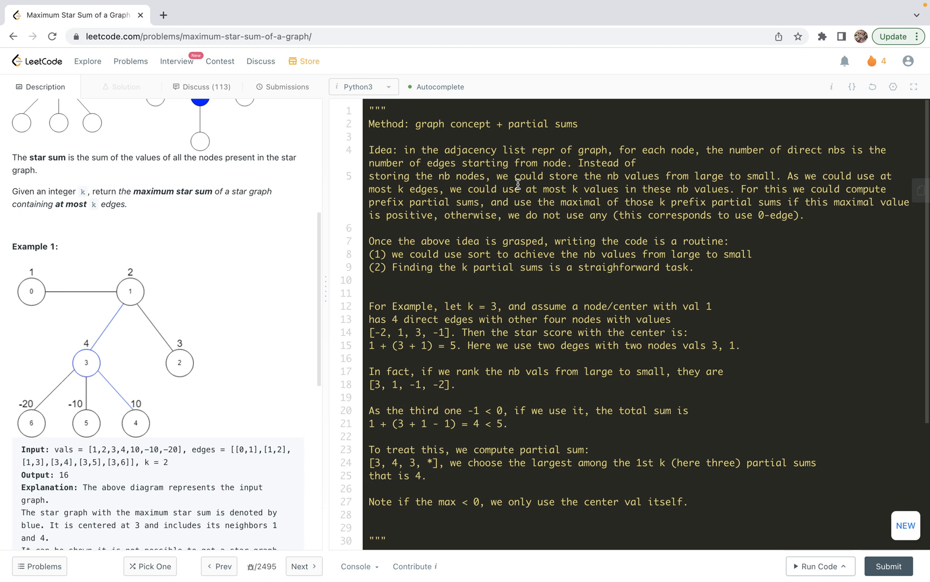
pyautogui.moveTo(529, 191)
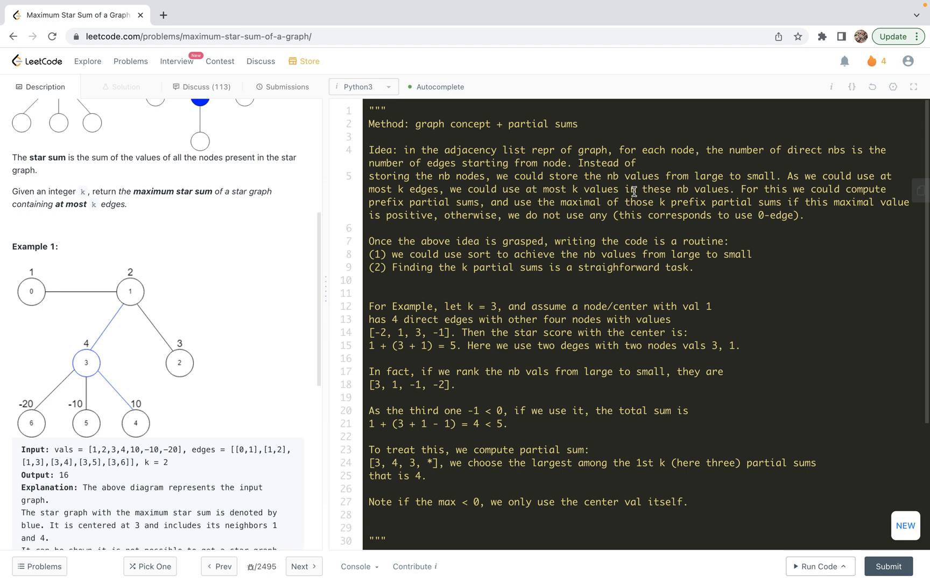
pyautogui.moveTo(789, 193)
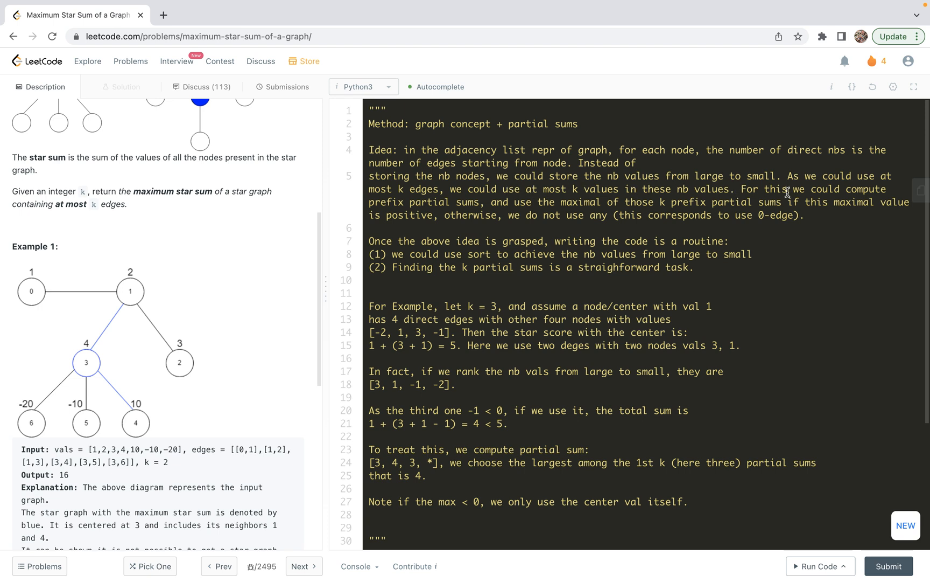
pyautogui.moveTo(486, 199)
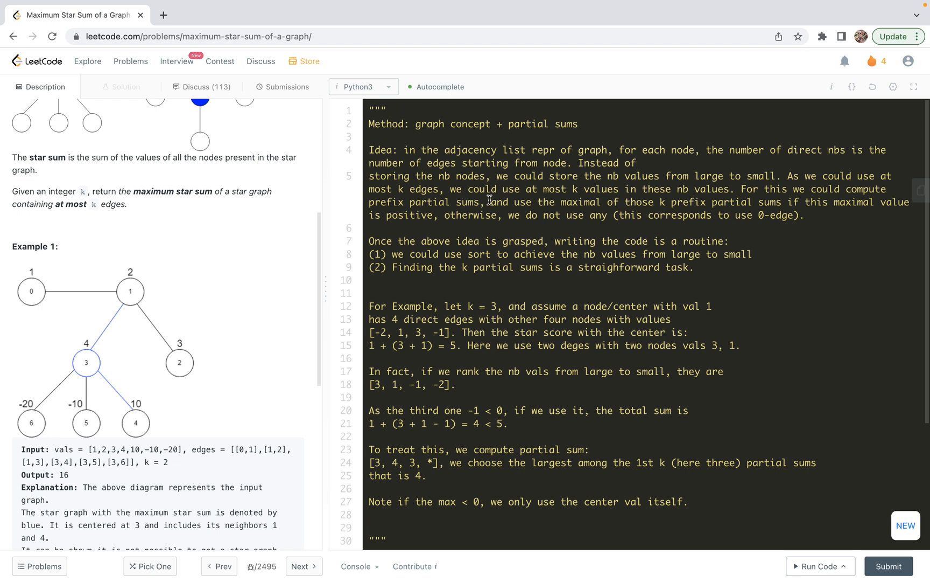
pyautogui.moveTo(579, 196)
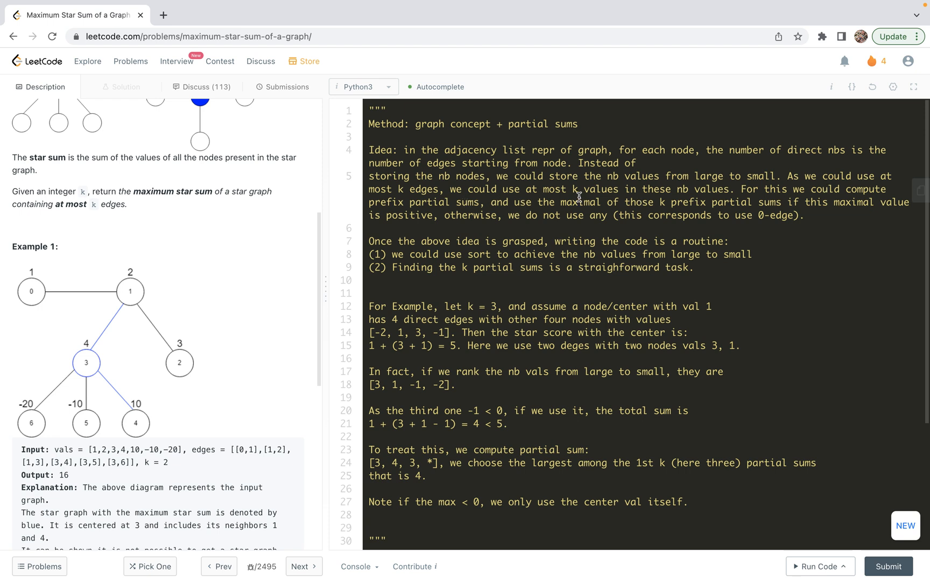
pyautogui.moveTo(692, 201)
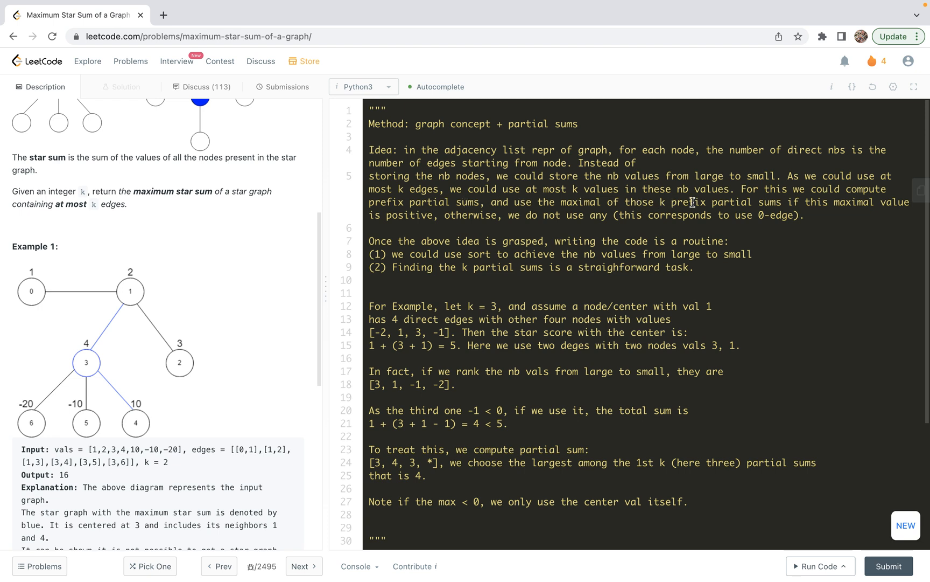
pyautogui.moveTo(806, 203)
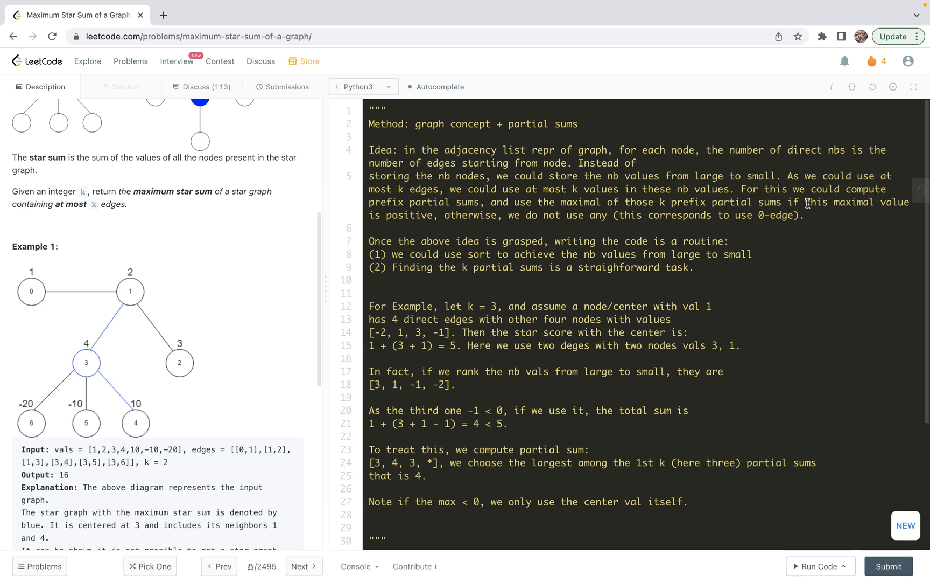
pyautogui.moveTo(877, 205)
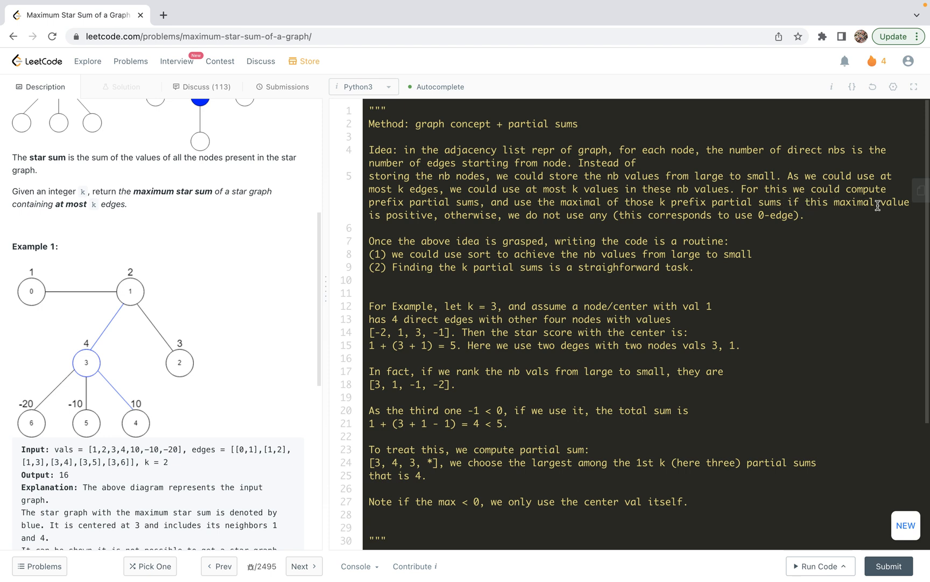
pyautogui.moveTo(539, 217)
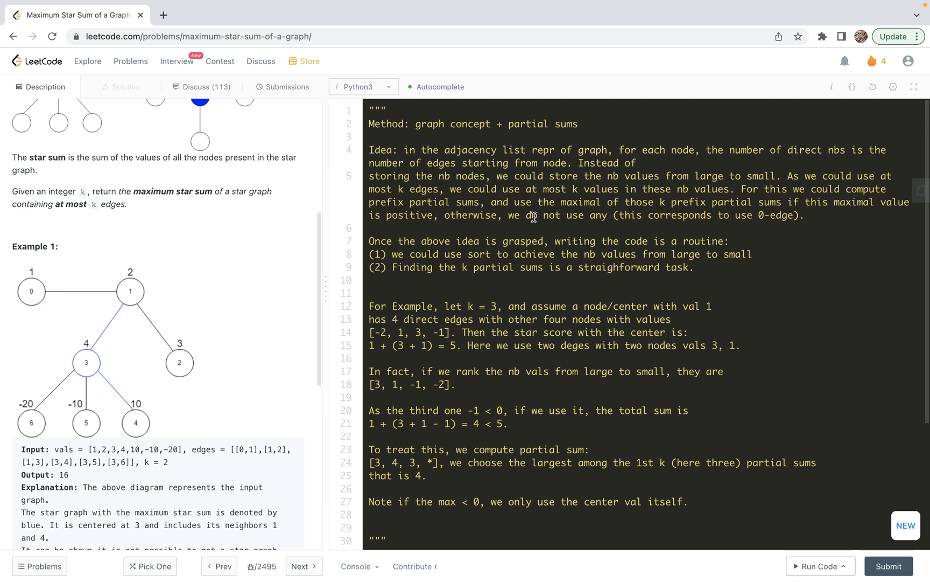
pyautogui.moveTo(583, 214)
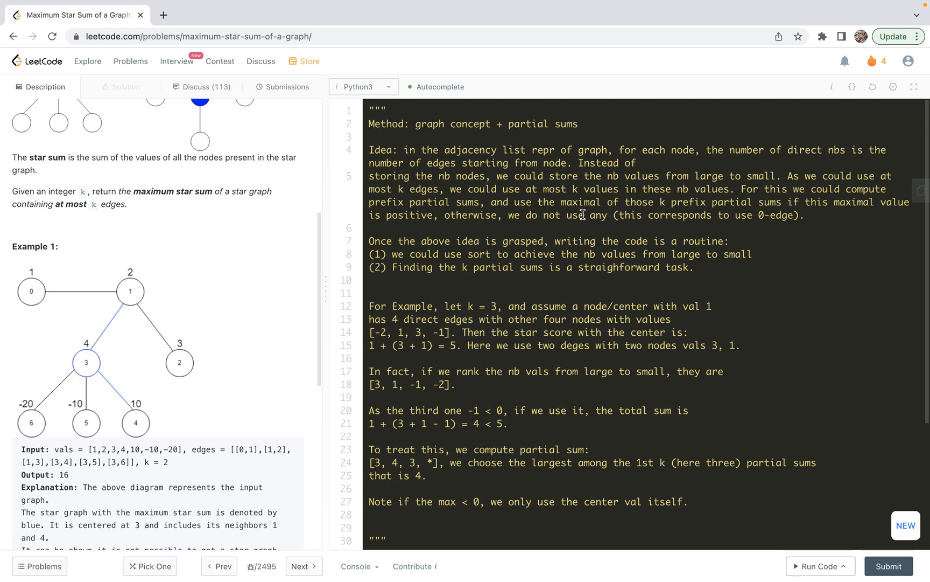
pyautogui.scroll(-3)
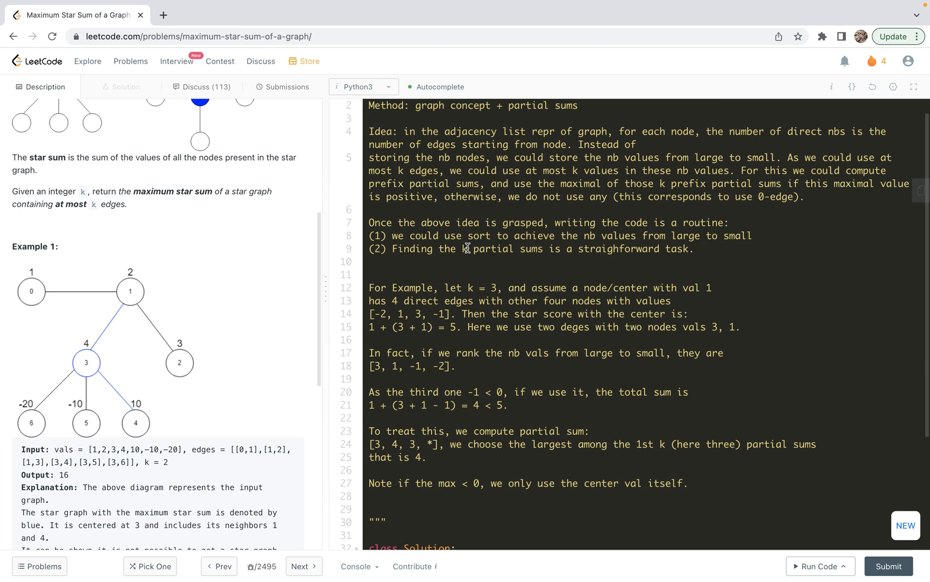
pyautogui.moveTo(471, 226)
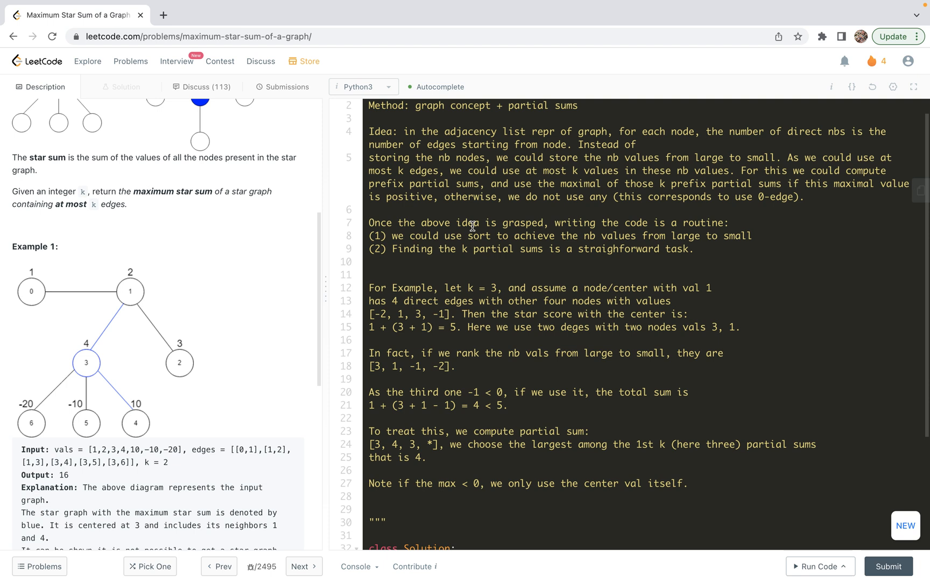
pyautogui.moveTo(446, 236)
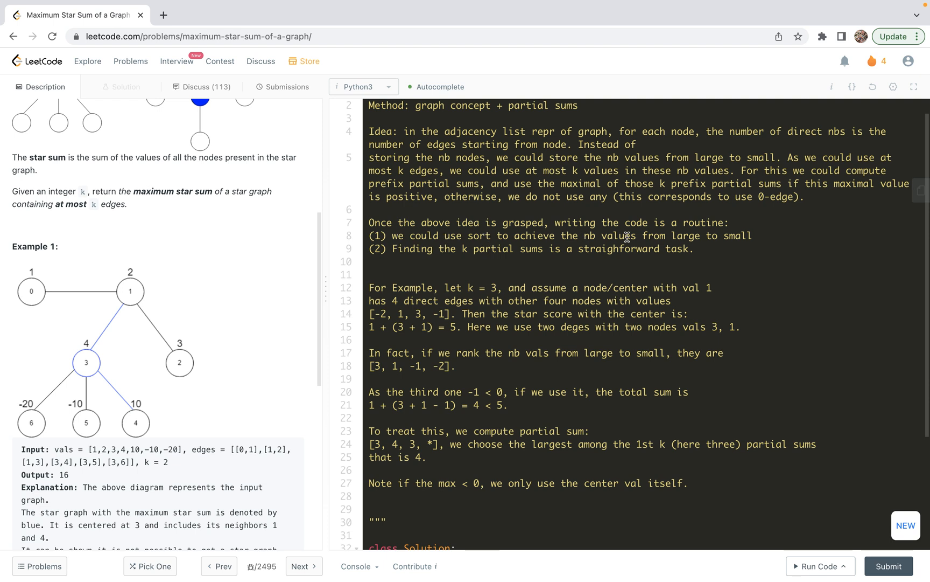
pyautogui.moveTo(746, 237)
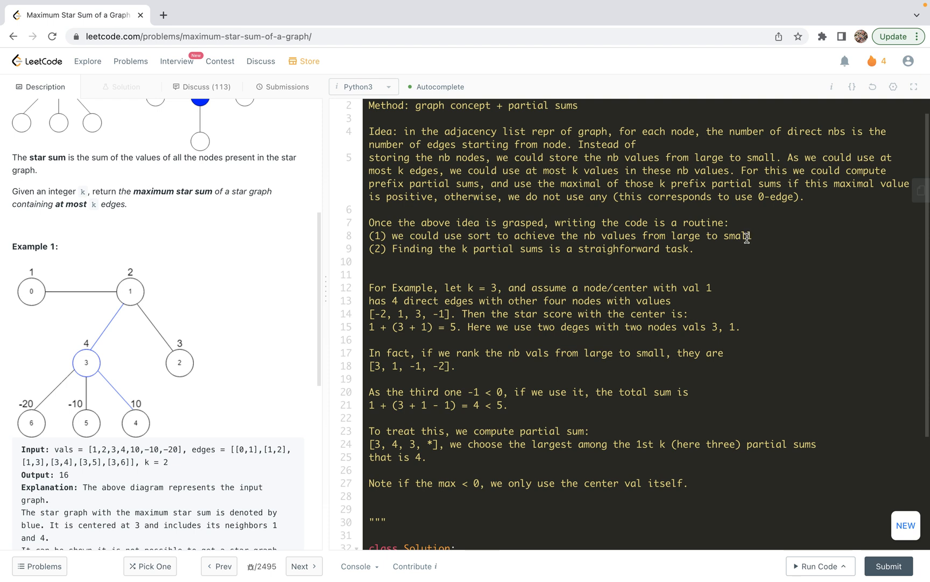
pyautogui.moveTo(424, 255)
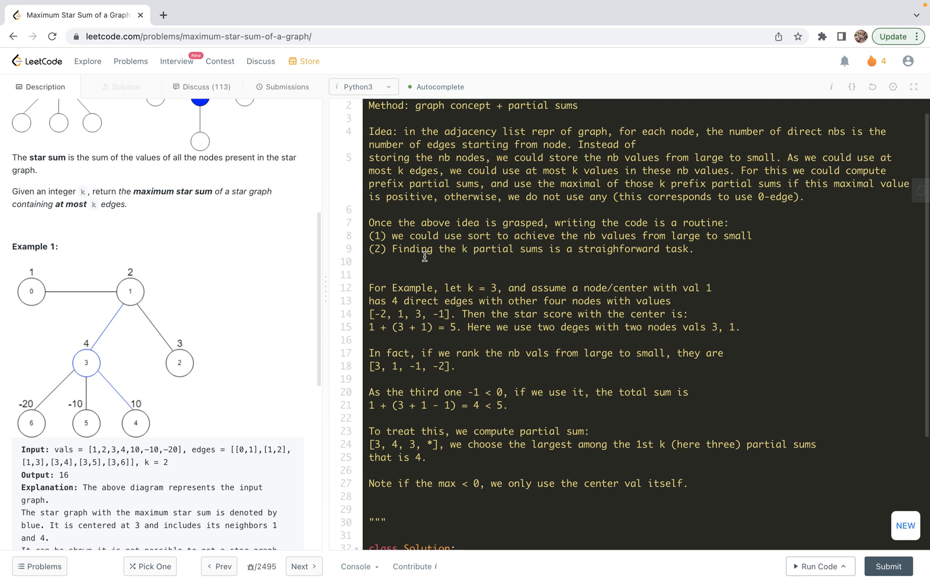
pyautogui.scroll(-3)
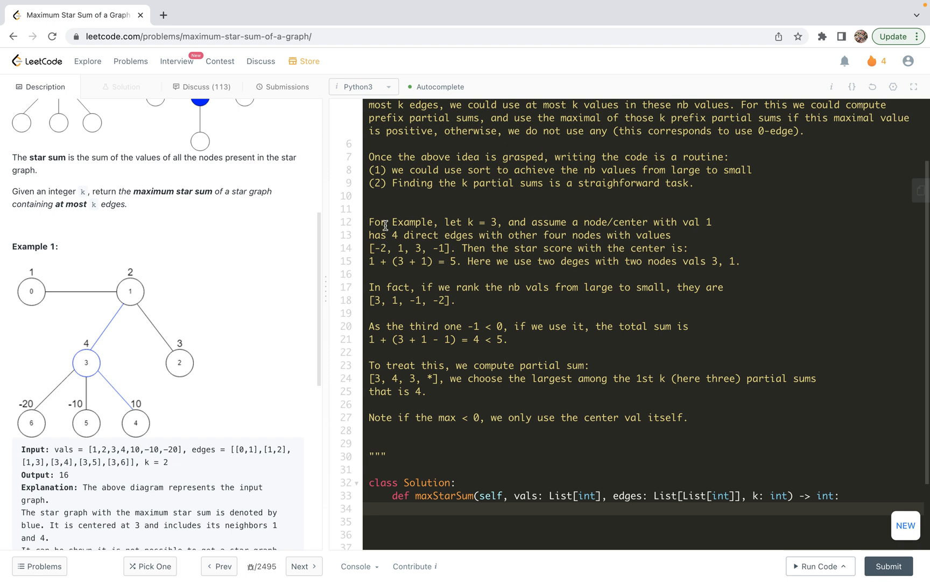
pyautogui.moveTo(456, 222)
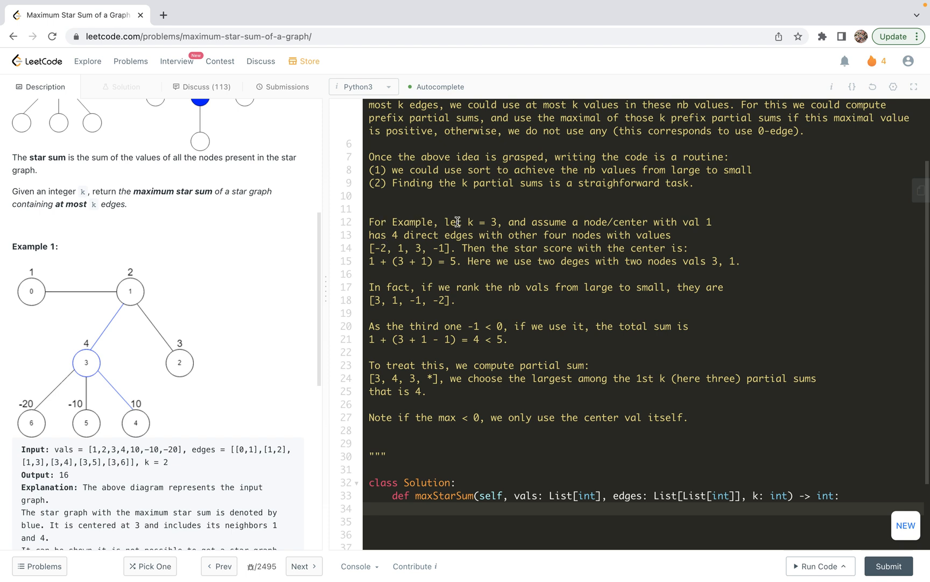
pyautogui.moveTo(478, 222)
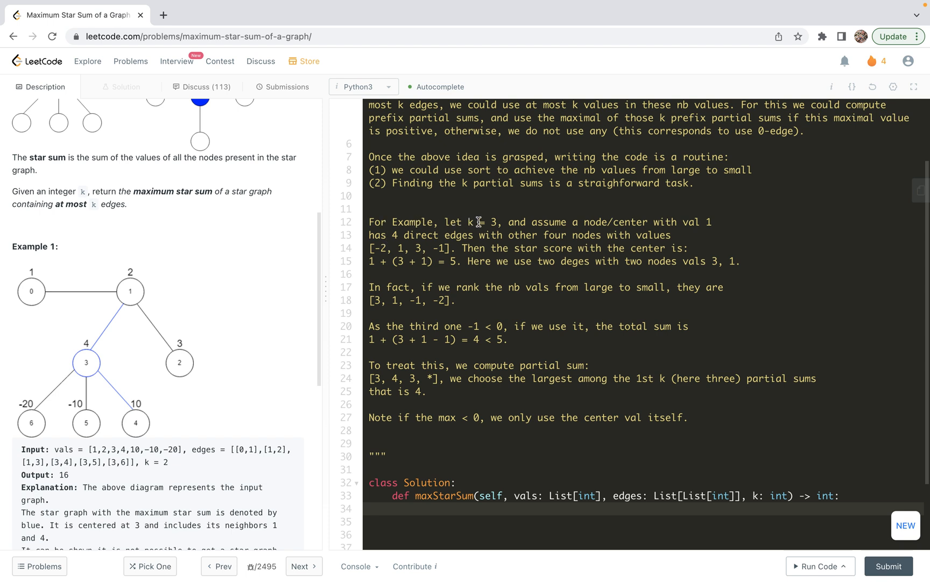
pyautogui.moveTo(542, 222)
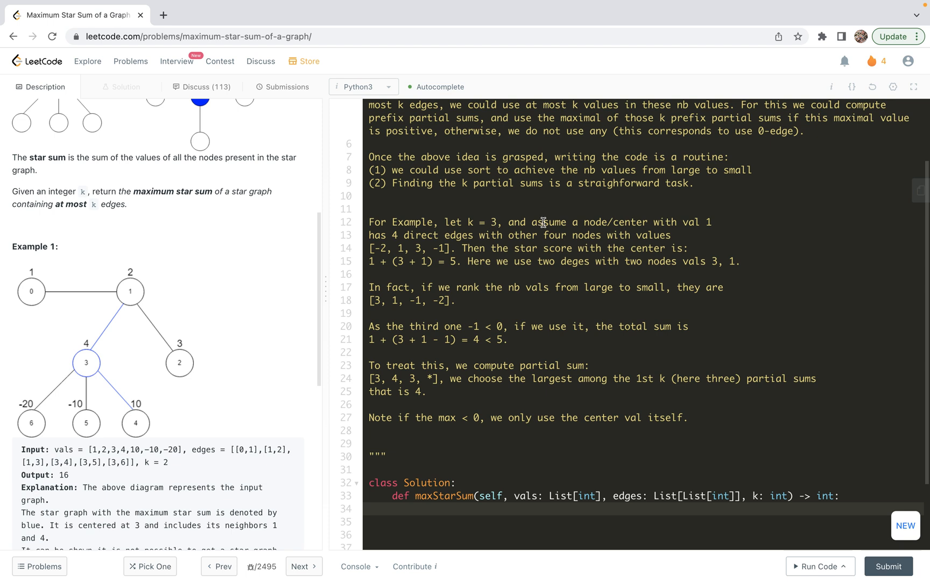
pyautogui.moveTo(679, 220)
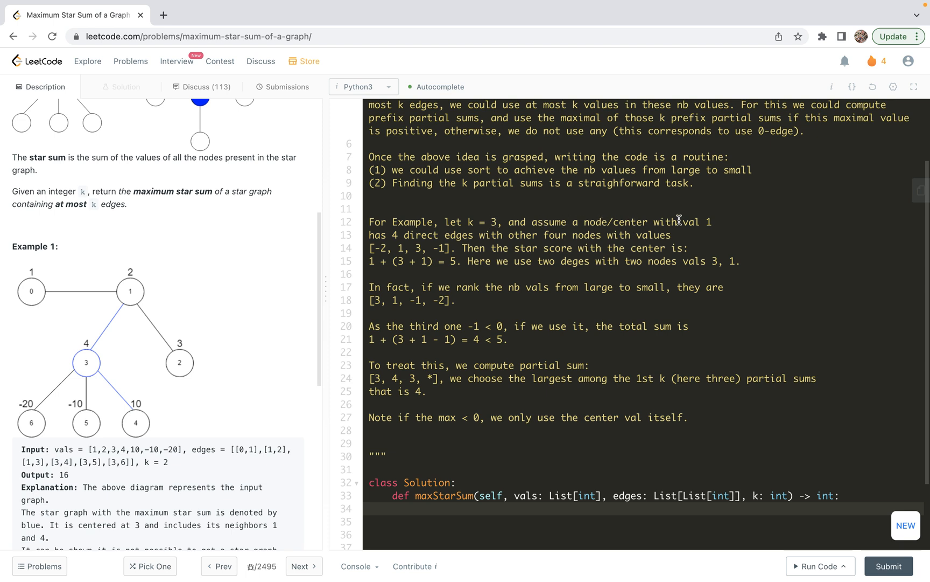
pyautogui.moveTo(455, 247)
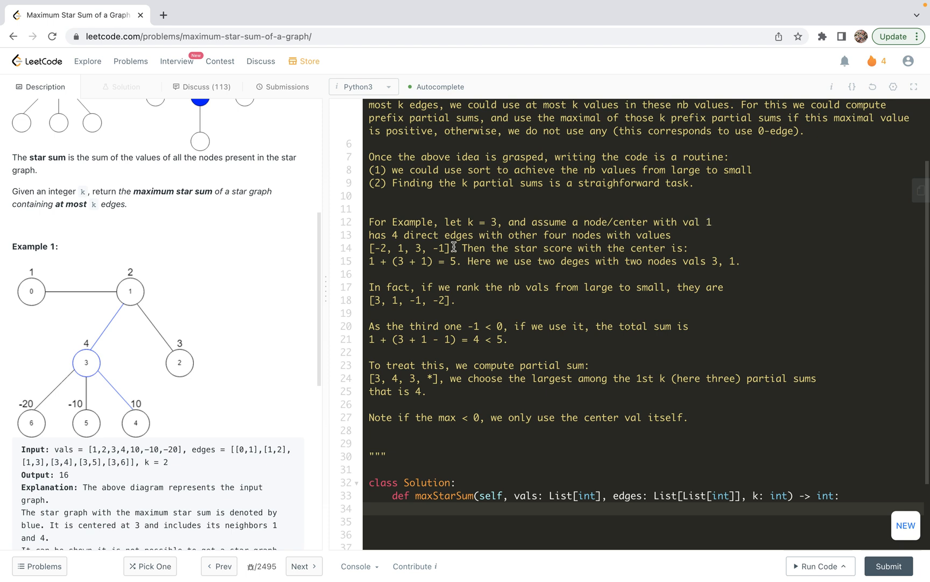
pyautogui.moveTo(559, 234)
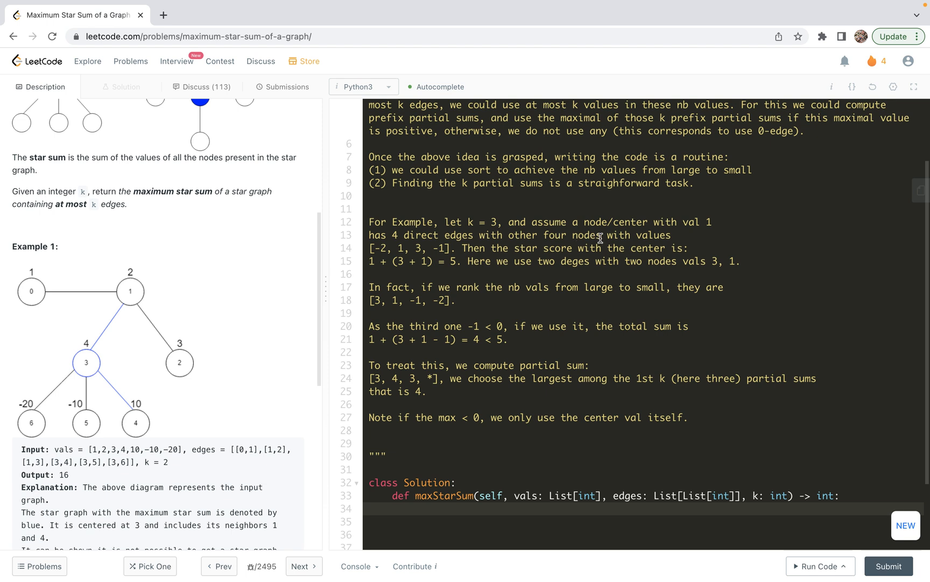
pyautogui.moveTo(389, 247)
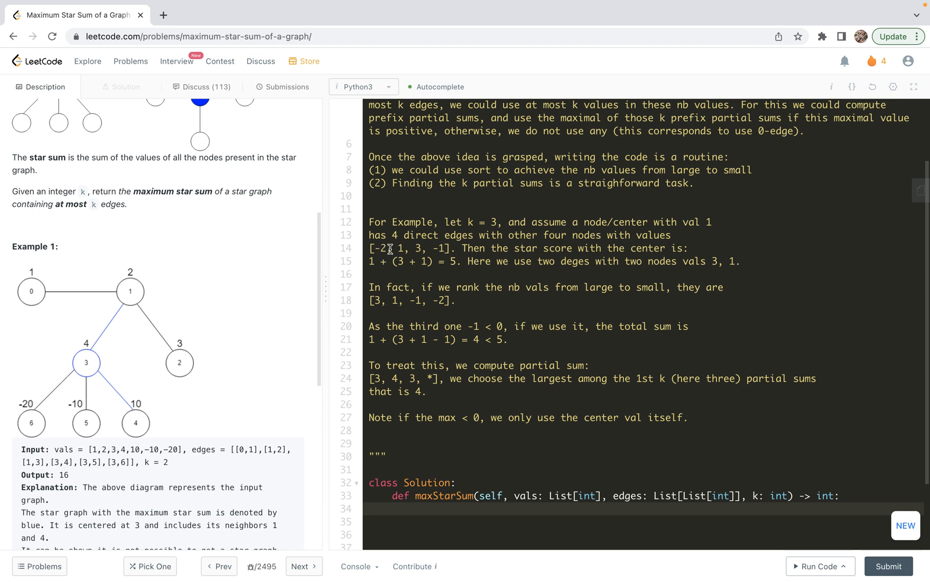
pyautogui.moveTo(446, 247)
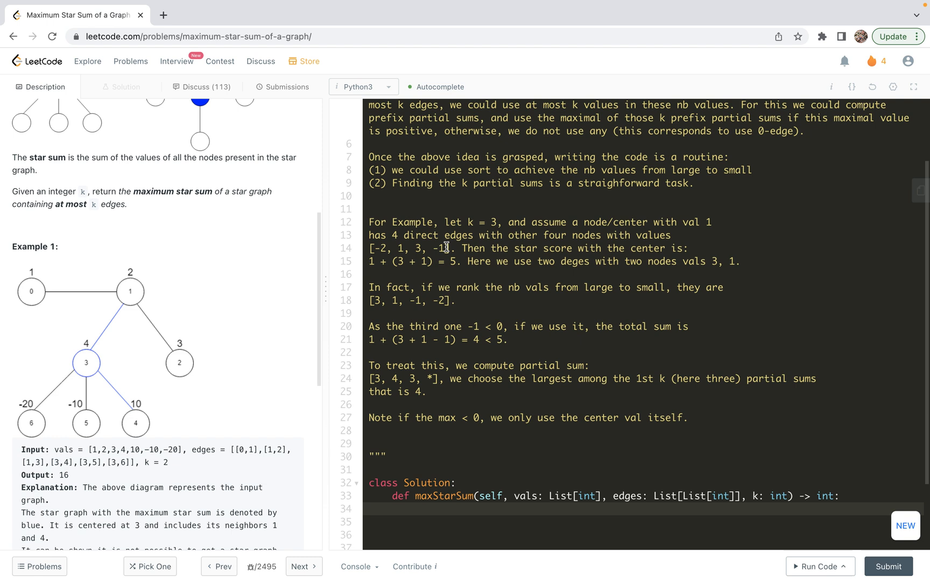
pyautogui.moveTo(600, 248)
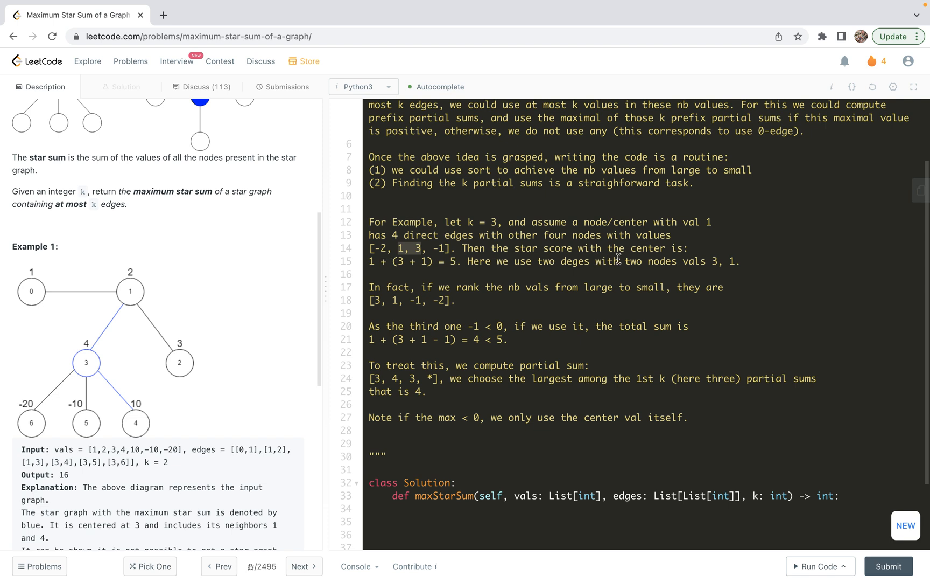
pyautogui.moveTo(422, 287)
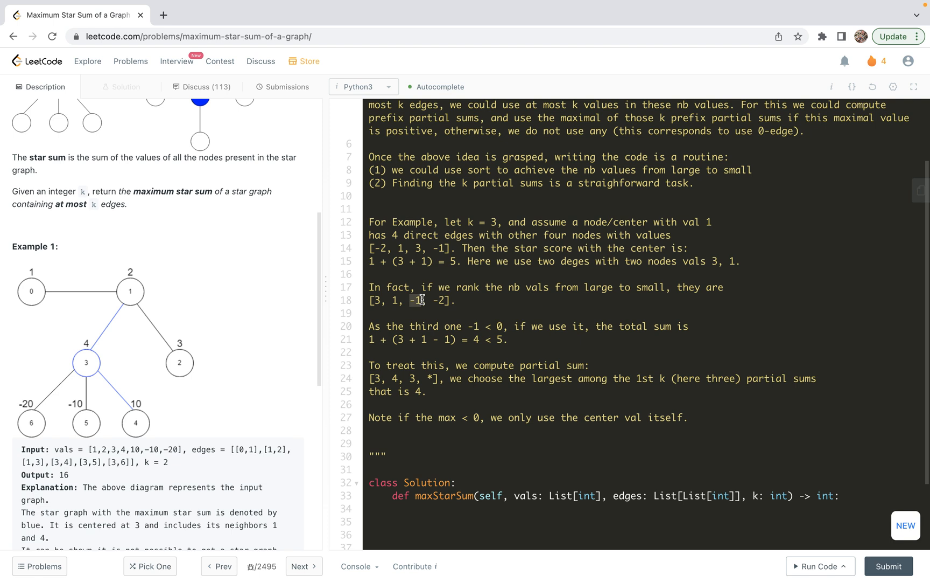
pyautogui.scroll(-3)
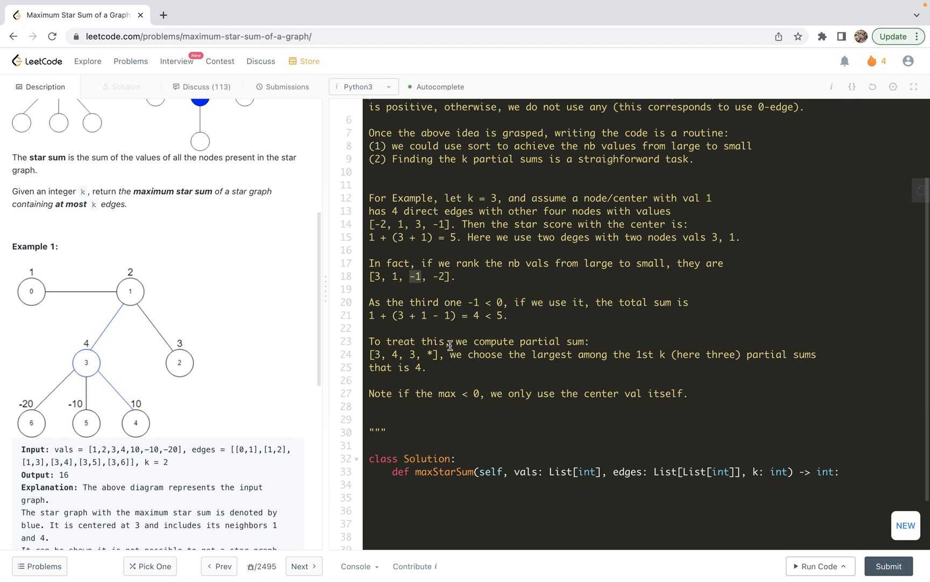
pyautogui.moveTo(582, 342)
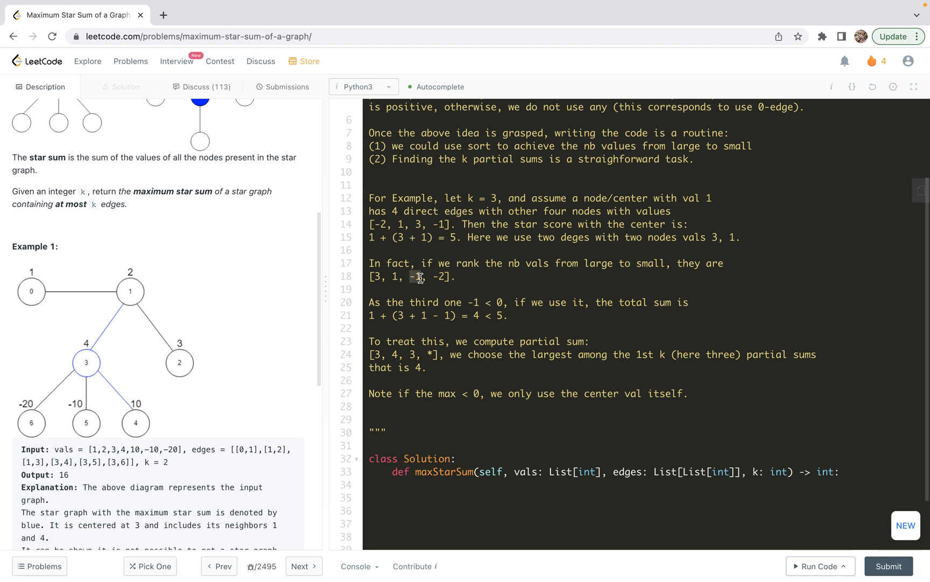
pyautogui.moveTo(413, 355)
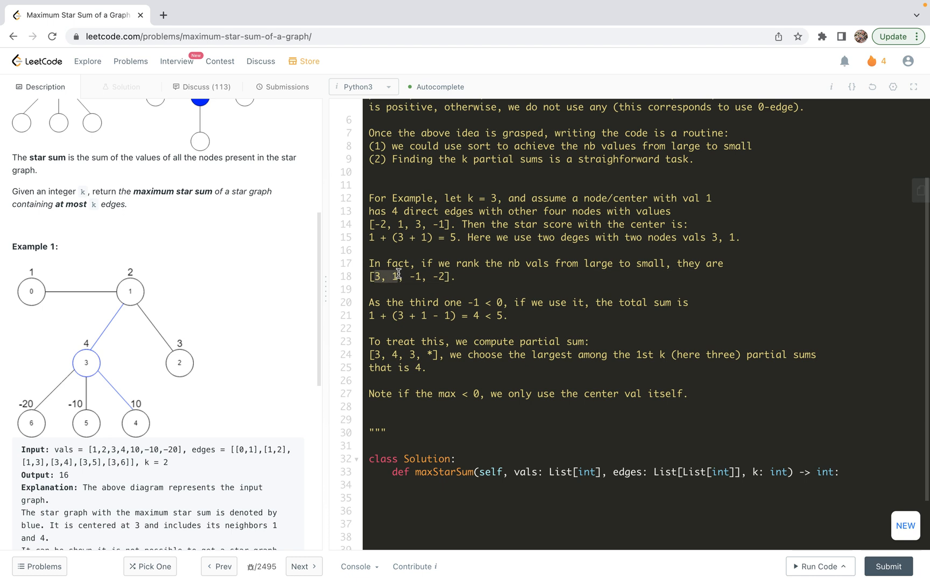
pyautogui.moveTo(408, 401)
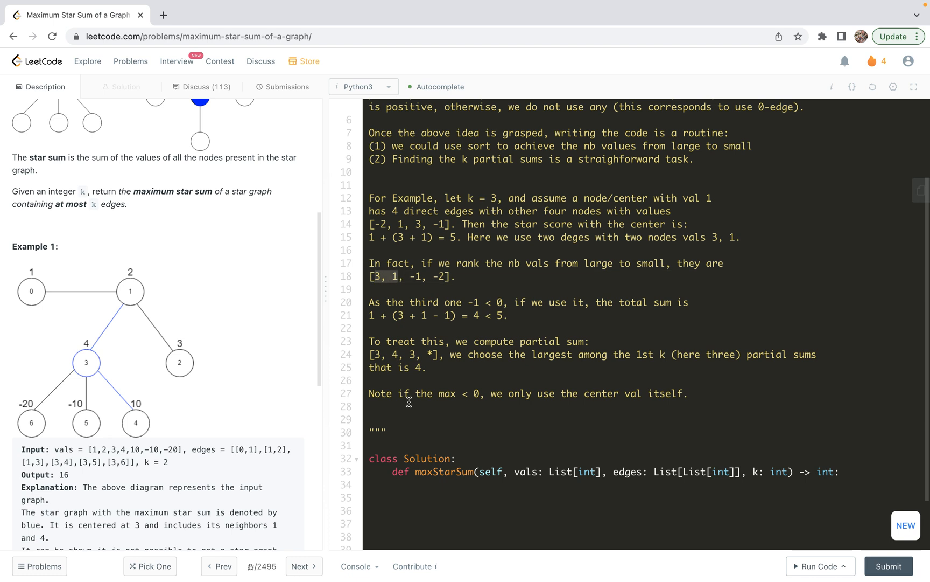
pyautogui.moveTo(488, 394)
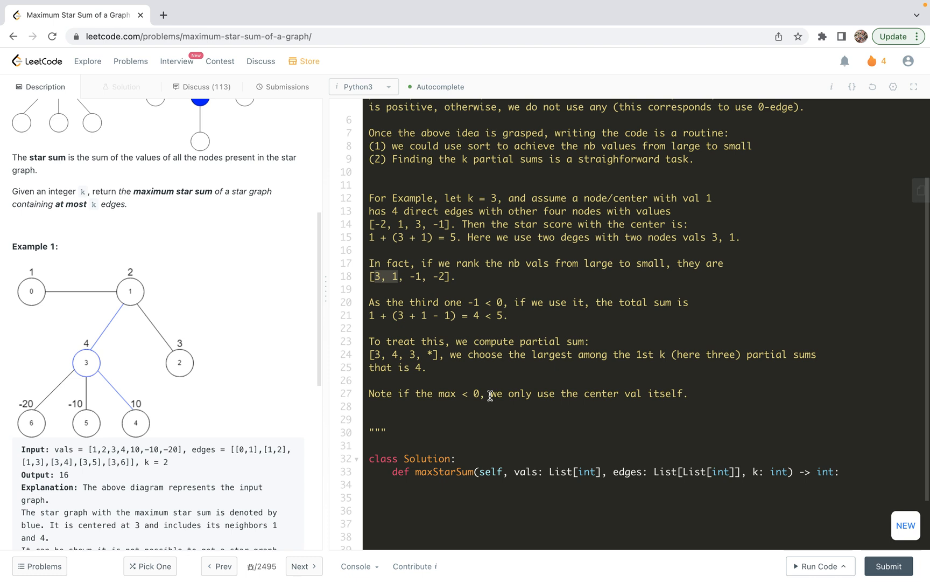
pyautogui.moveTo(683, 393)
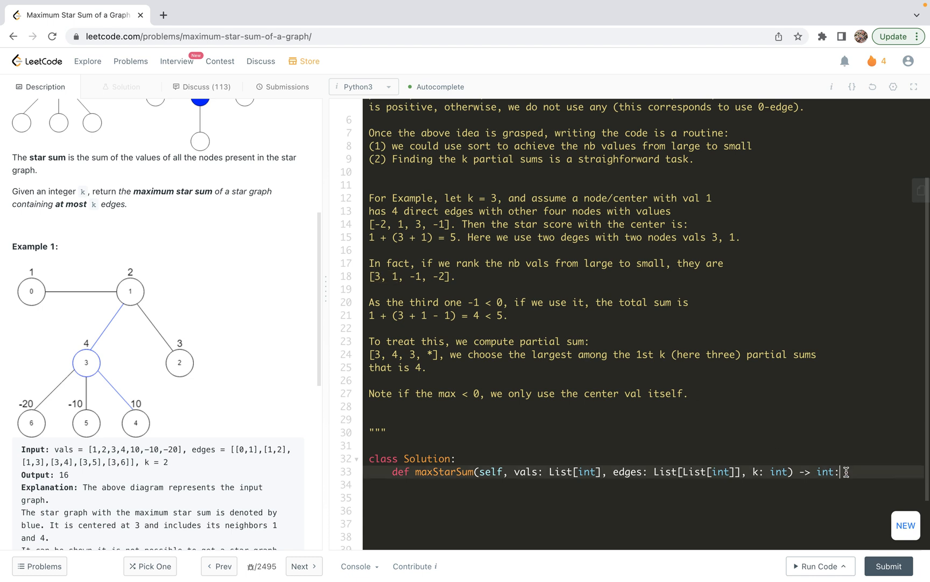
pyautogui.scroll(3)
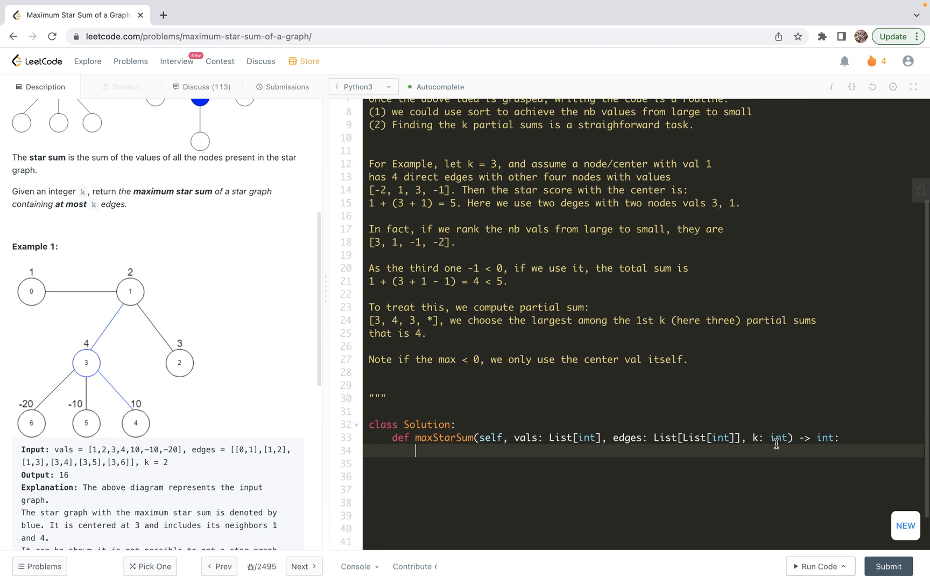
# Add the '# 1. build the graph' comment, n = len(vals) and graph = collections.defaultdict(list).
pyautogui.write('# 1. bu')
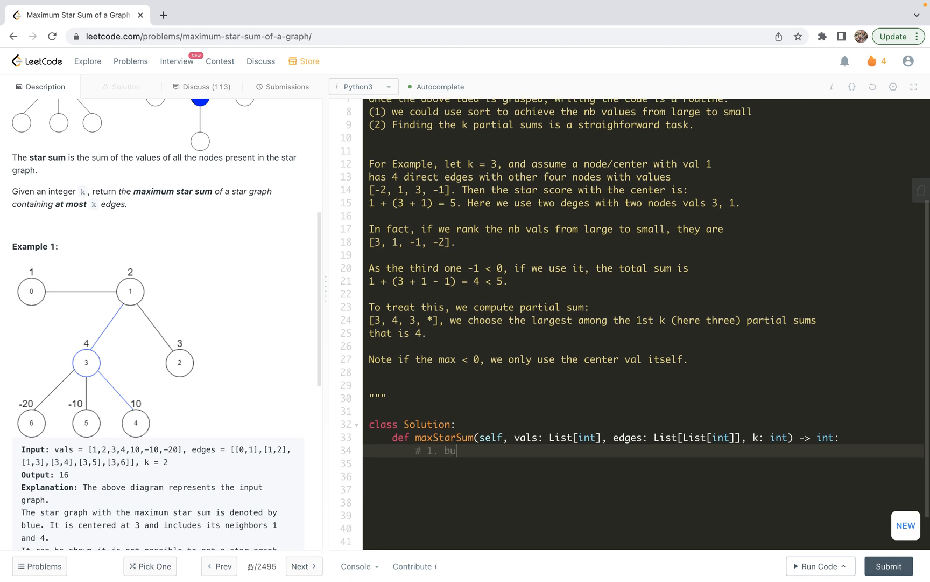
pyautogui.write('ild the graph')
pyautogui.click(644, 463)
pyautogui.write('n')
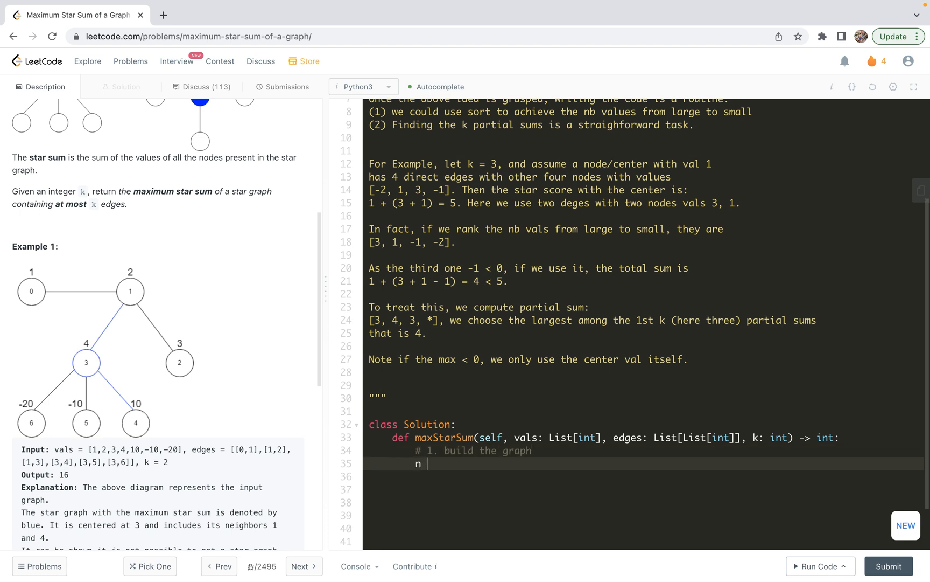
pyautogui.write('= len()')
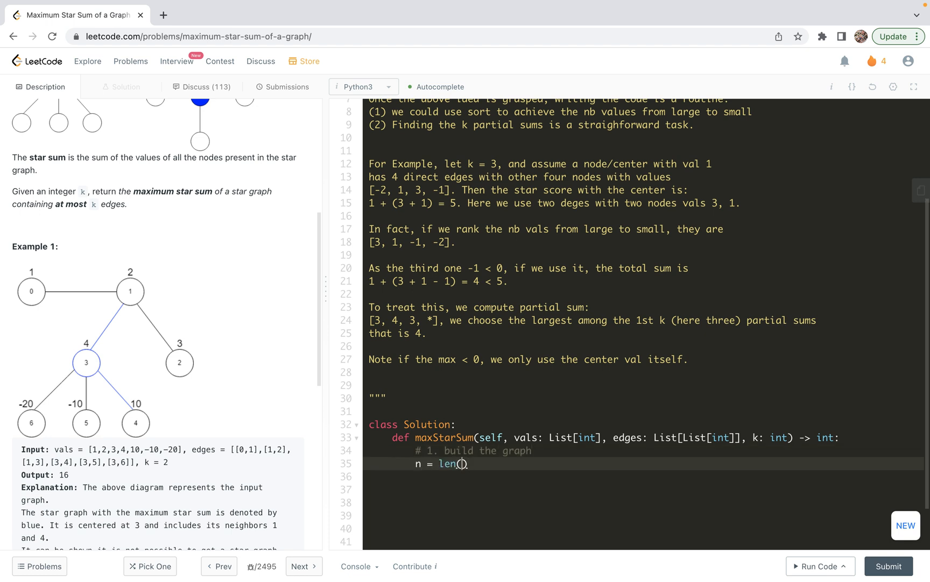
pyautogui.write('vals')
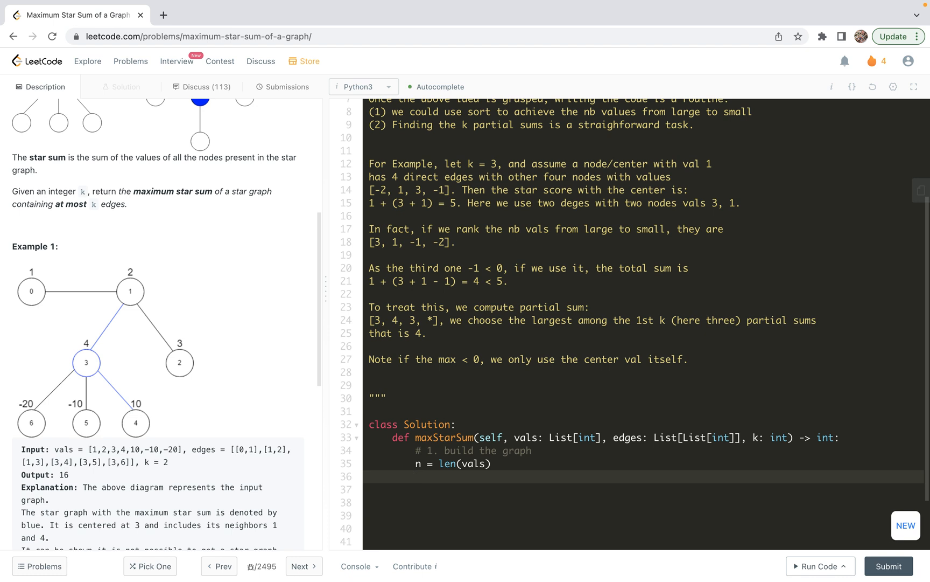
pyautogui.click(416, 476)
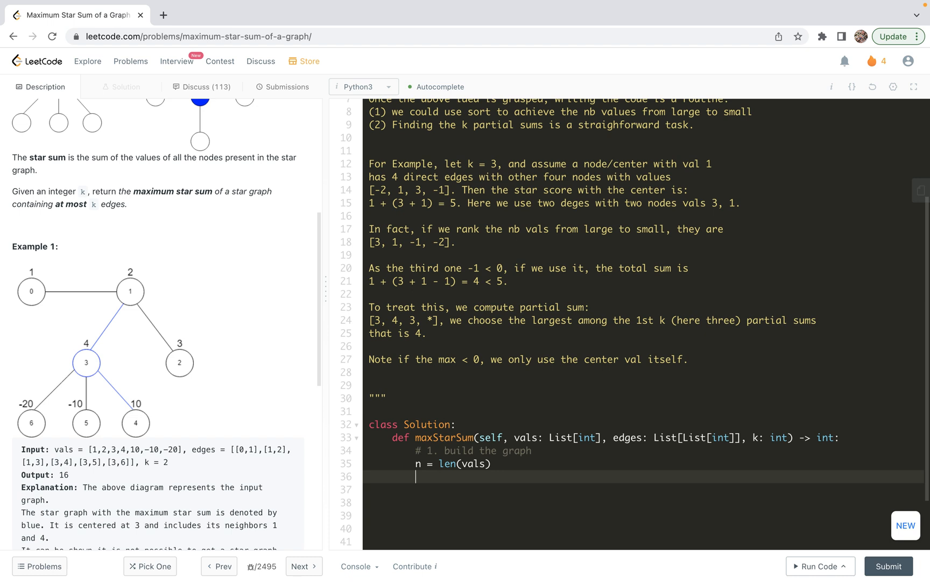
pyautogui.write('g')
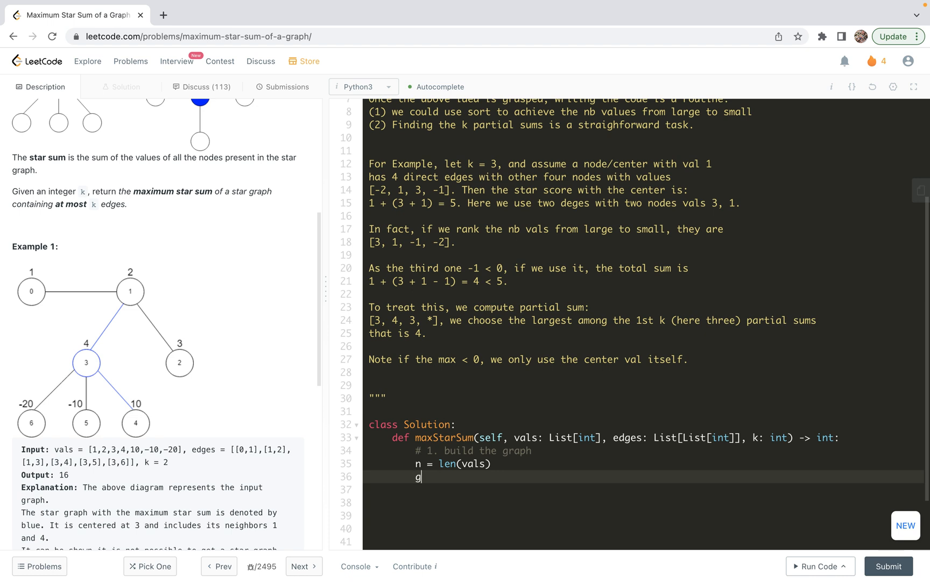
pyautogui.write('raph = collections.defaultdict')
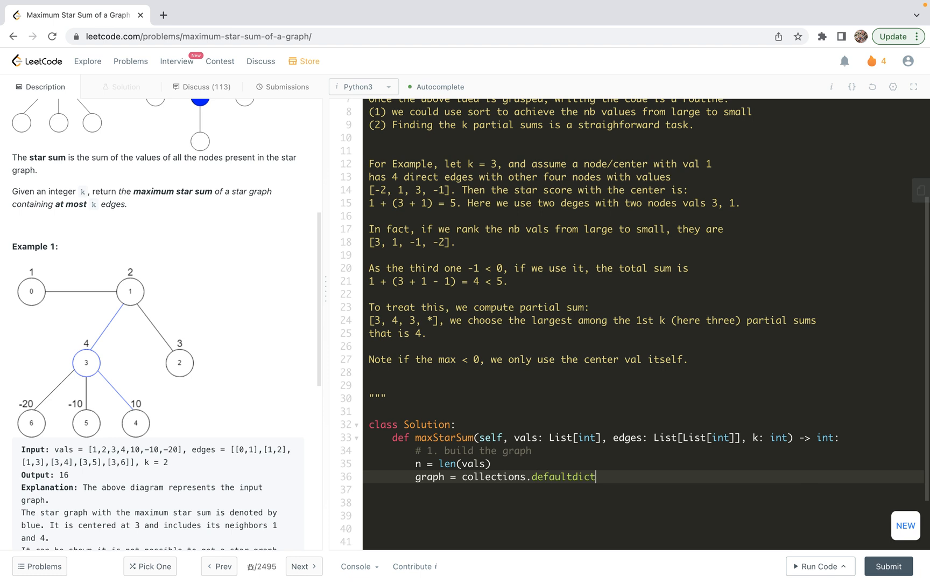
pyautogui.write('(list)')
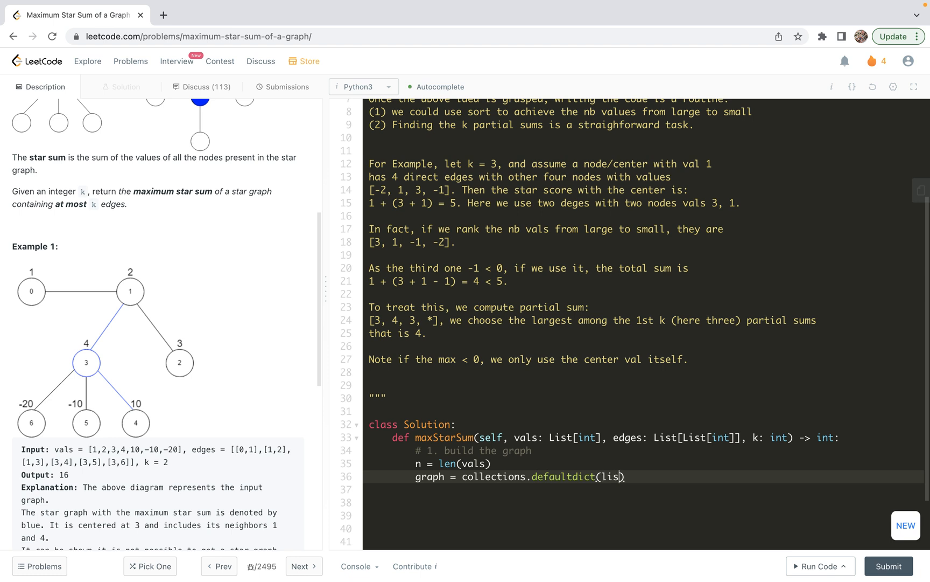
# Loop over edges appending vals[b] to graph[a] and vals[a] to graph[b].
pyautogui.write('t')
pyautogui.click(644, 489)
pyautogui.write('for')
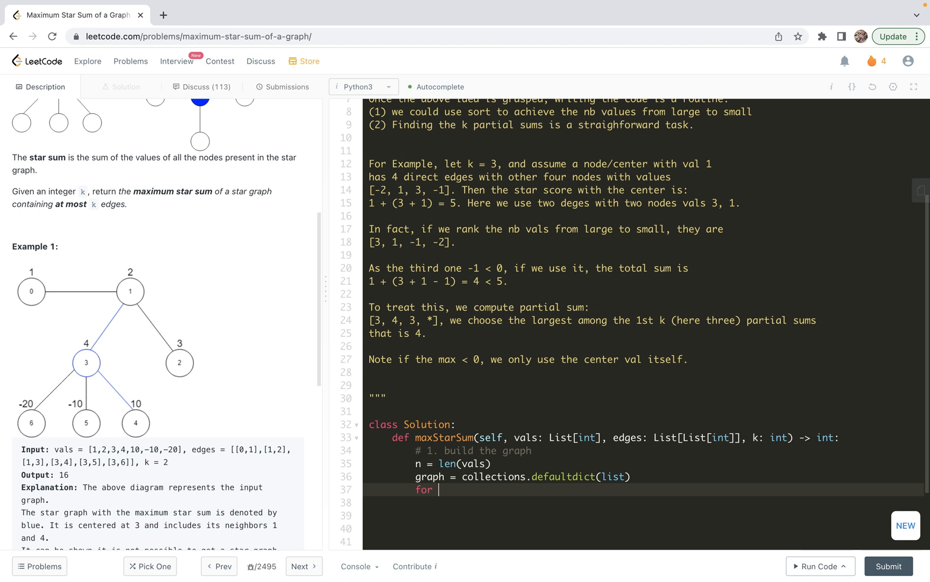
pyautogui.write('a, b i')
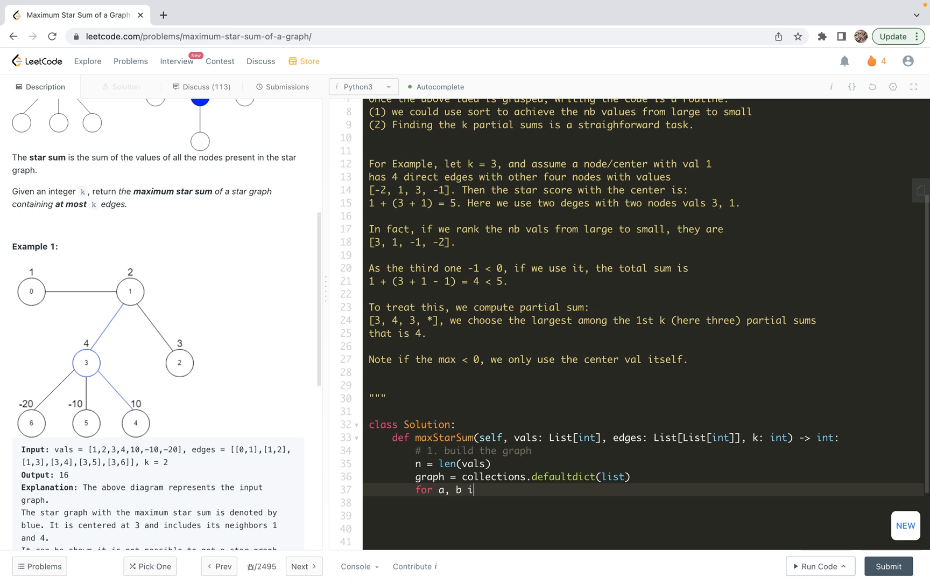
pyautogui.write('n e')
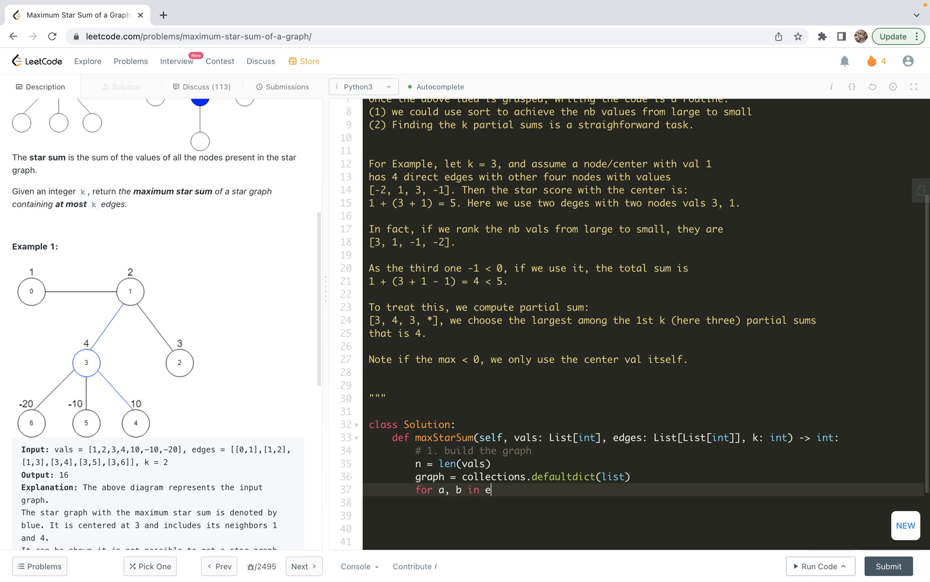
pyautogui.write('dges:')
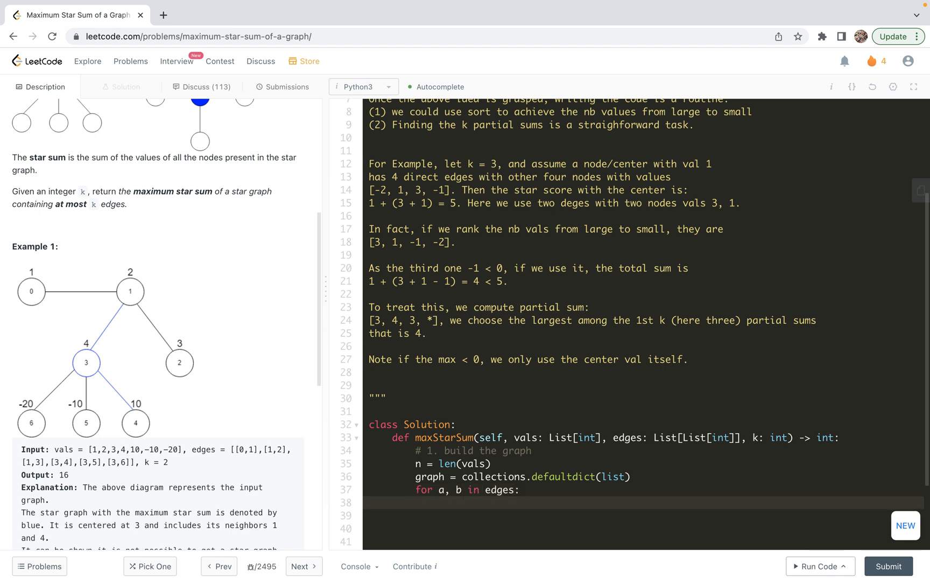
pyautogui.write('graph')
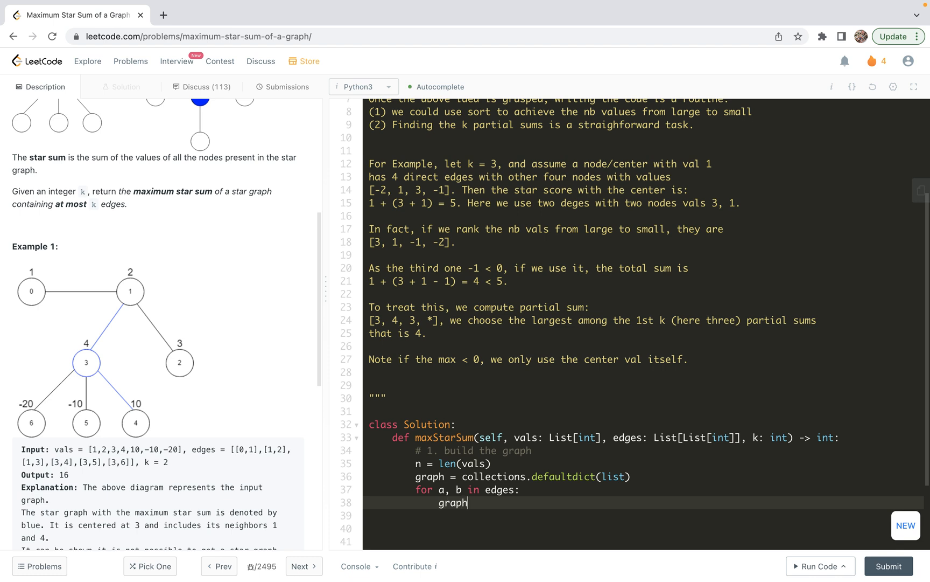
pyautogui.write('[]')
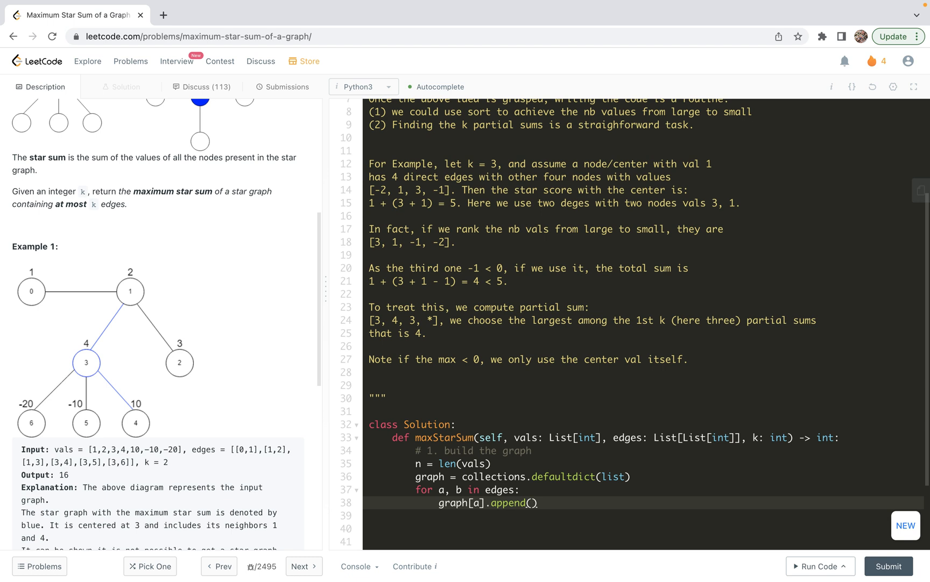
pyautogui.write('vals[]')
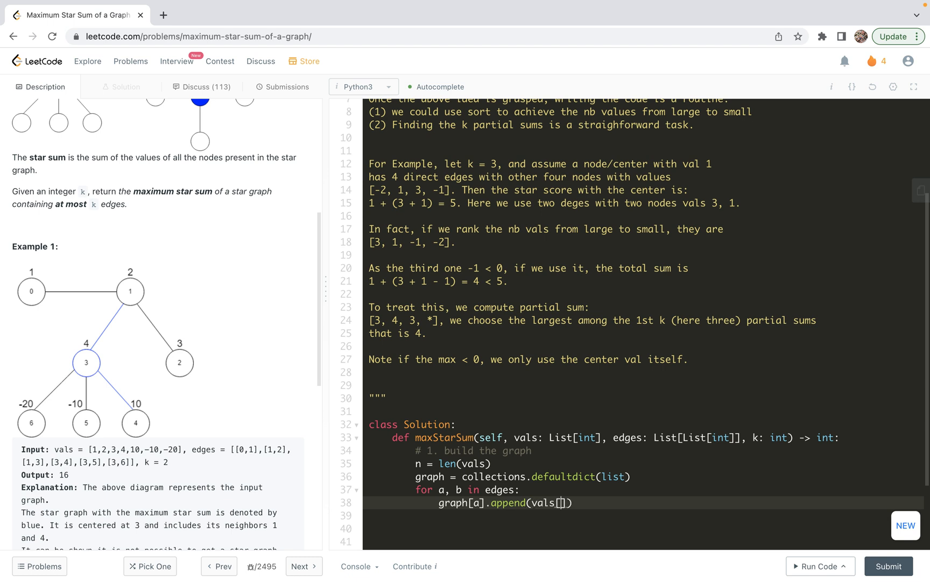
pyautogui.write('b')
pyautogui.click(644, 516)
pyautogui.write('graph')
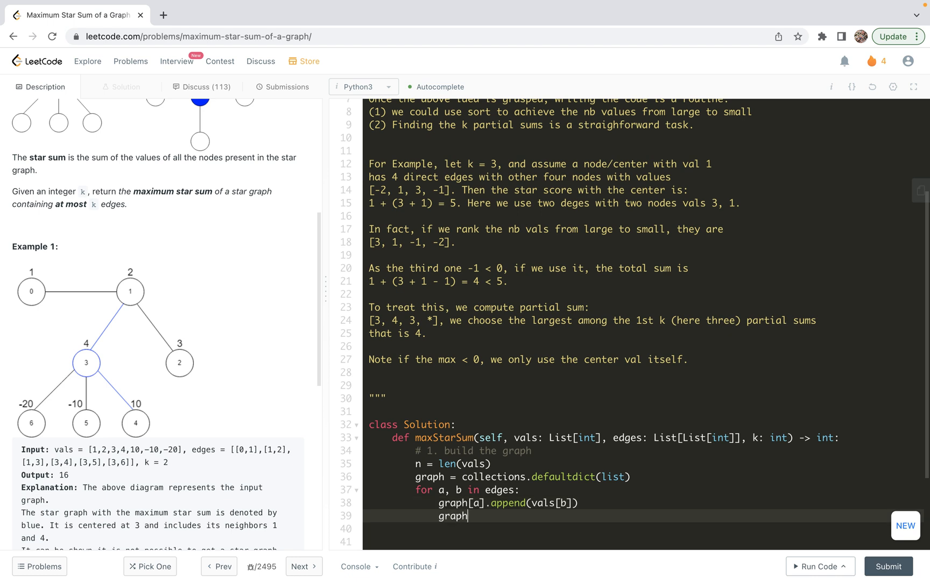
pyautogui.write('[b].')
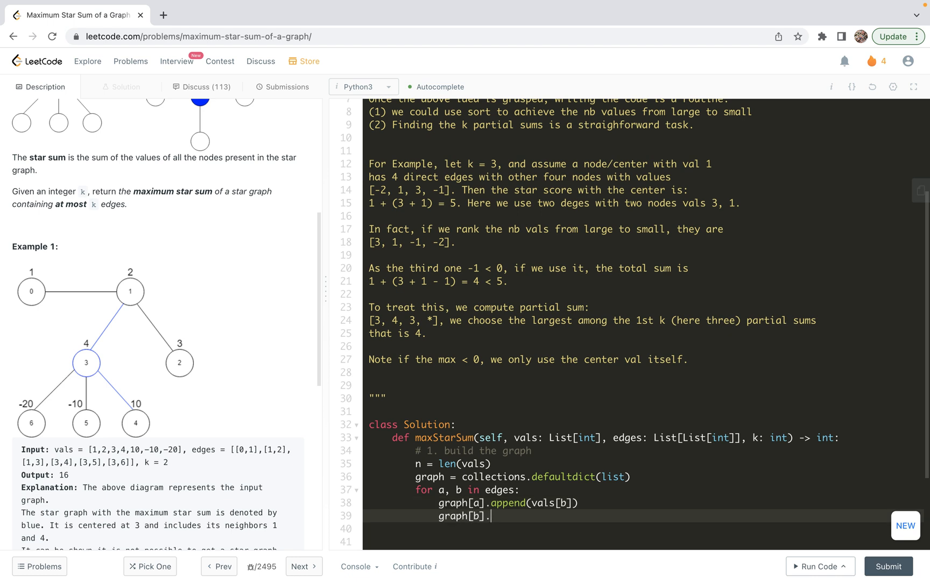
pyautogui.write('append(vals[a')
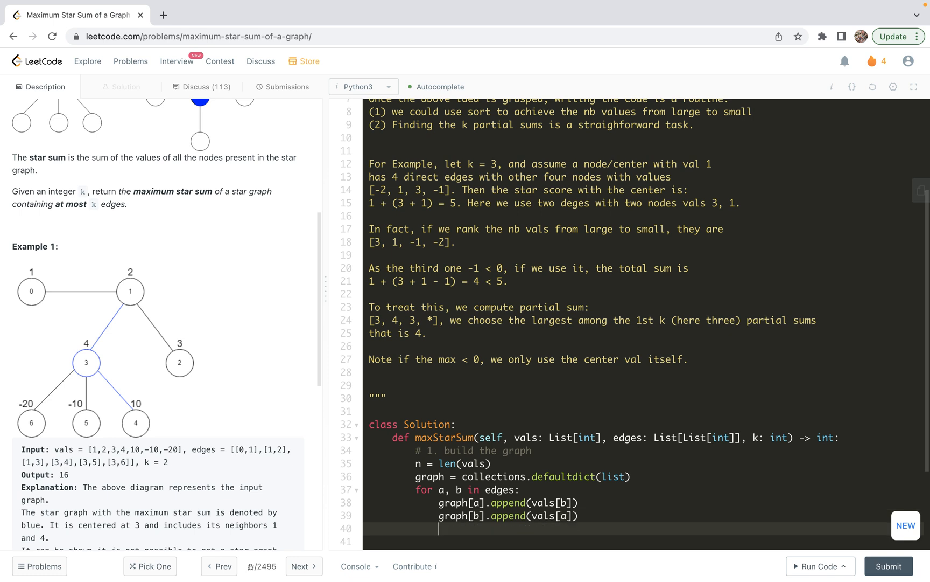
pyautogui.moveTo(438, 528)
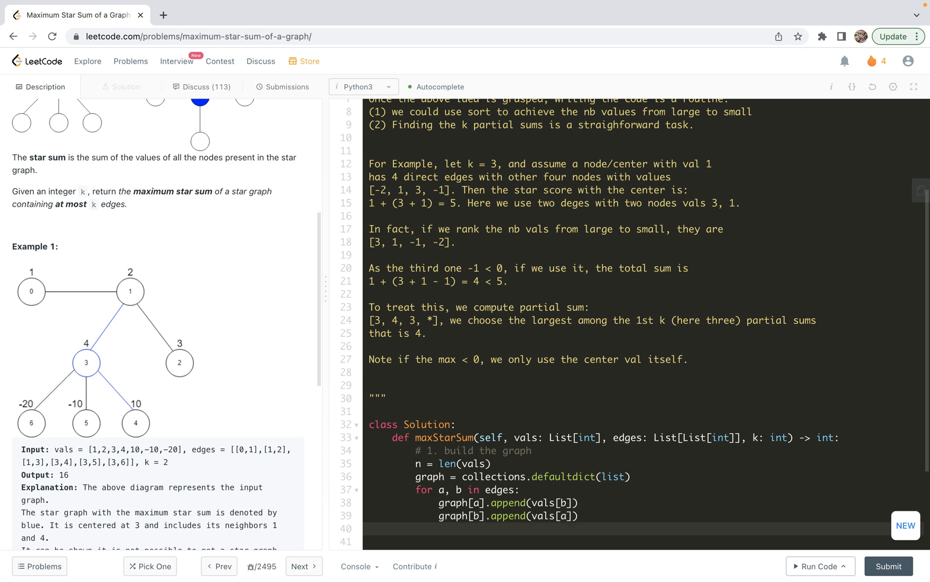
# Add the comment '# 2. rank the nbs score from high to low'.
pyautogui.scroll(-3)
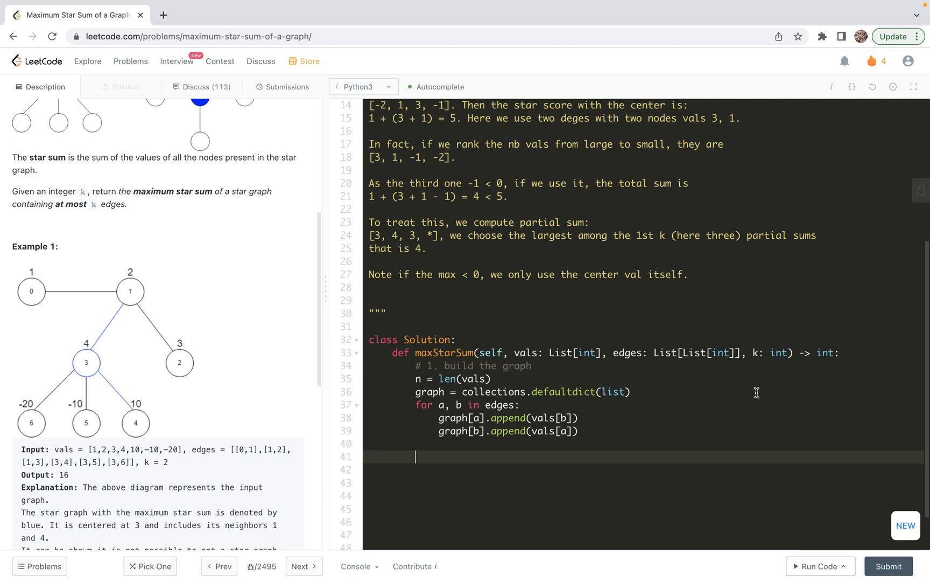
pyautogui.write('# 2.')
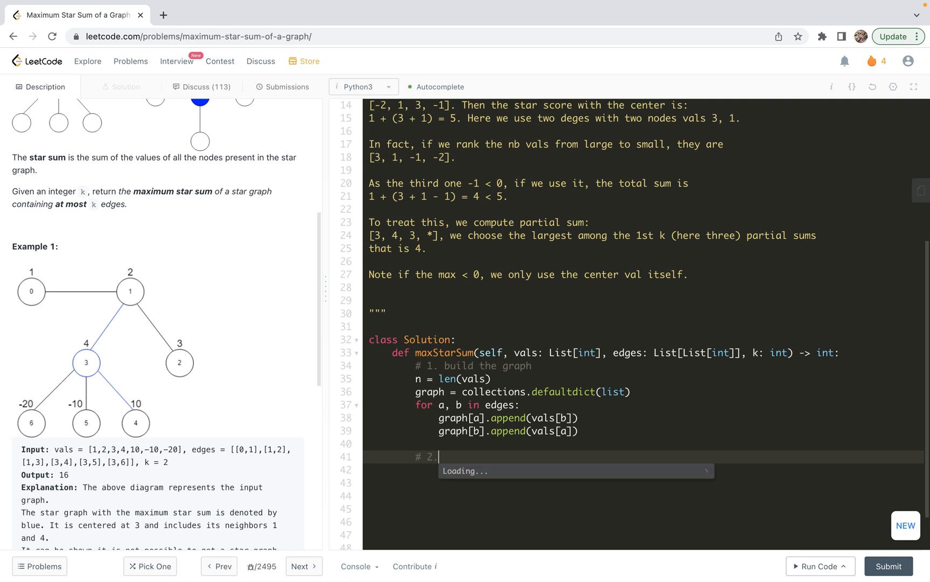
pyautogui.write('r')
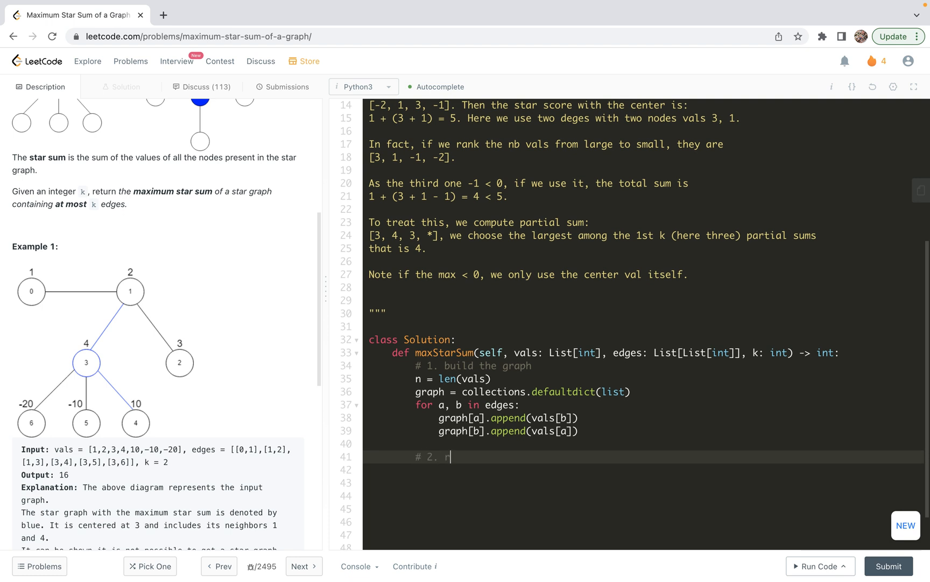
pyautogui.write('ank the nbs')
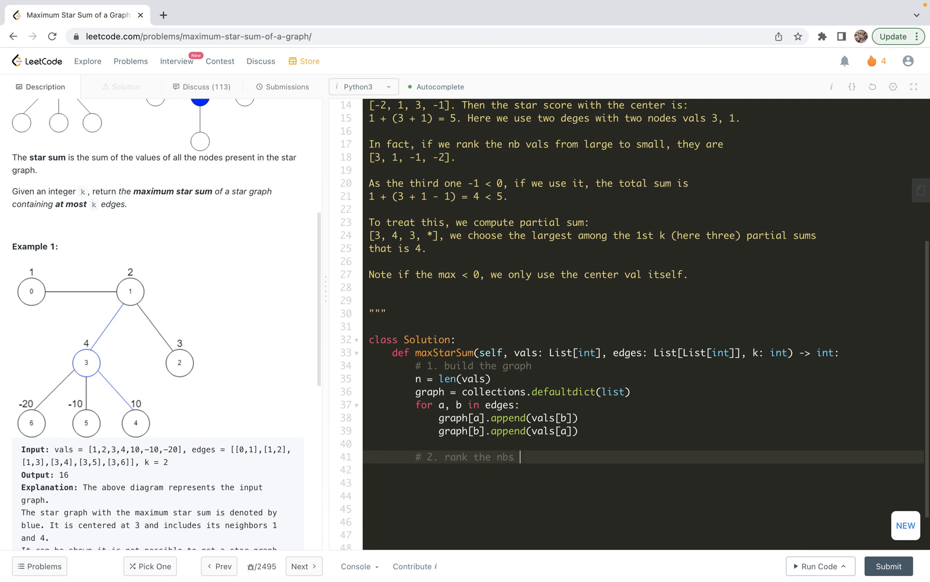
pyautogui.write('score f')
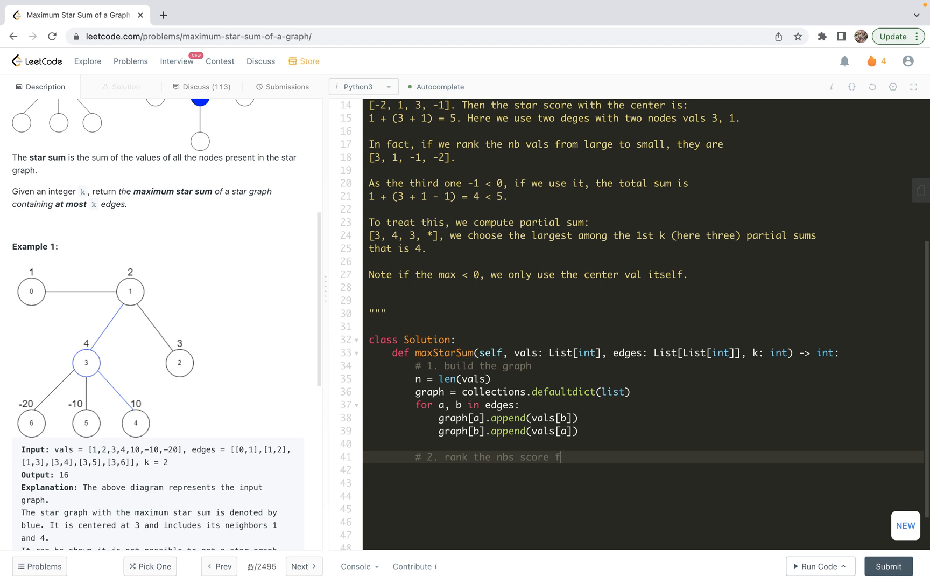
pyautogui.write('rom high')
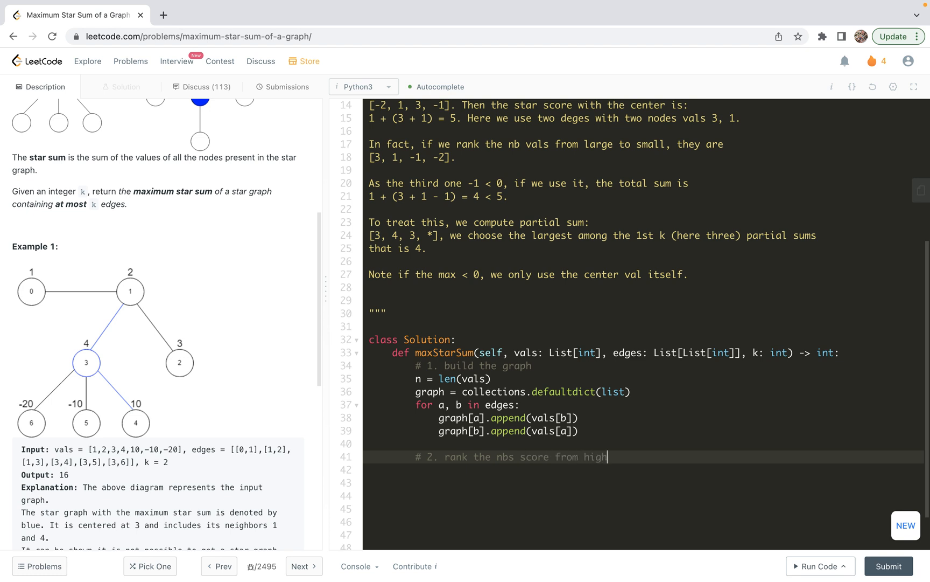
pyautogui.write('to low')
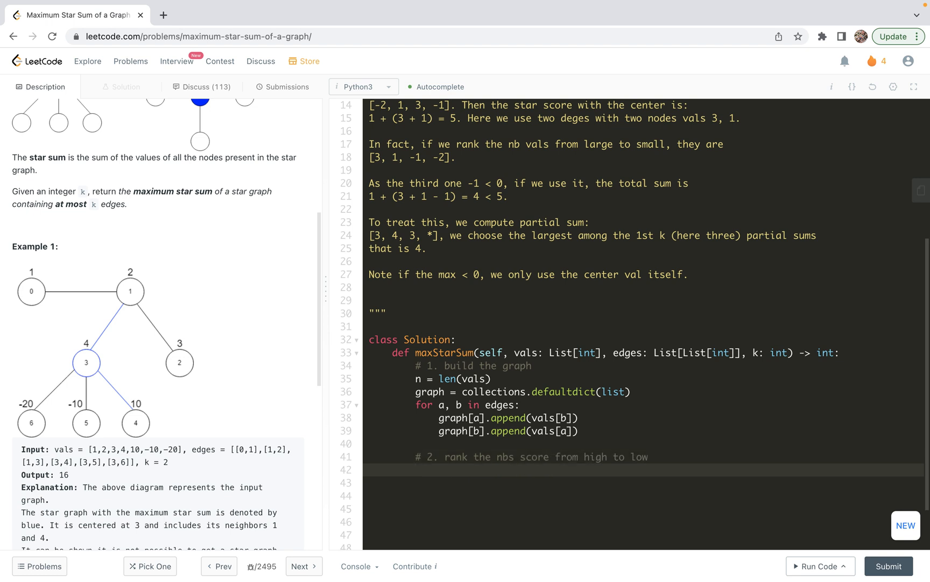
# Loop over graph.items() sorting each graph[key] with key=lambda x: -x.
pyautogui.write('for key')
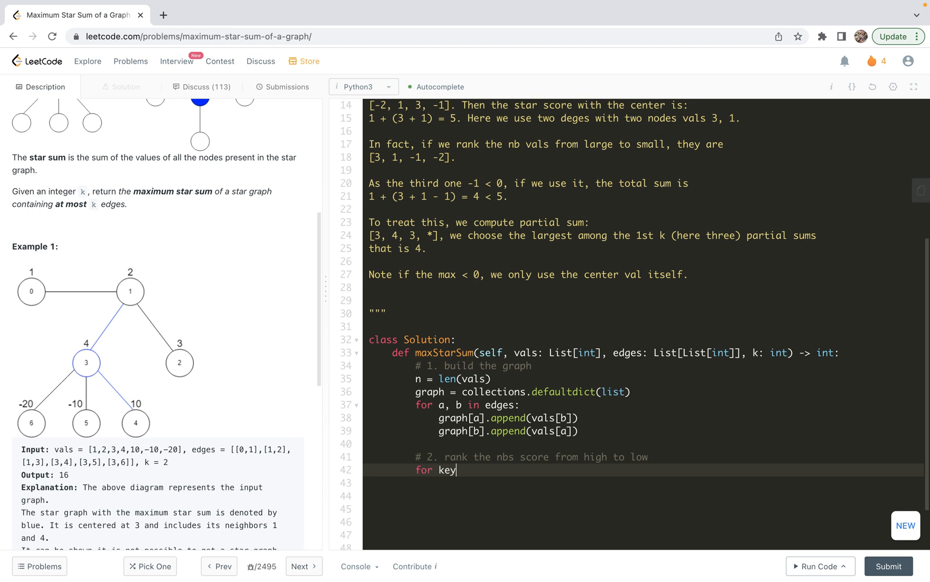
pyautogui.write(', v')
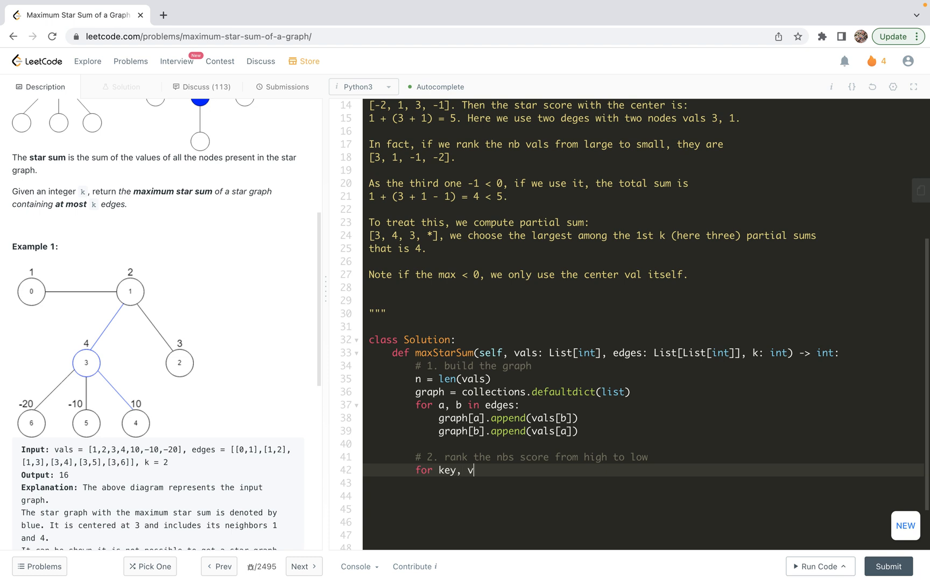
pyautogui.write('in graph.ite')
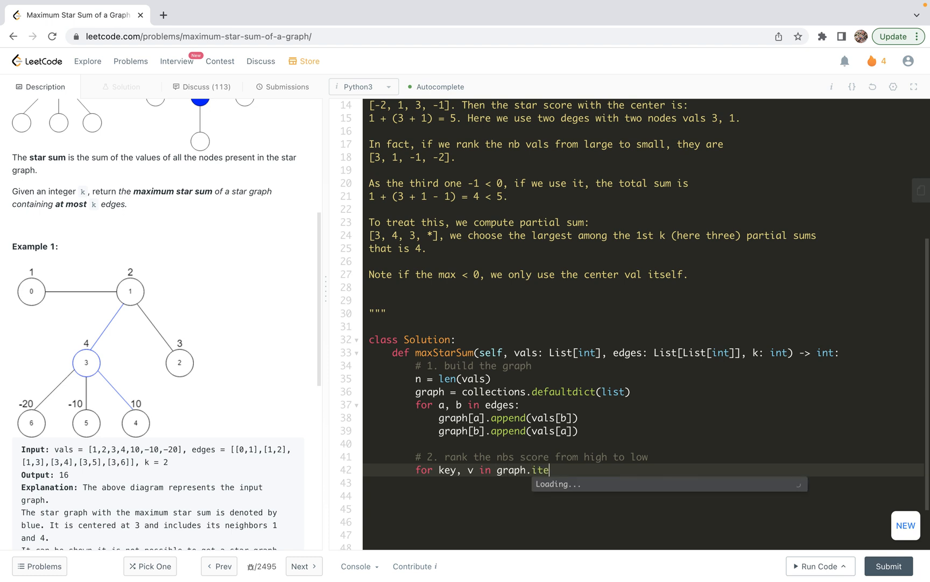
pyautogui.write('ms():')
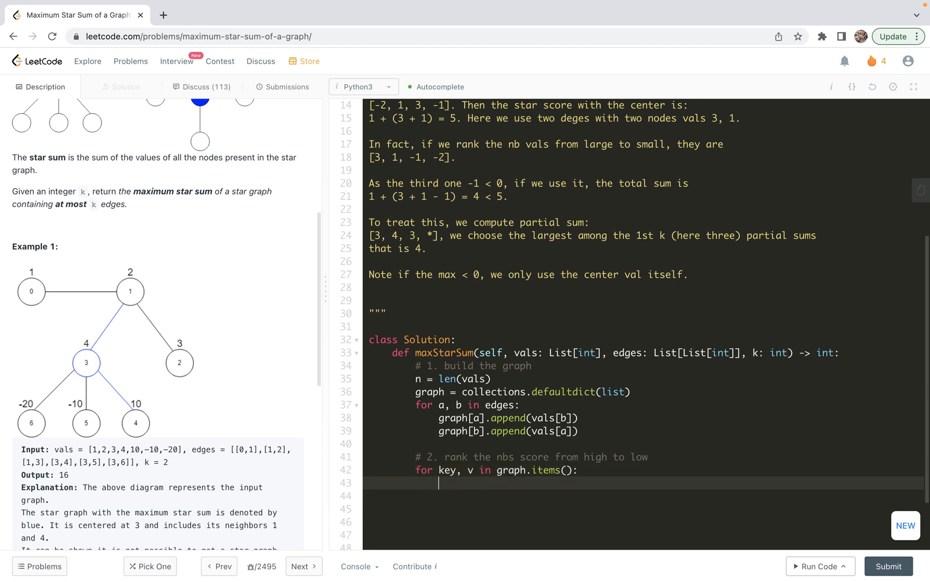
pyautogui.write('graph')
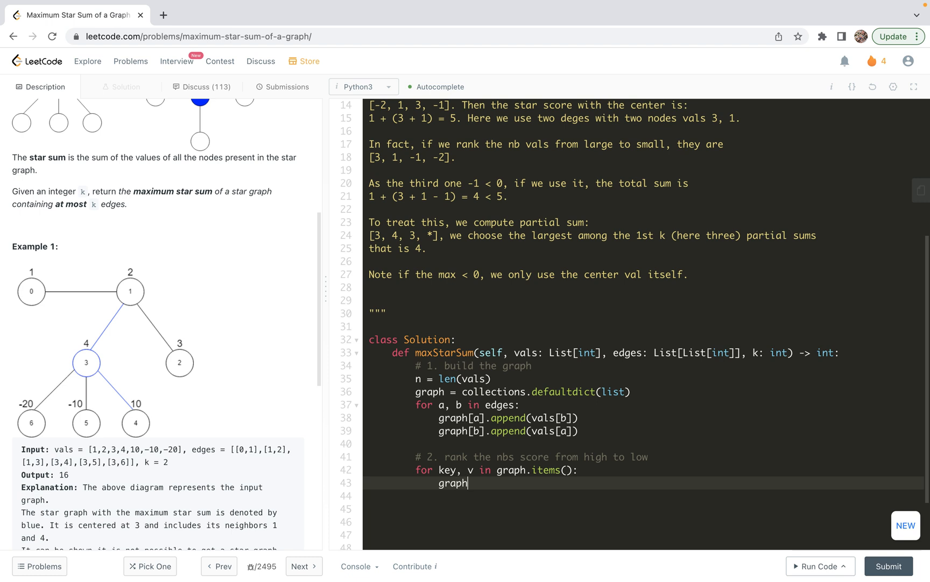
pyautogui.write('[key]')
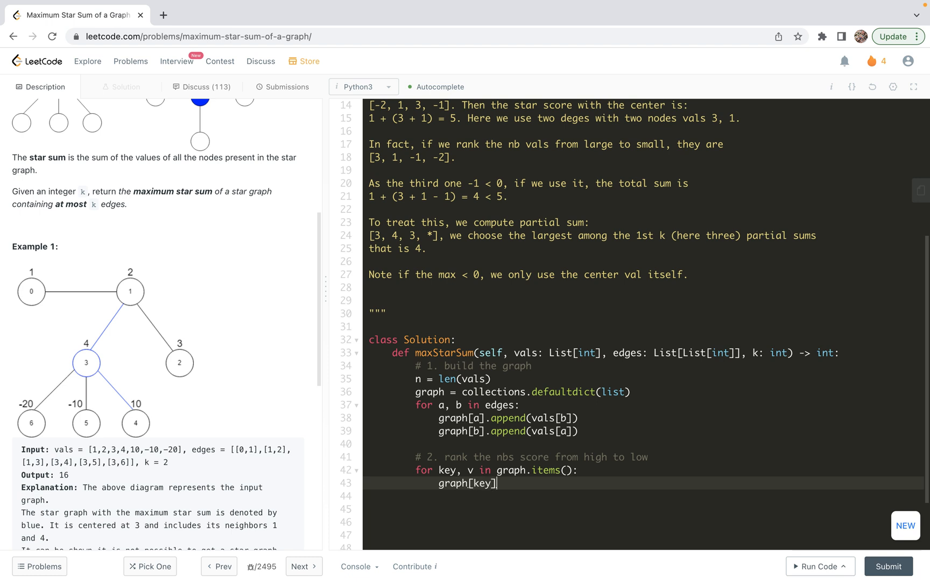
pyautogui.write('.sort()')
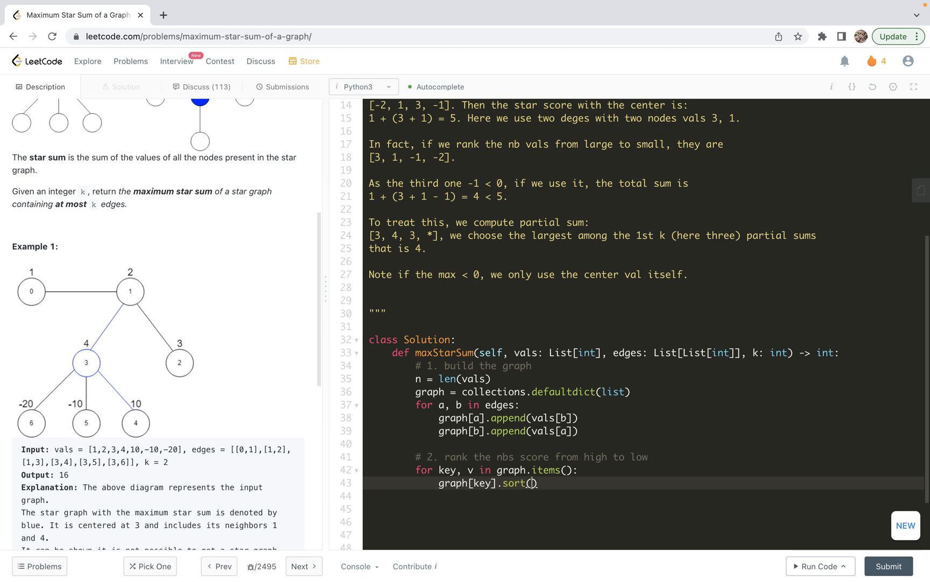
pyautogui.write('key=lambd')
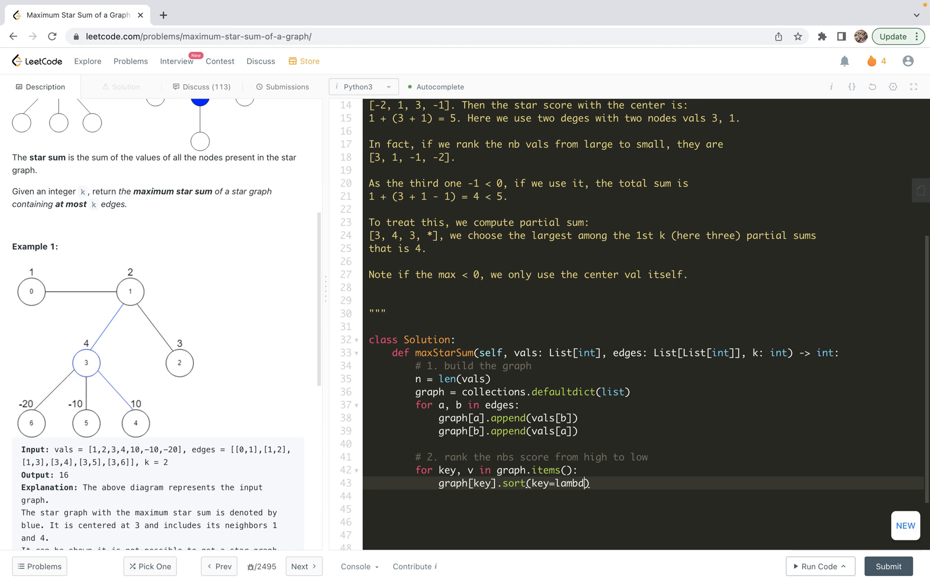
pyautogui.write('x:')
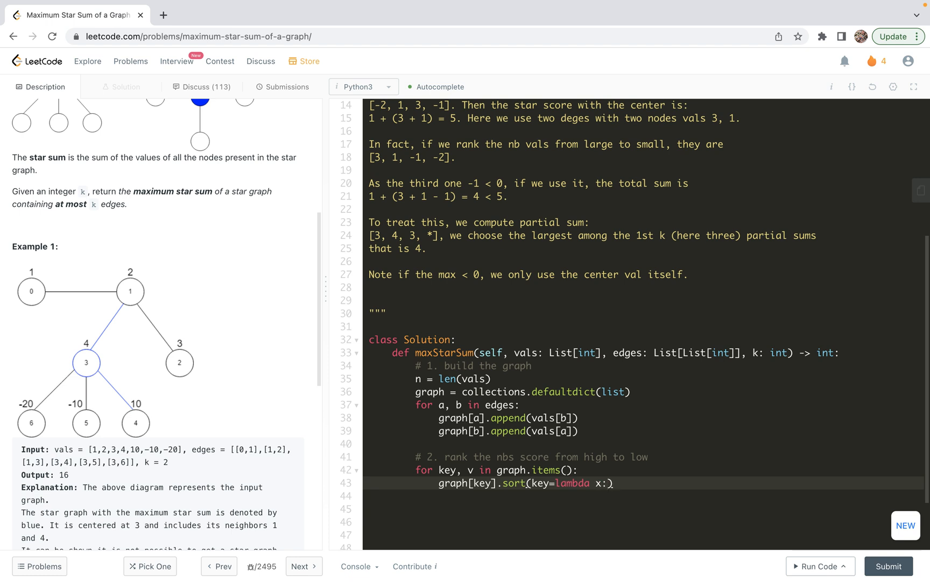
pyautogui.write('-x')
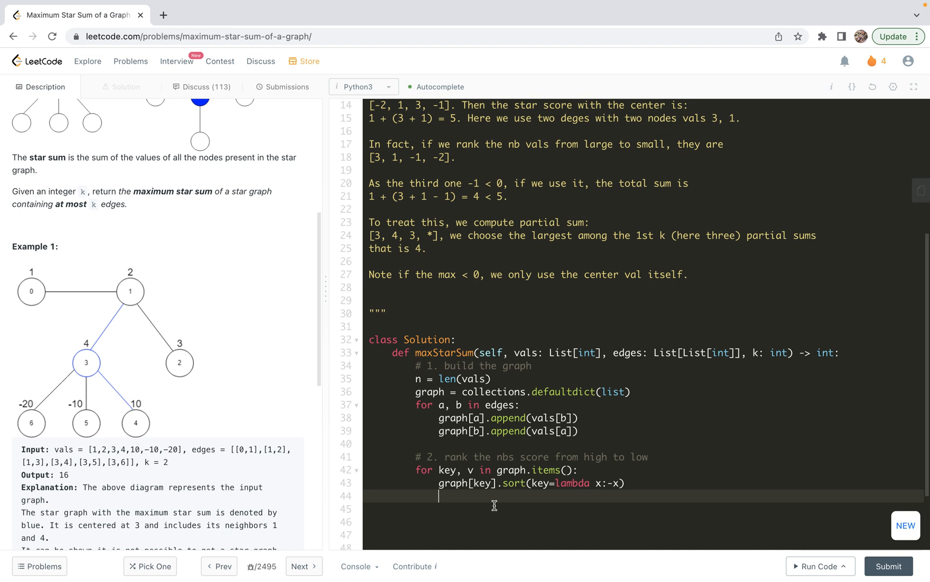
# Start an inner loop for i in range(1, min(k, len(graph[key]))).
pyautogui.write('for')
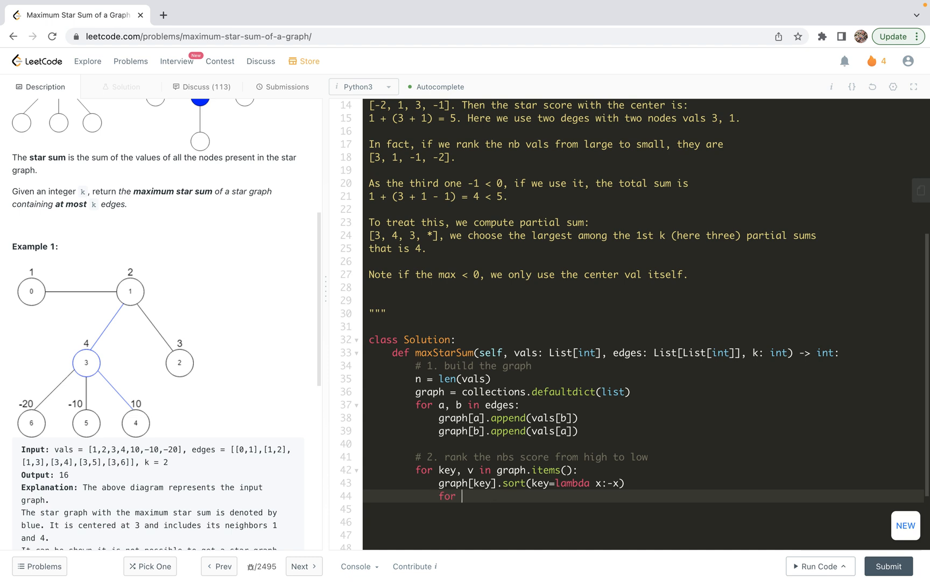
pyautogui.write('i in r')
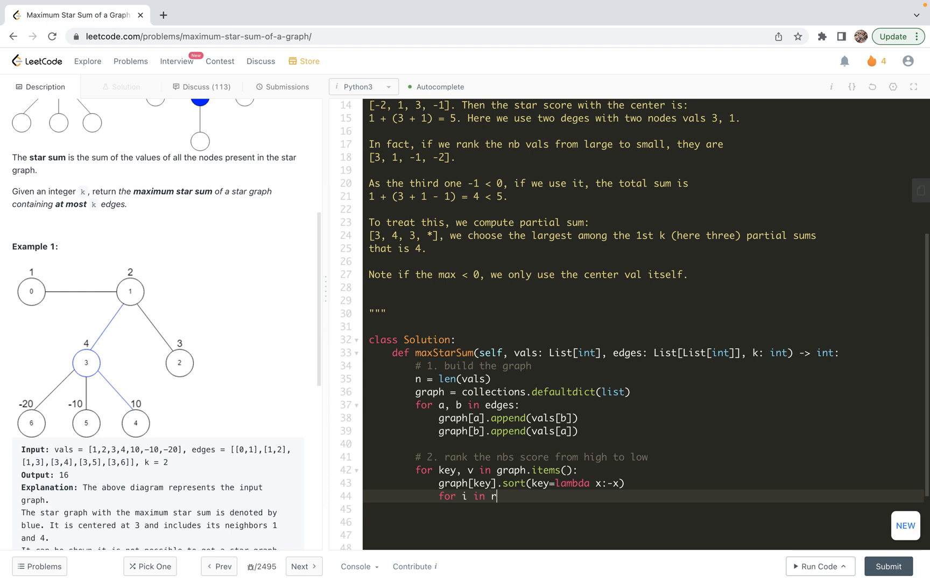
pyautogui.write('ange(1,')
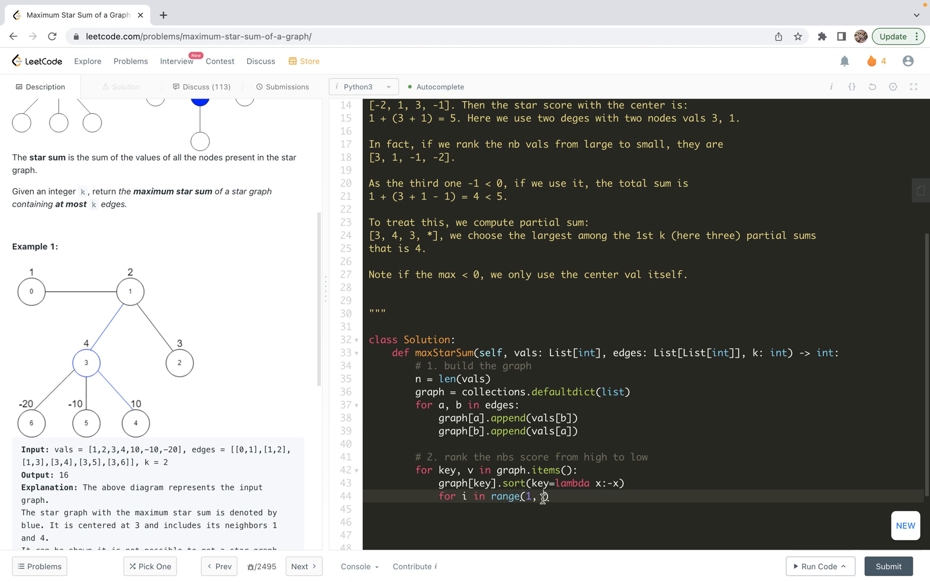
pyautogui.write('min()')
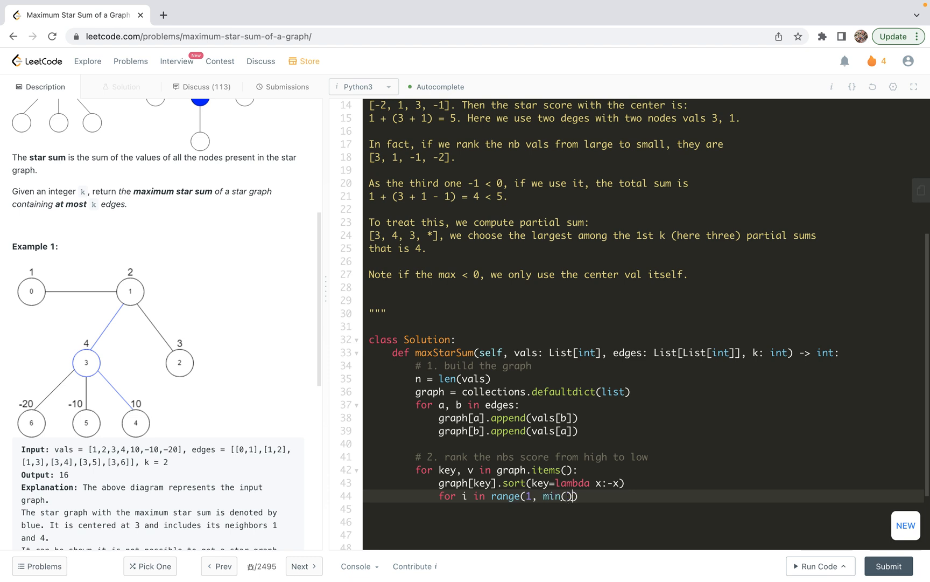
pyautogui.write('k,')
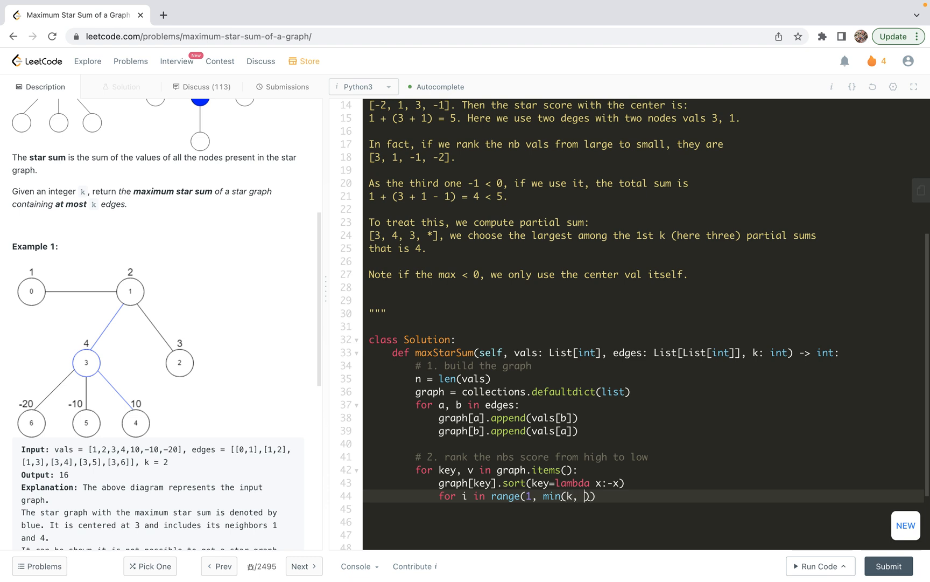
pyautogui.write('len()')
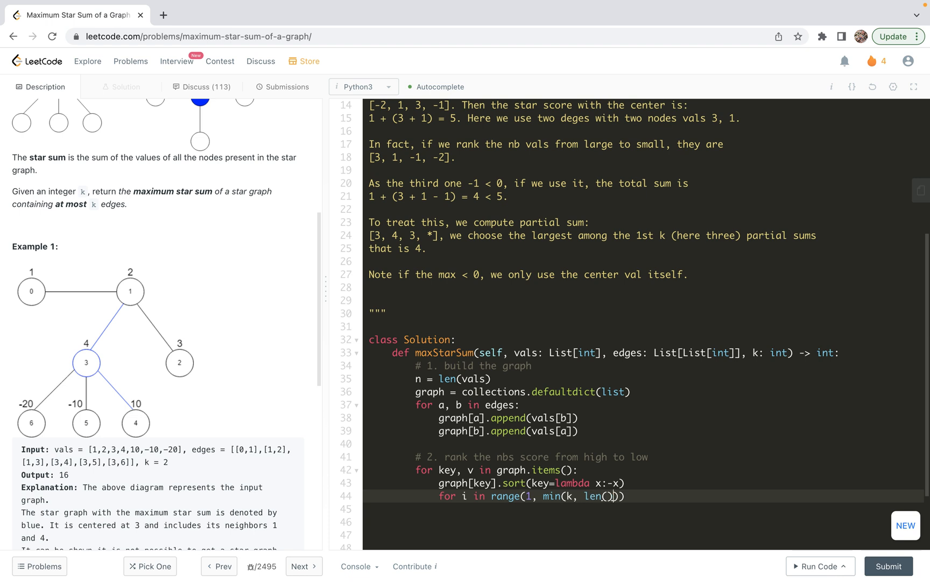
pyautogui.write('graph[]')
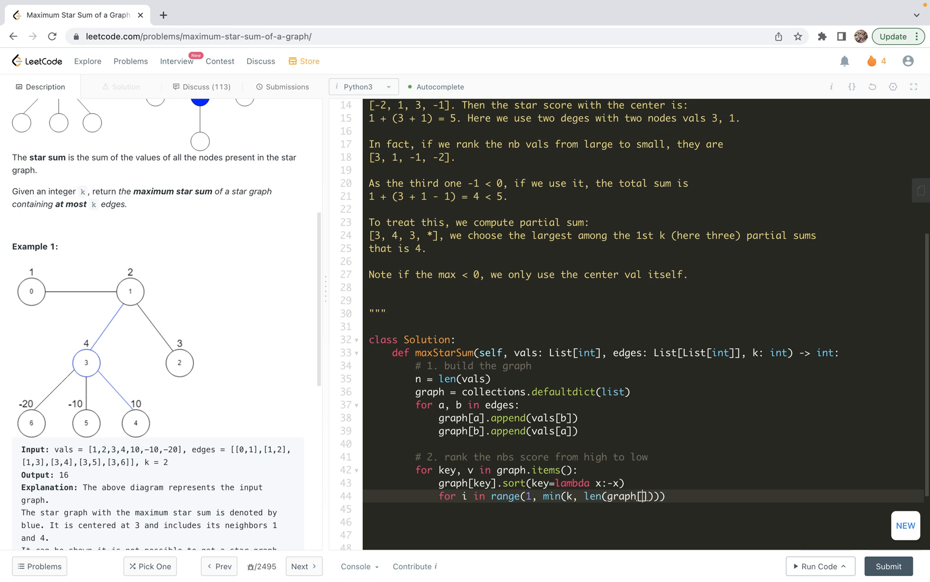
pyautogui.write('key')
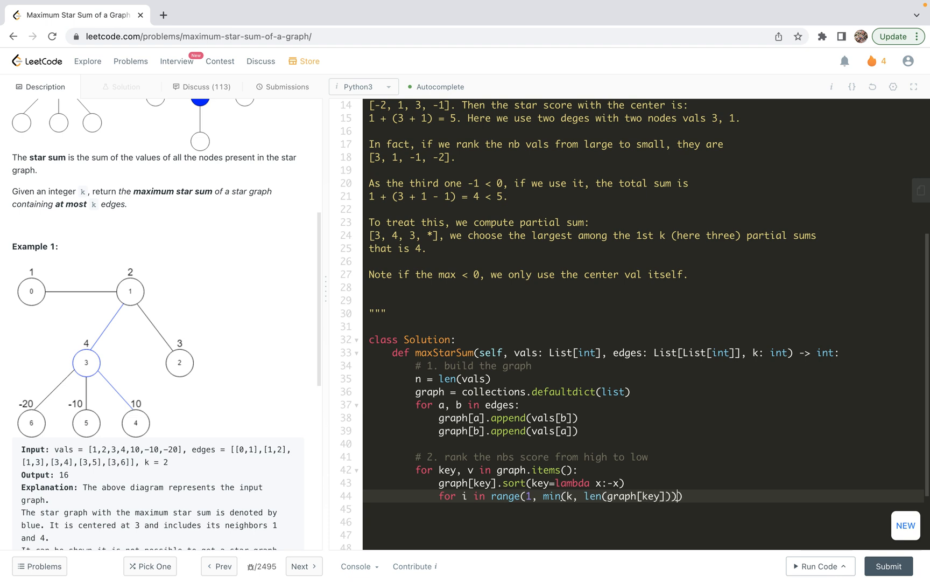
pyautogui.write(':')
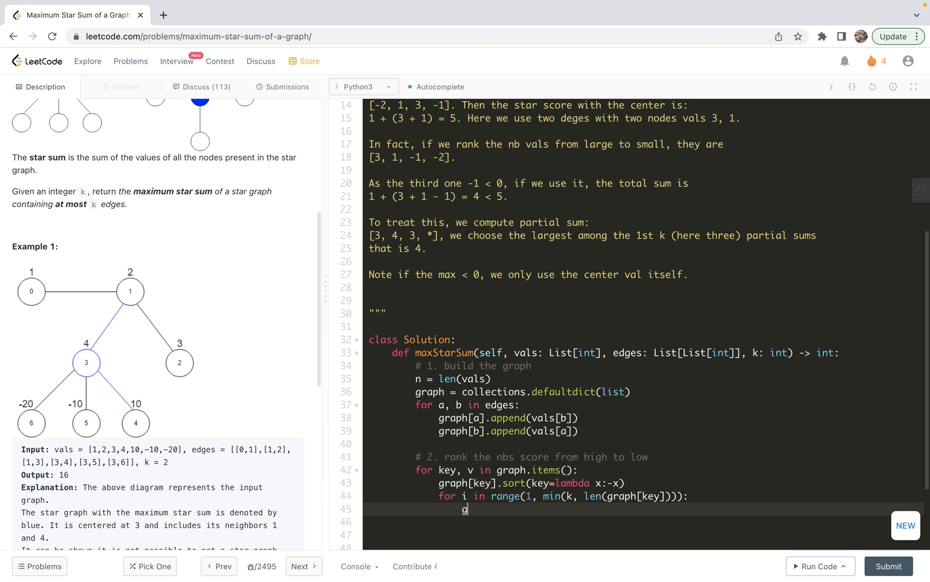
# Accumulate prefix sums with graph[key][i] += graph[key][i-1].
pyautogui.write('raph[]')
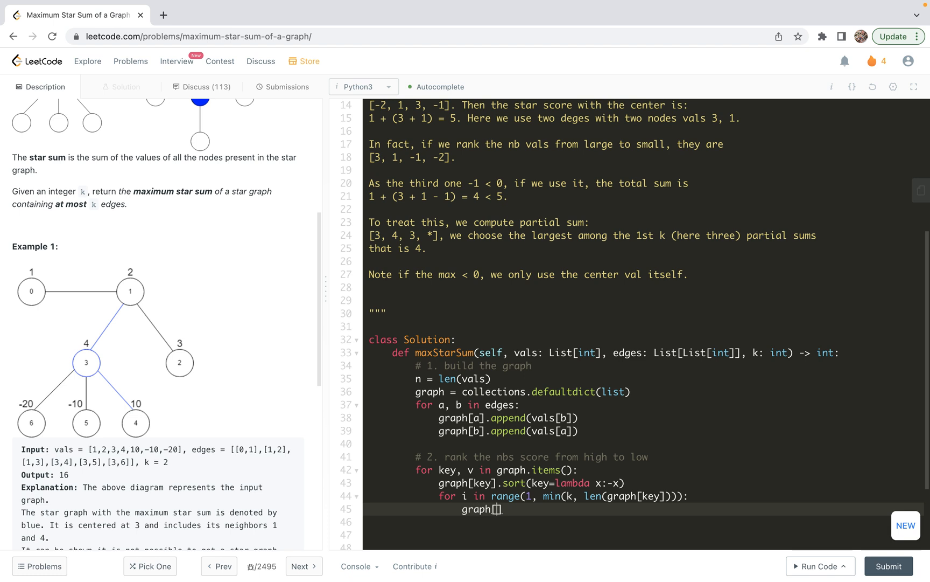
pyautogui.write('key')
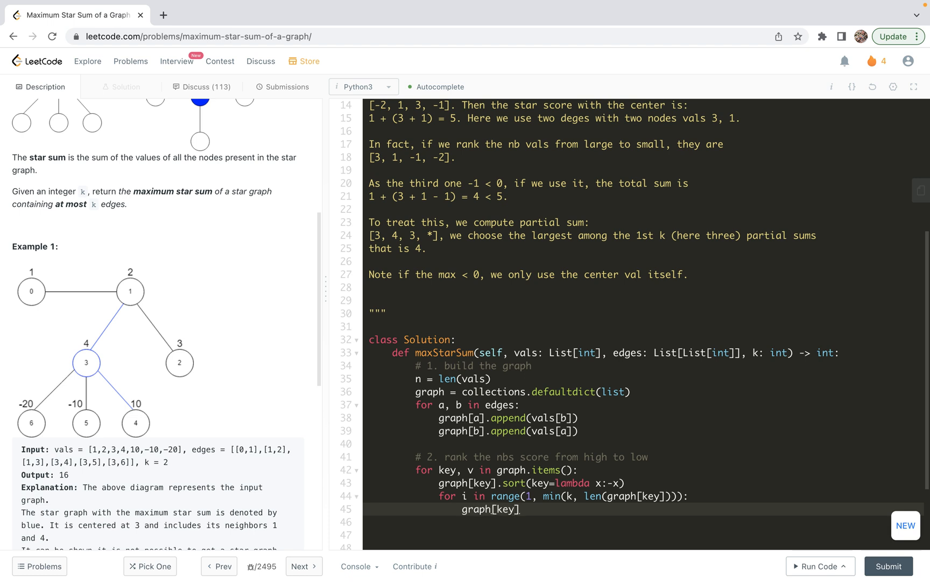
pyautogui.write('[i]')
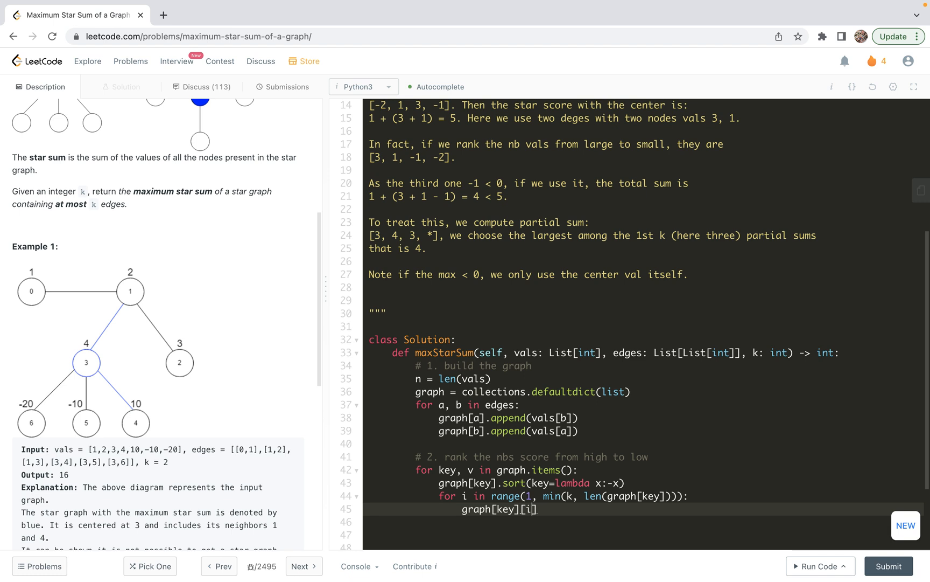
pyautogui.write('+= graph')
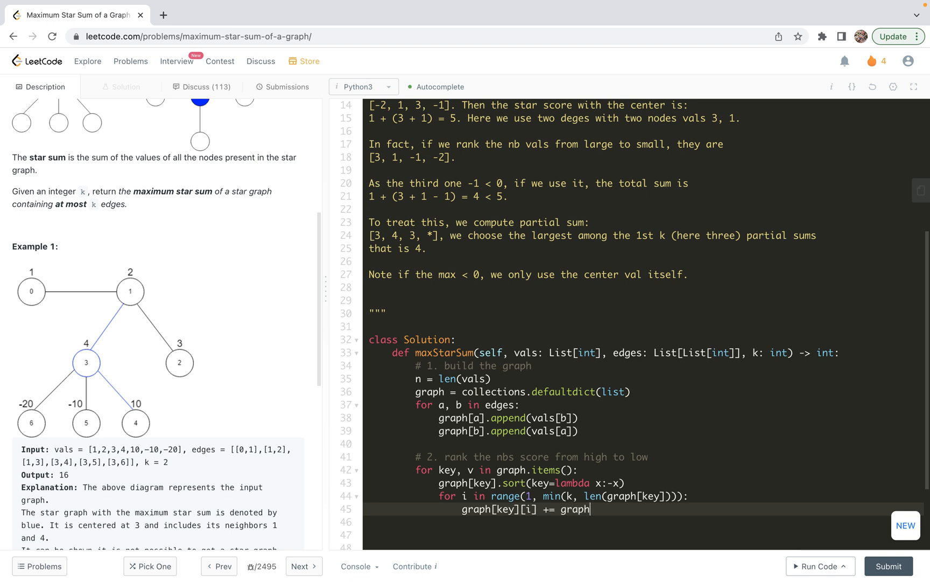
pyautogui.write('[key]')
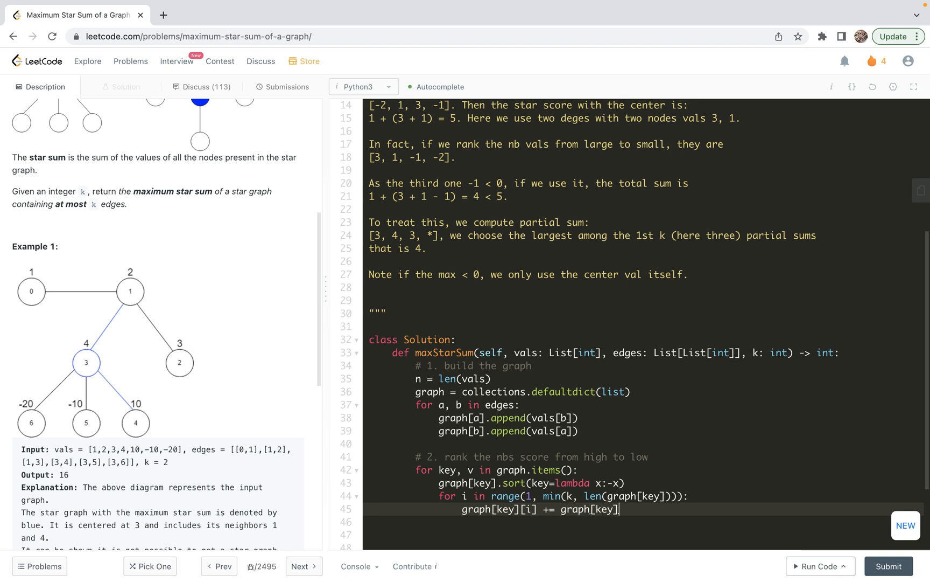
pyautogui.write('[i-1]')
pyautogui.click(644, 534)
pyautogui.write('#')
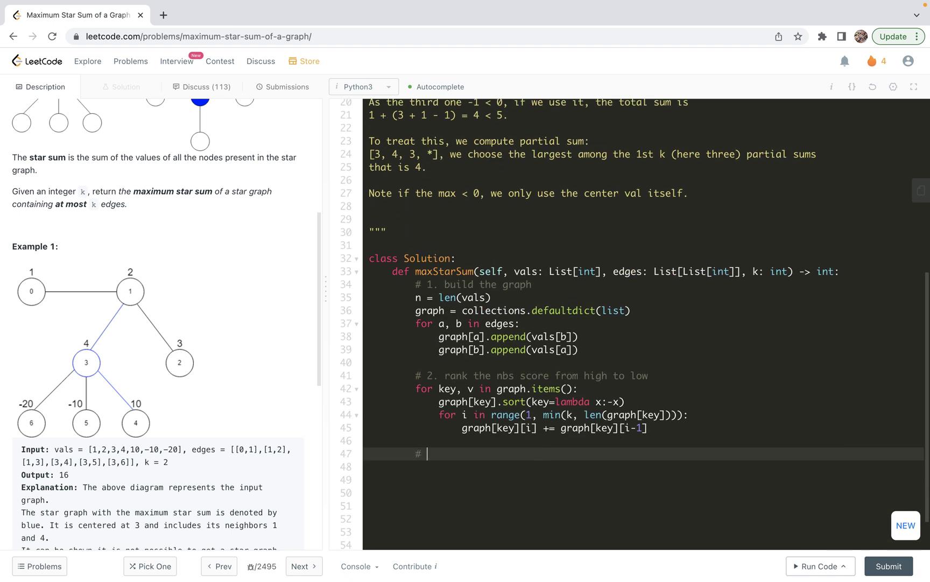
# Add the '# 3. find the global maximal star sum' comment and res = -10 ** 4 * n.
pyautogui.write('3. fir')
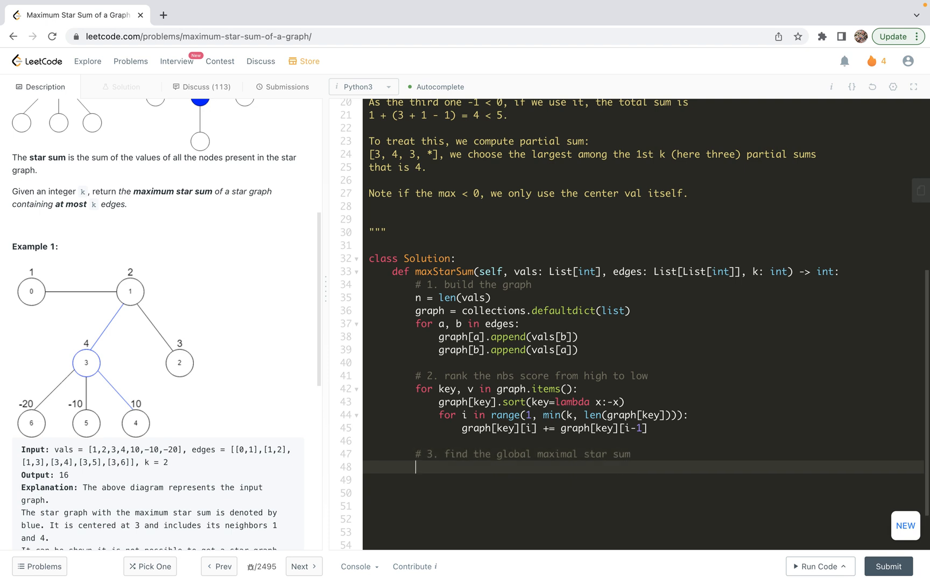
pyautogui.scroll(-3)
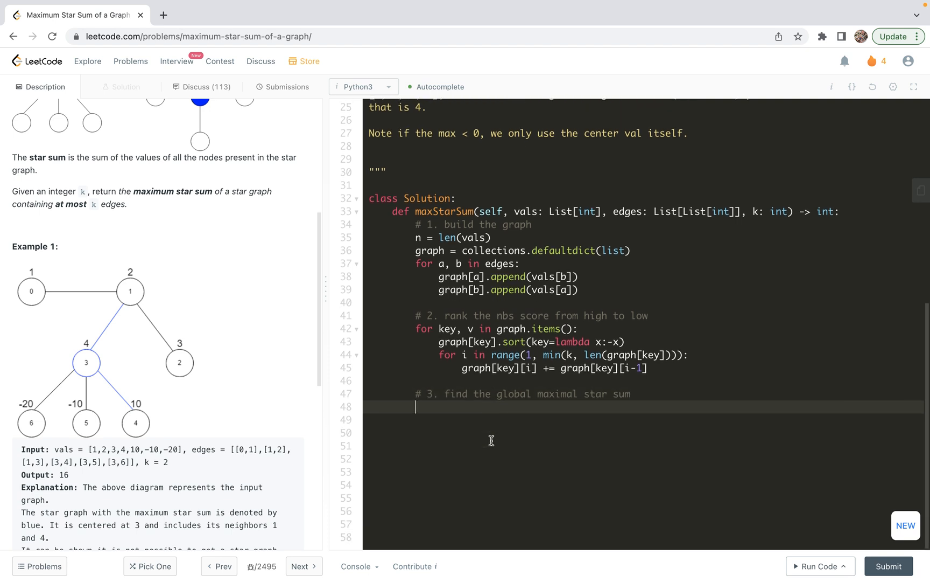
pyautogui.write('res =')
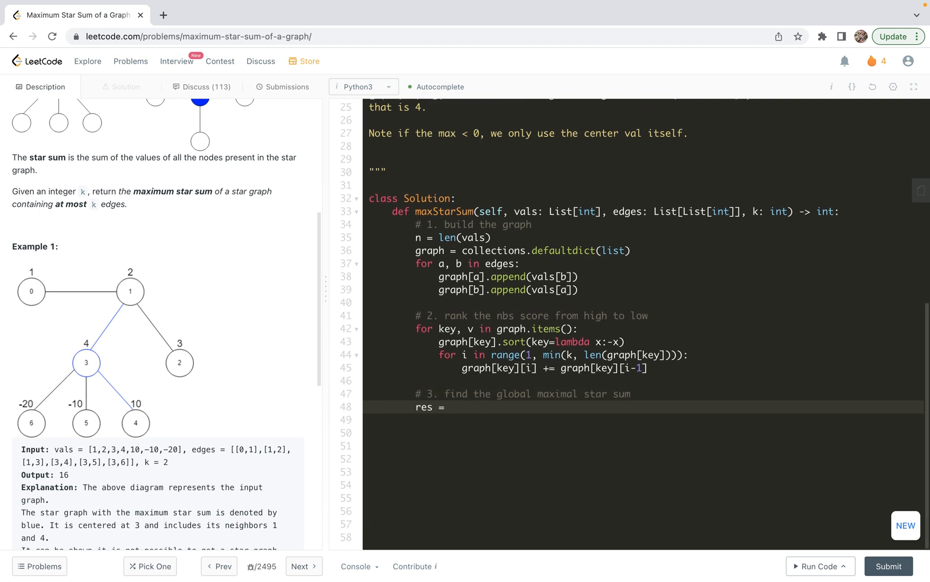
pyautogui.scroll(-3)
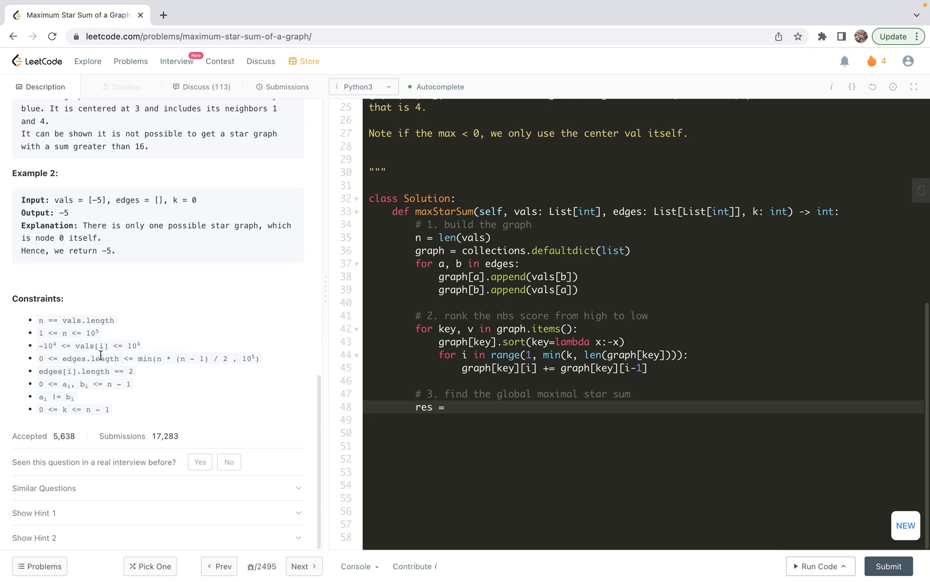
pyautogui.moveTo(38, 345)
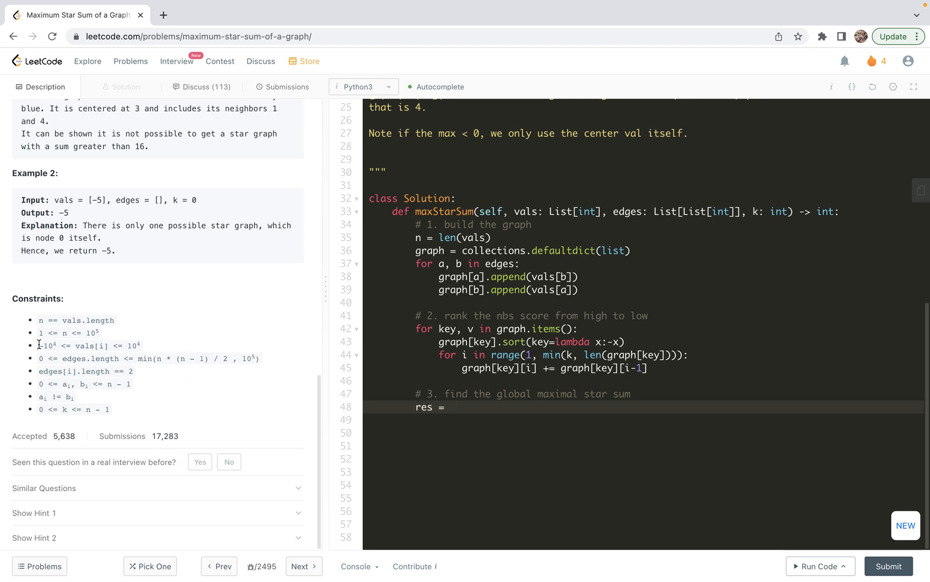
pyautogui.write('-1')
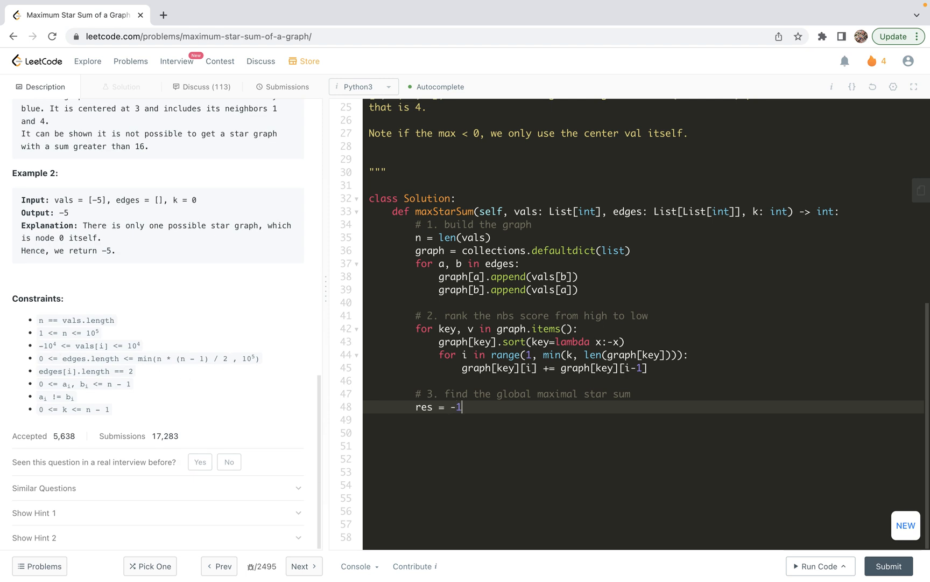
pyautogui.write('0 **')
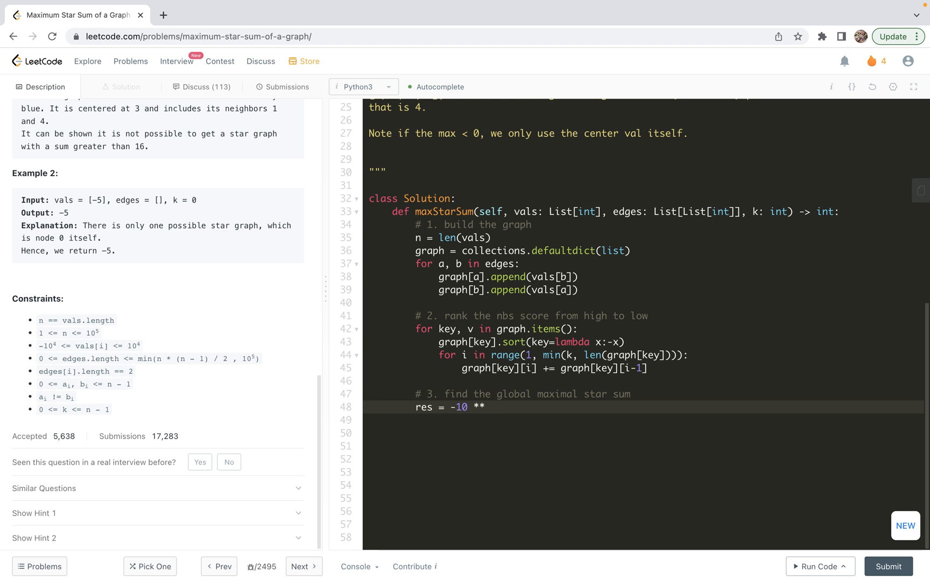
pyautogui.write('4')
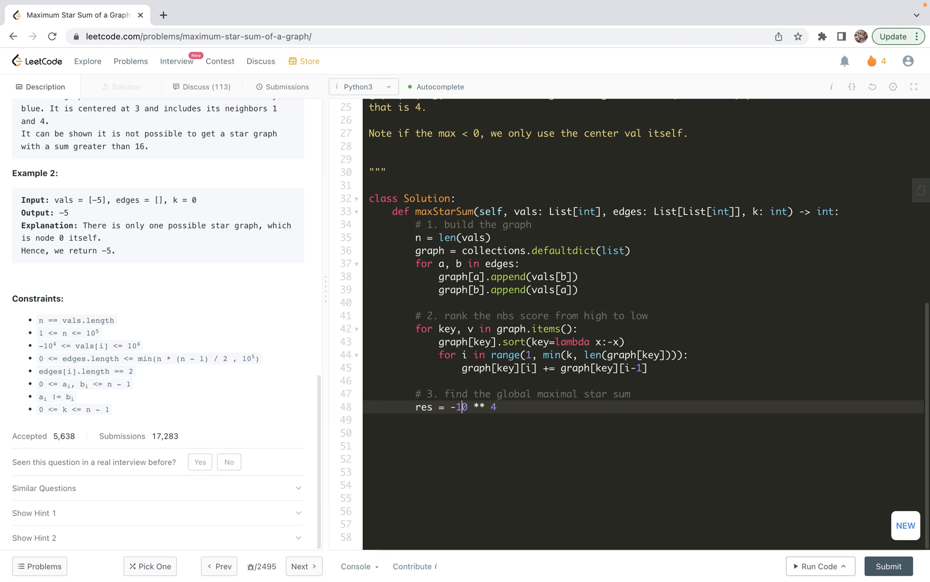
pyautogui.write('" "')
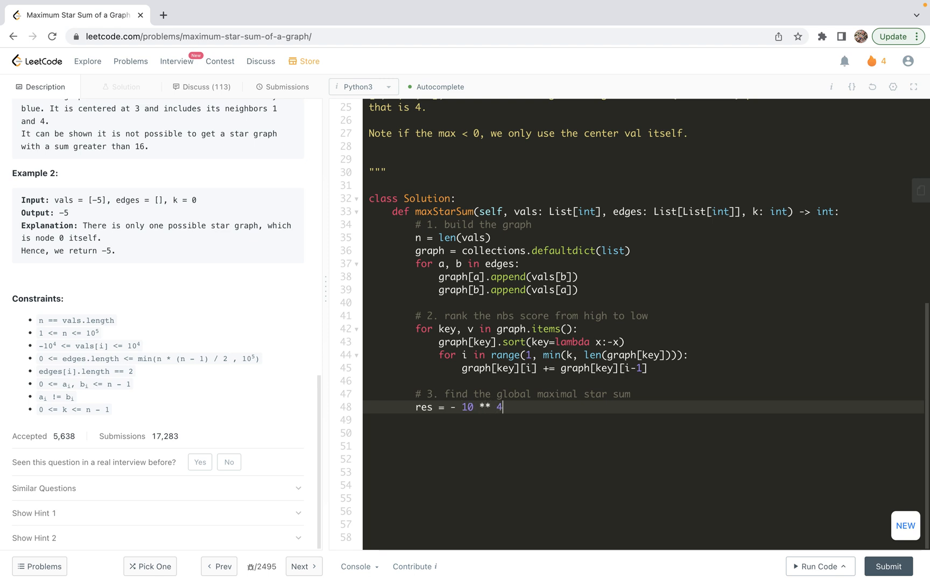
pyautogui.write('* n')
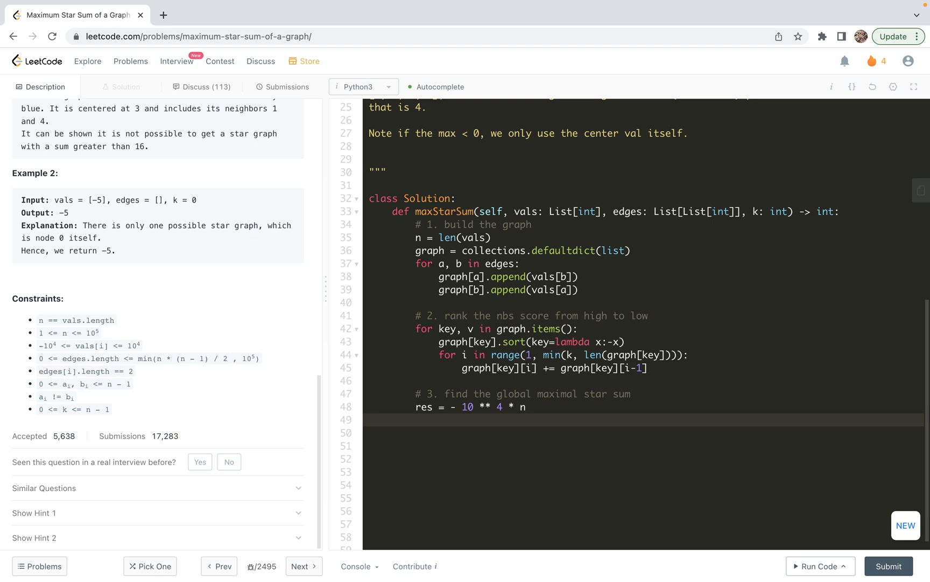
pyautogui.moveTo(2, 341)
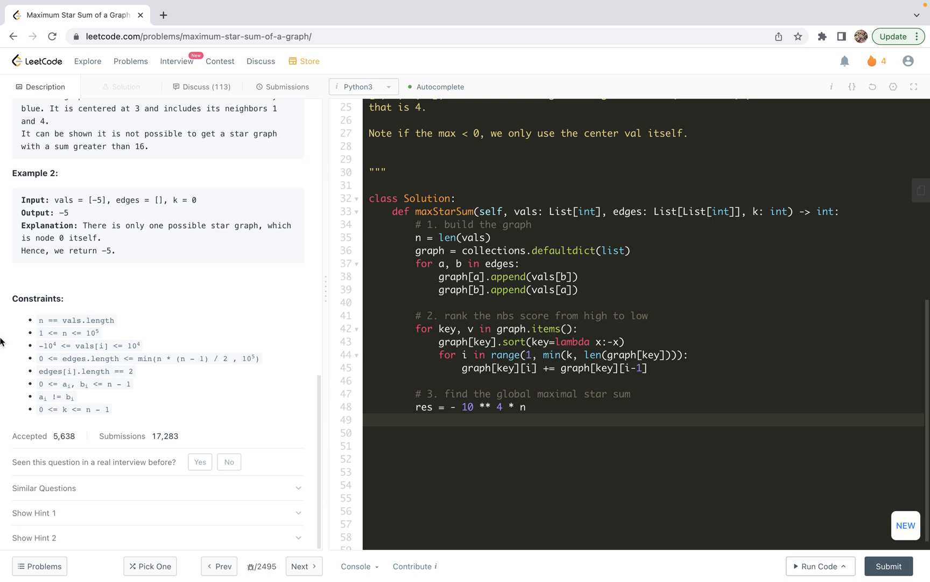
# Loop for node in range(n) setting res = max(res, vals[node]) and begin a second loop.
pyautogui.click(416, 413)
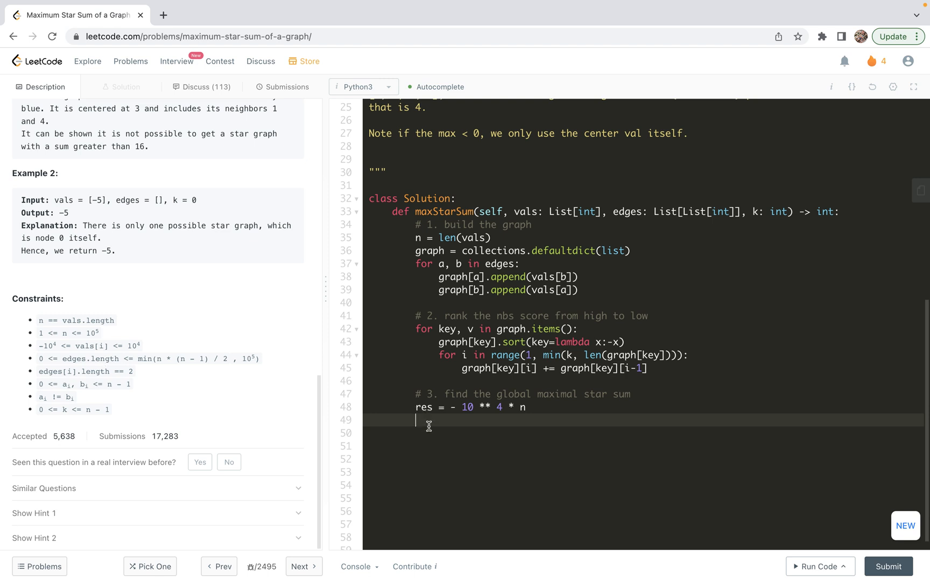
pyautogui.write('for node')
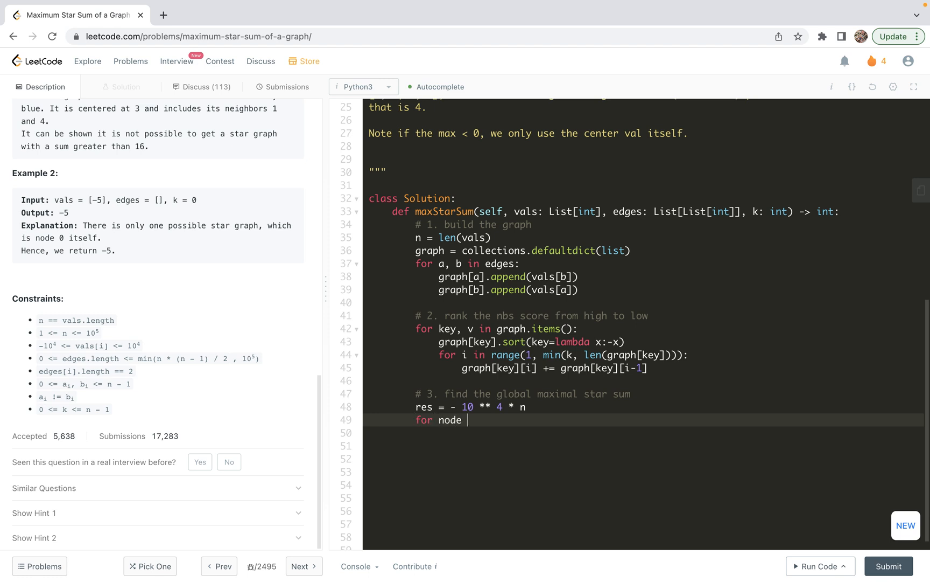
pyautogui.write('in rang')
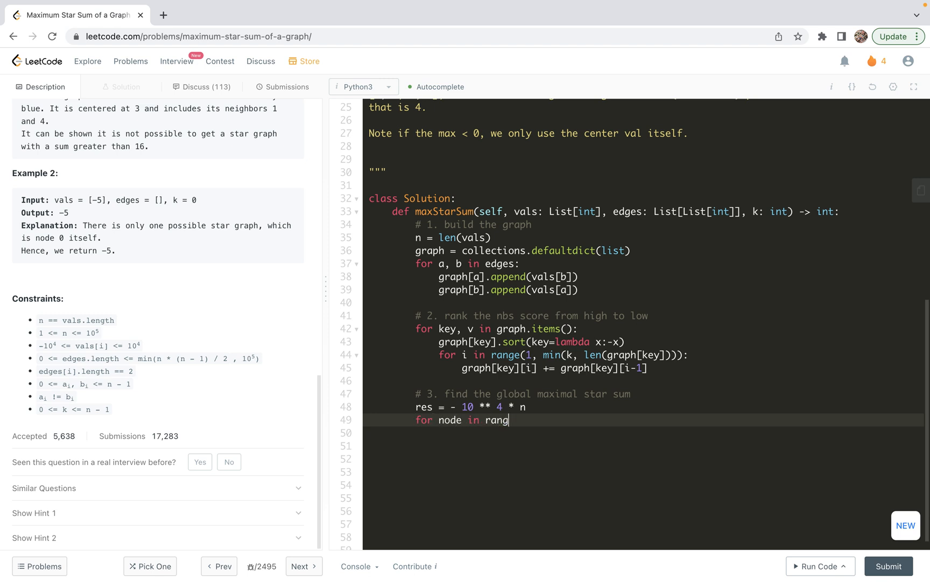
pyautogui.write('e(n)')
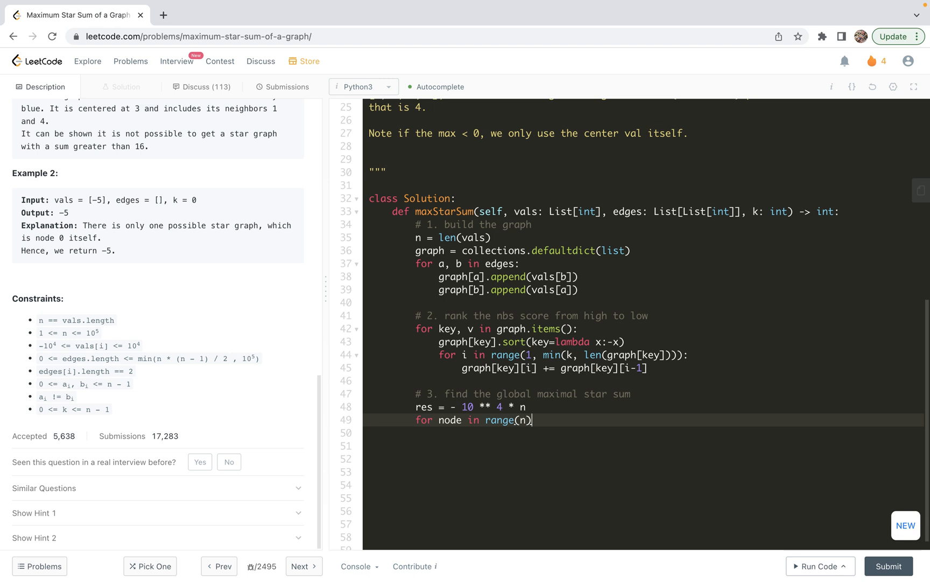
pyautogui.write(':')
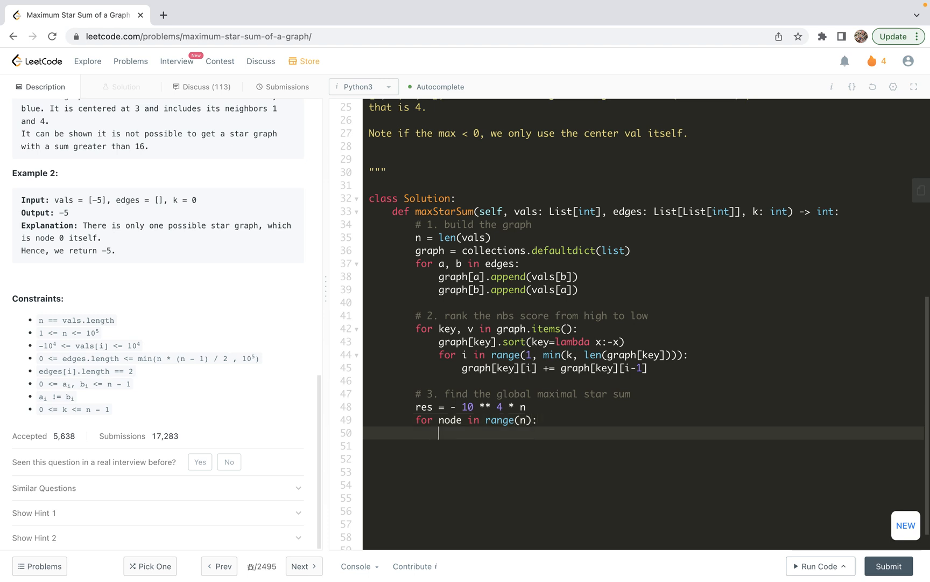
pyautogui.write('res = max')
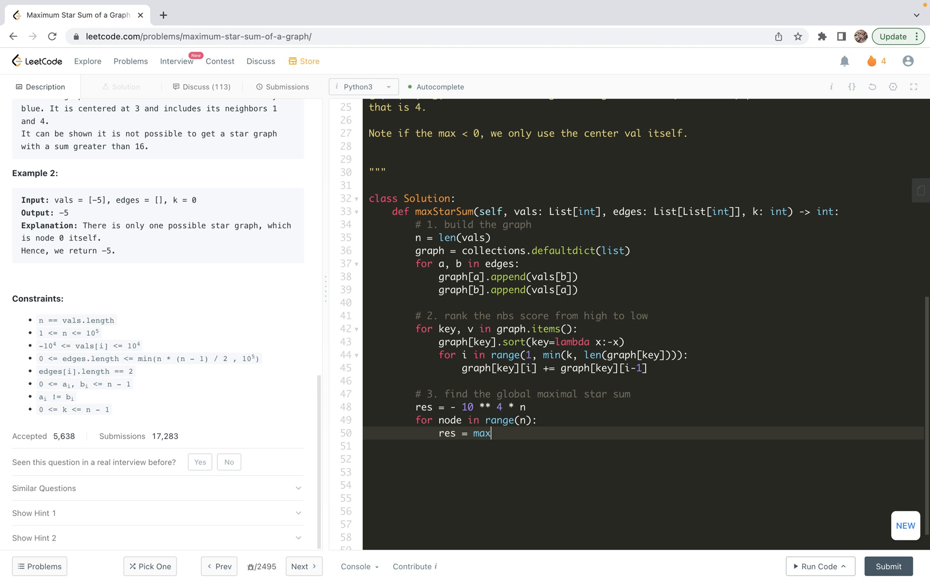
pyautogui.write('(')
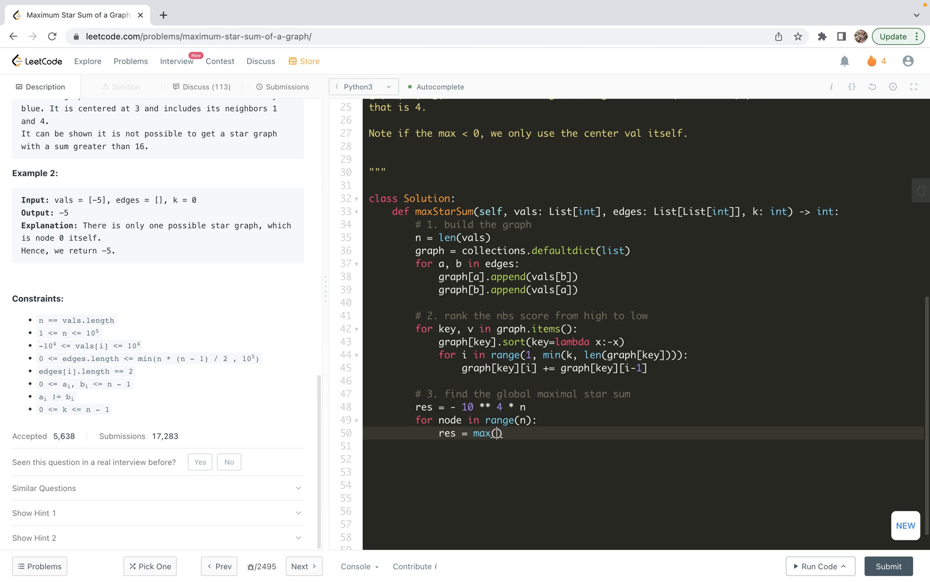
pyautogui.write('res,')
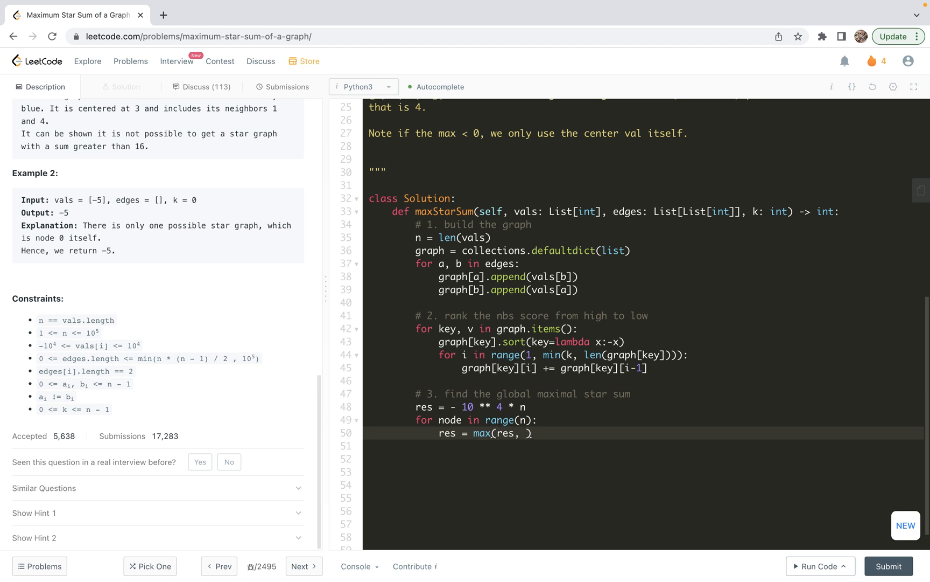
pyautogui.write('vals[node')
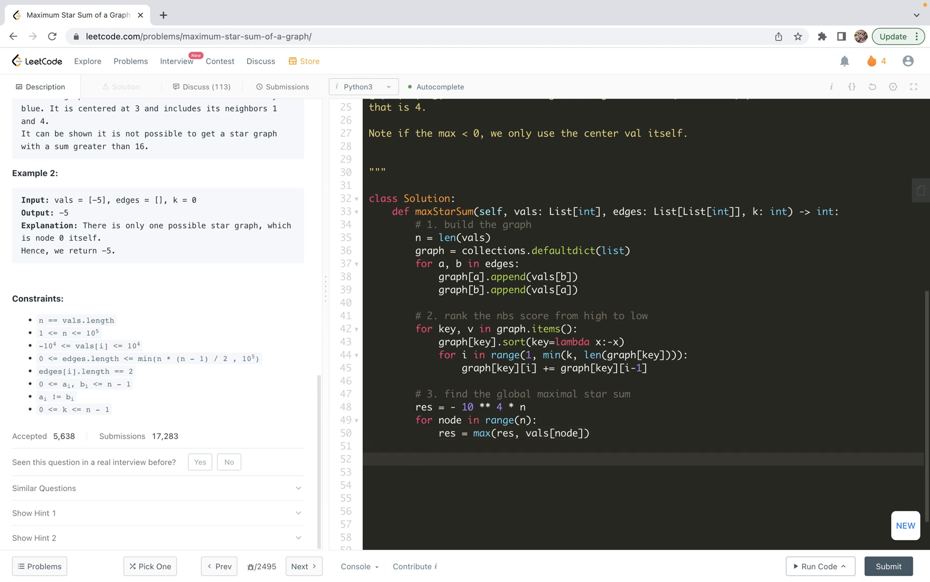
pyautogui.write('for node,')
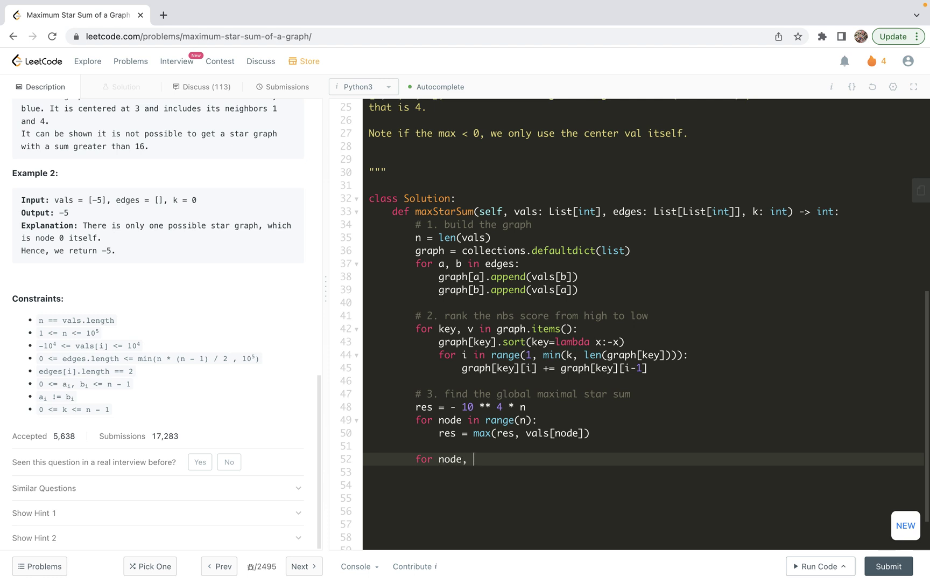
# Loop over graph.items() computing tmp = max(v[:k]) for each node.
pyautogui.write('v')
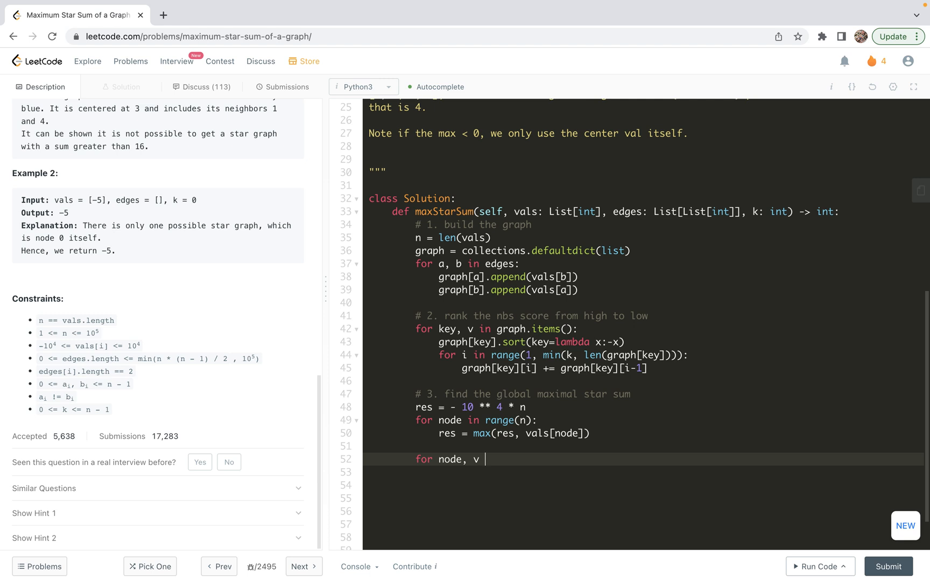
pyautogui.write('in gr')
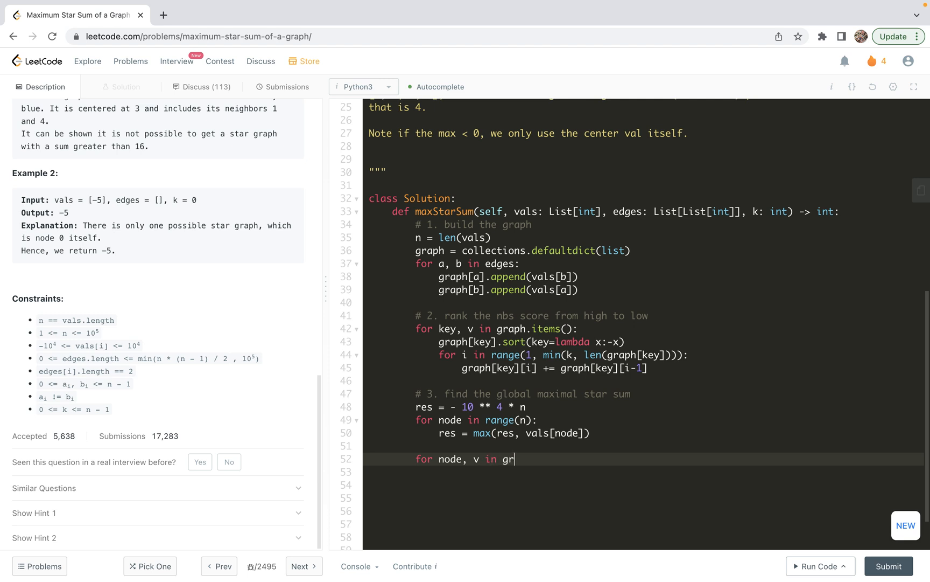
pyautogui.write('aph.items():')
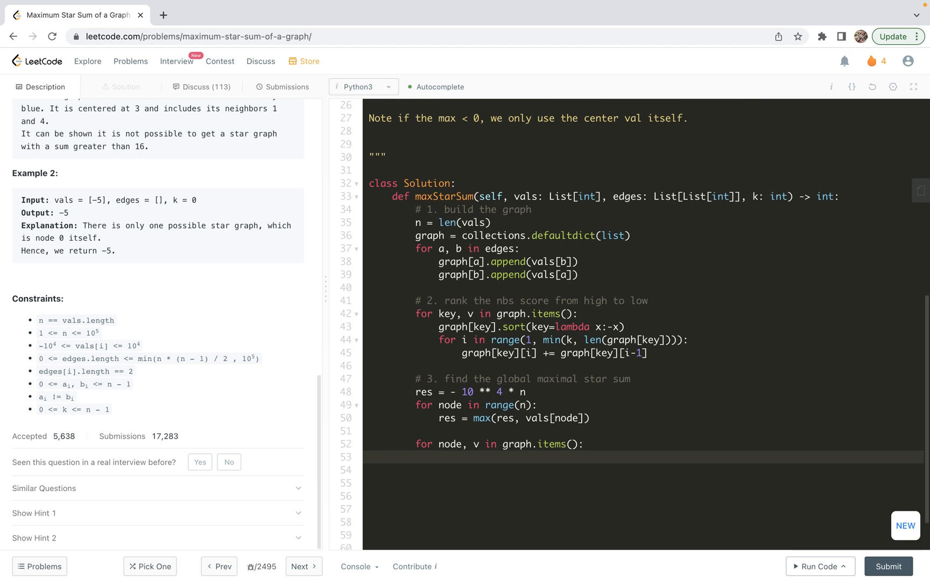
pyautogui.write('tmp = max()')
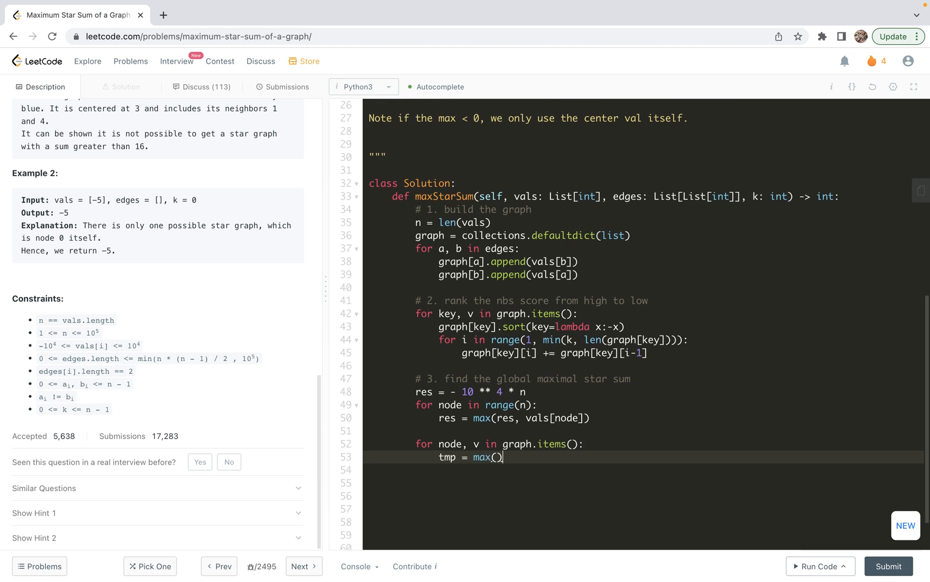
pyautogui.write('v')
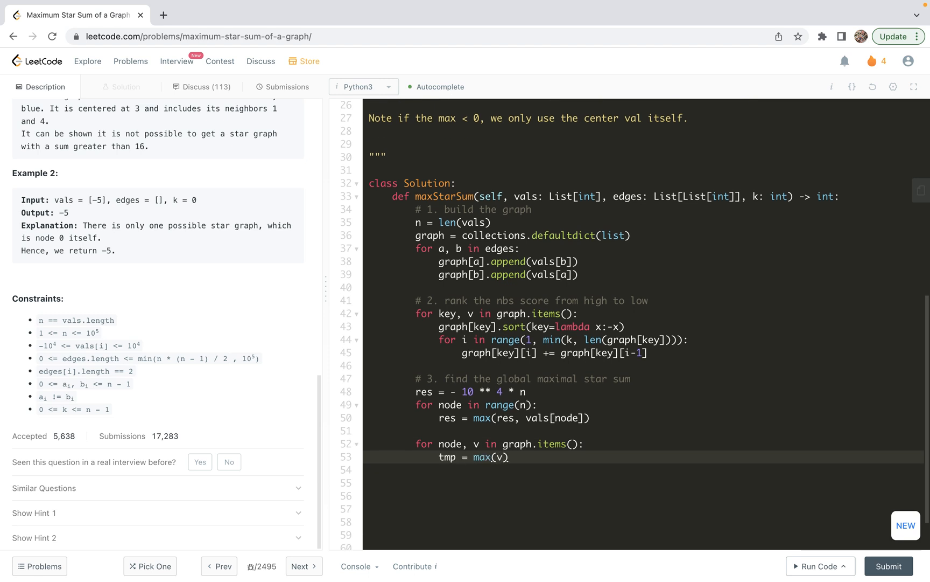
pyautogui.write('[:]')
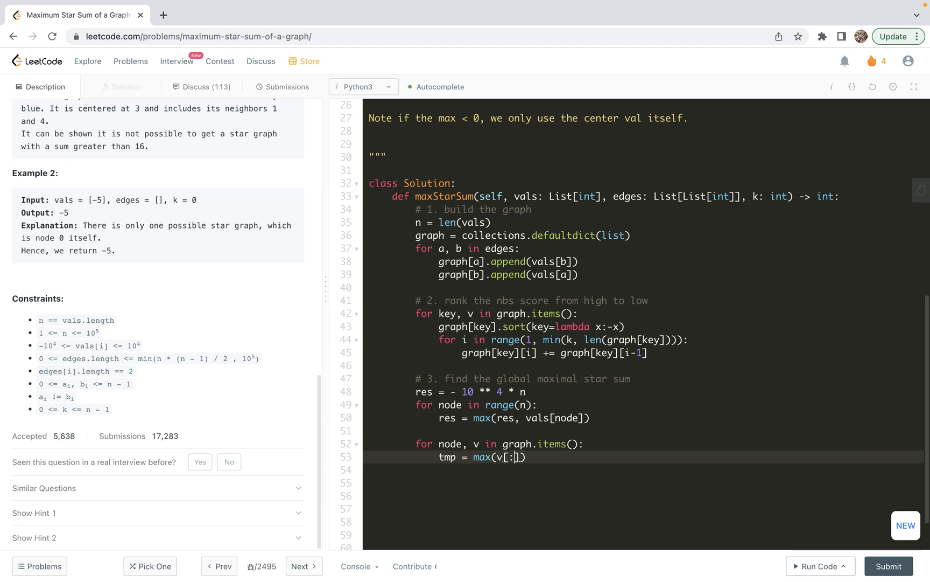
pyautogui.write('k')
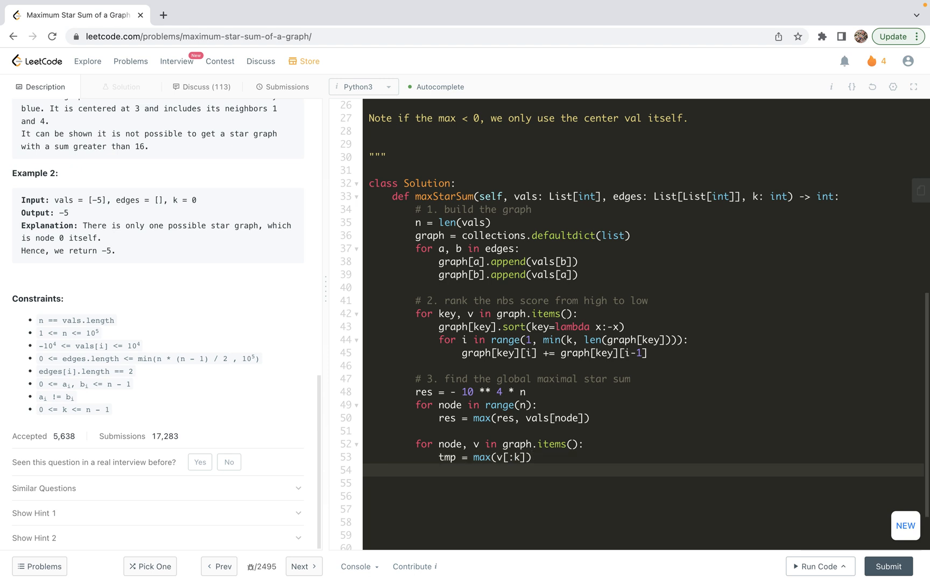
# When tmp > 0 update res = max(res, vals[node] + tmp), then return res.
pyautogui.write('if')
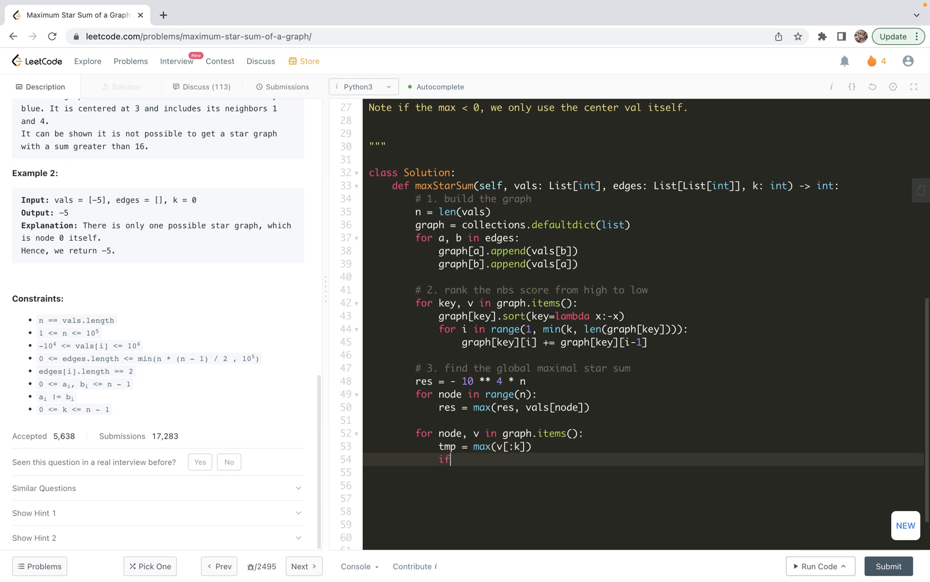
pyautogui.write('tmp > 0:')
pyautogui.click(644, 471)
pyautogui.write('res')
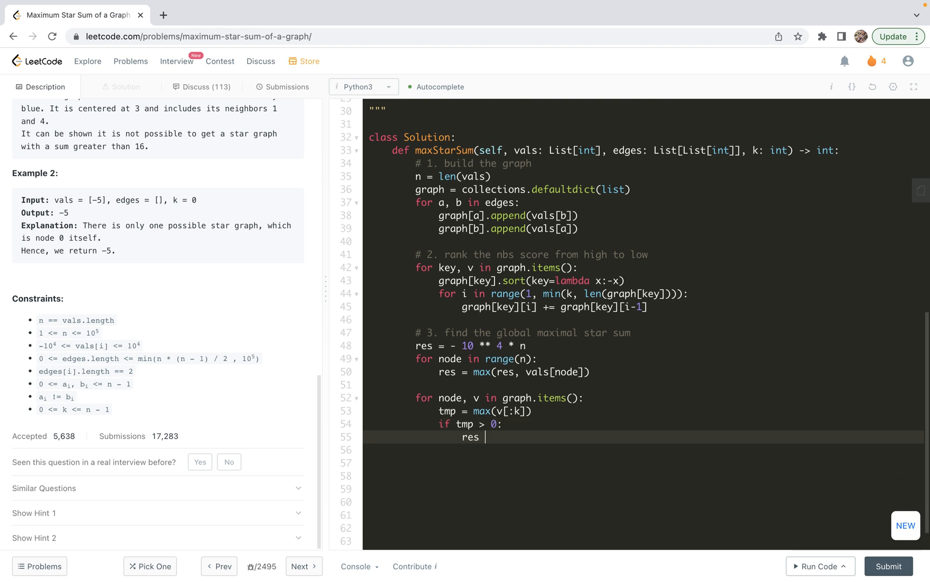
pyautogui.write('= max(res)')
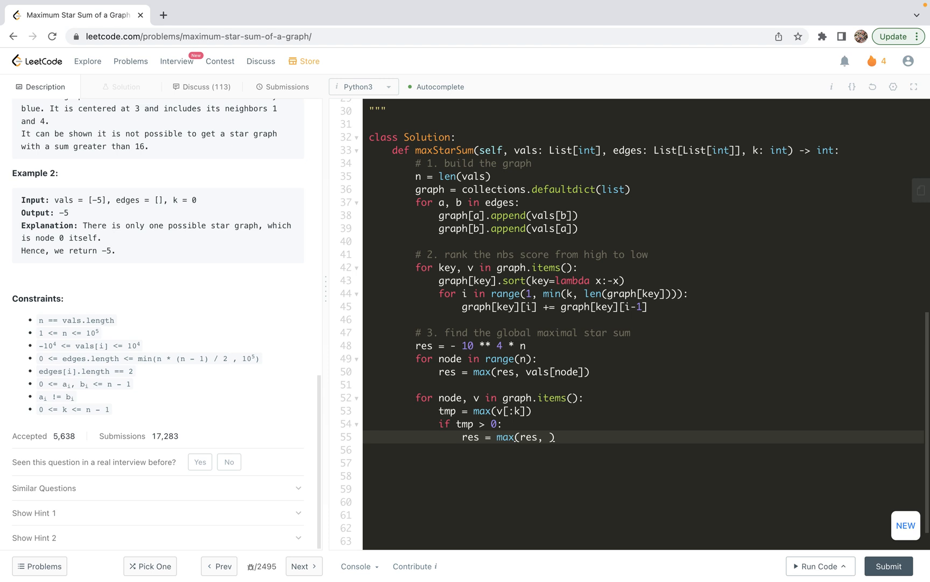
pyautogui.write('vals[]')
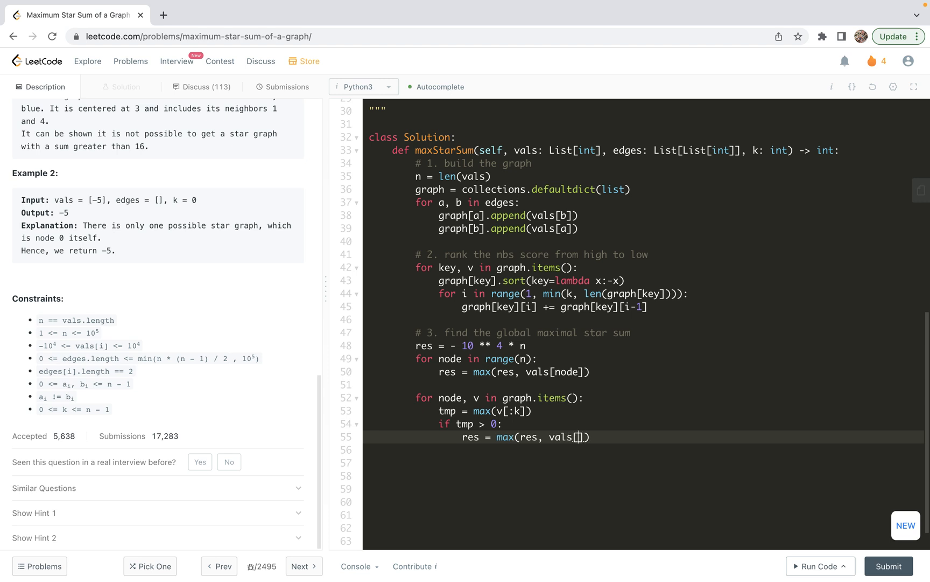
pyautogui.write('node')
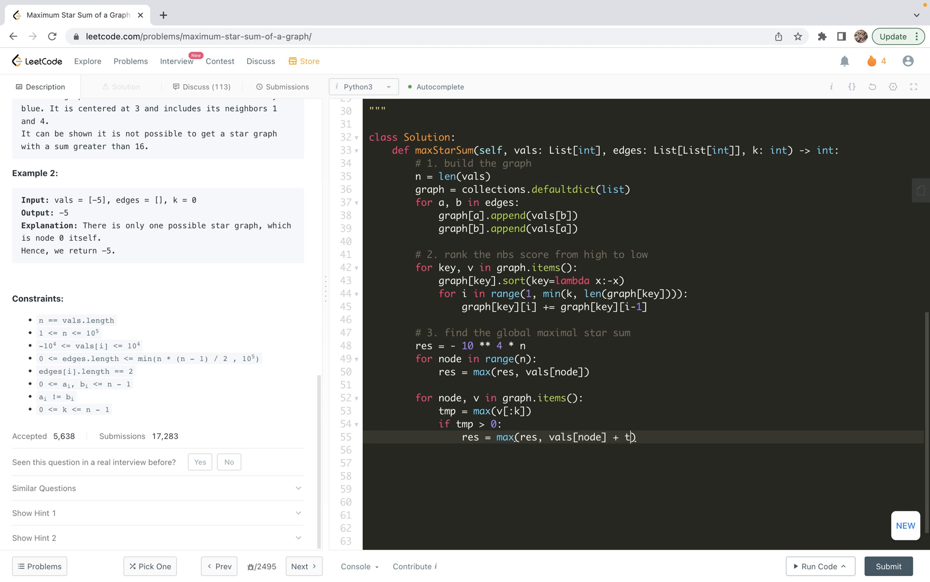
pyautogui.write('mp')
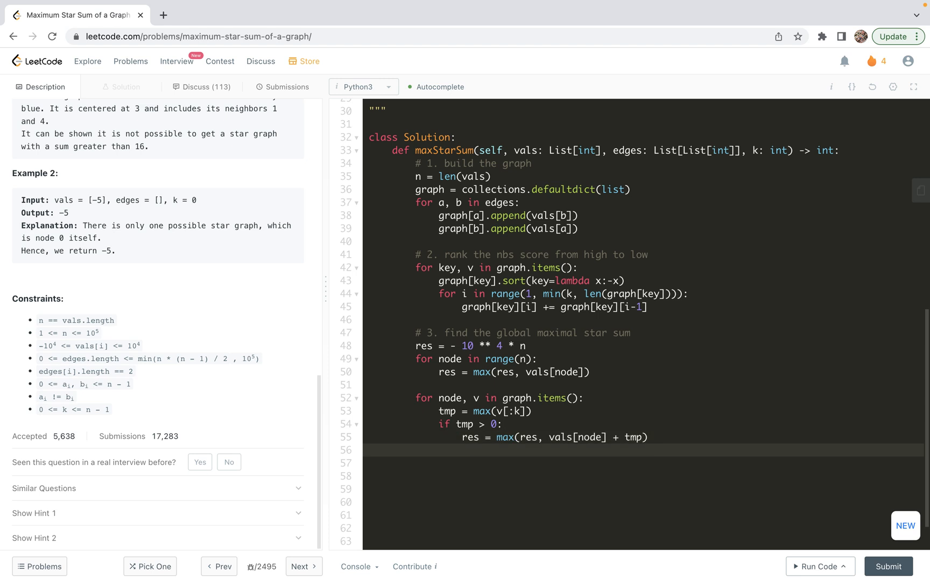
pyautogui.write('return res')
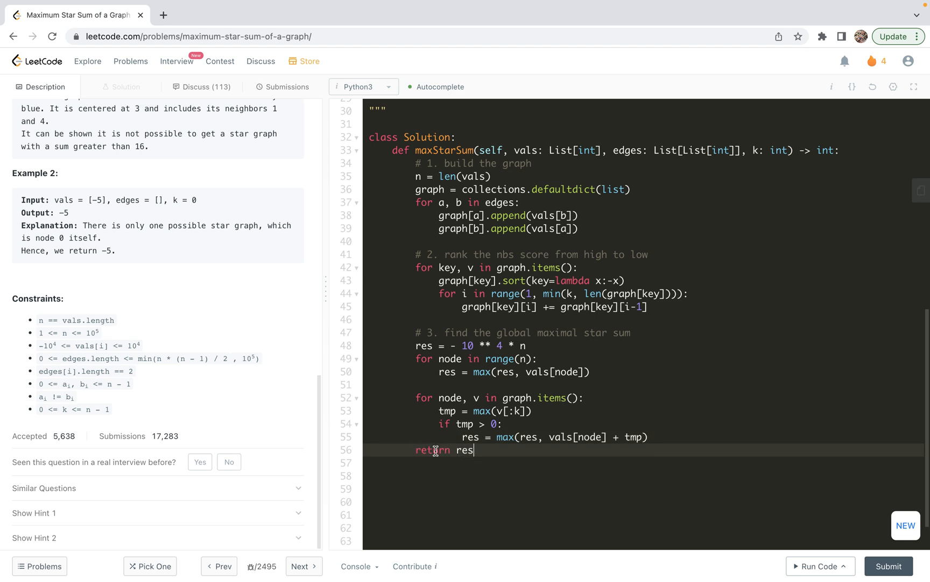
pyautogui.moveTo(416, 358)
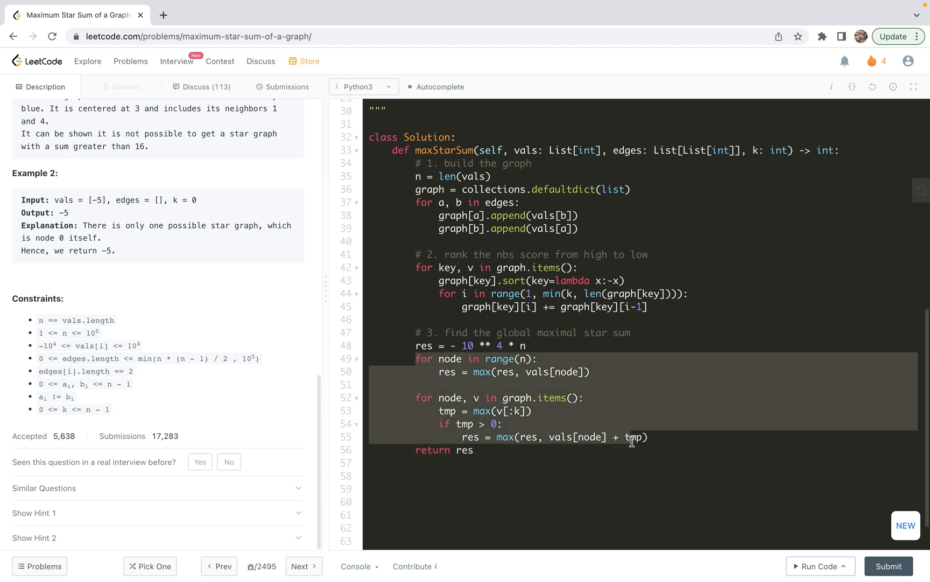
pyautogui.moveTo(675, 443)
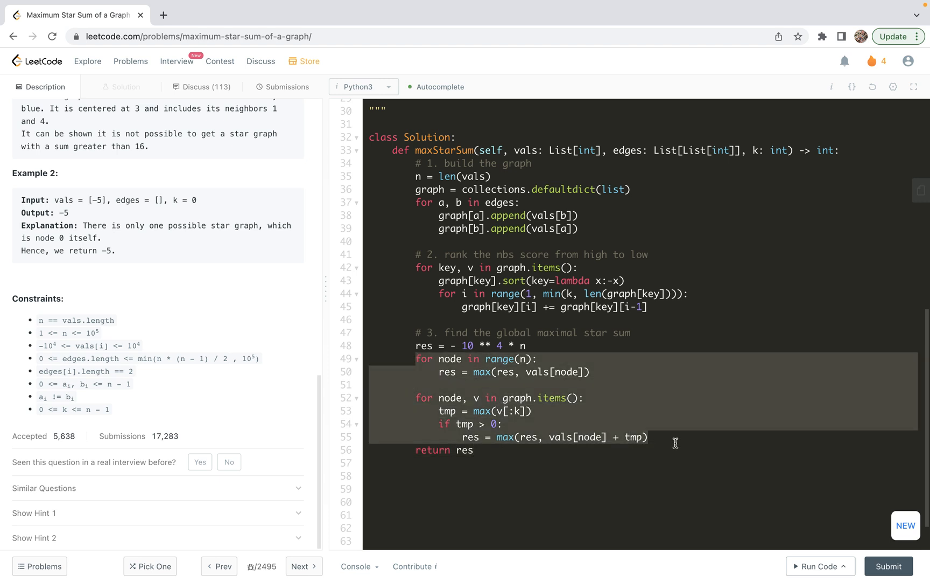
pyautogui.moveTo(526, 383)
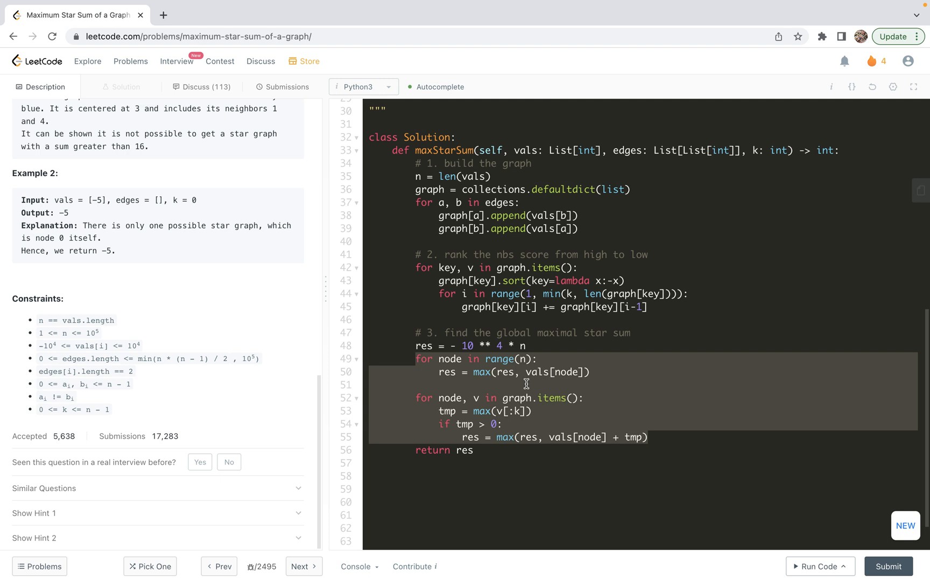
pyautogui.click(418, 383)
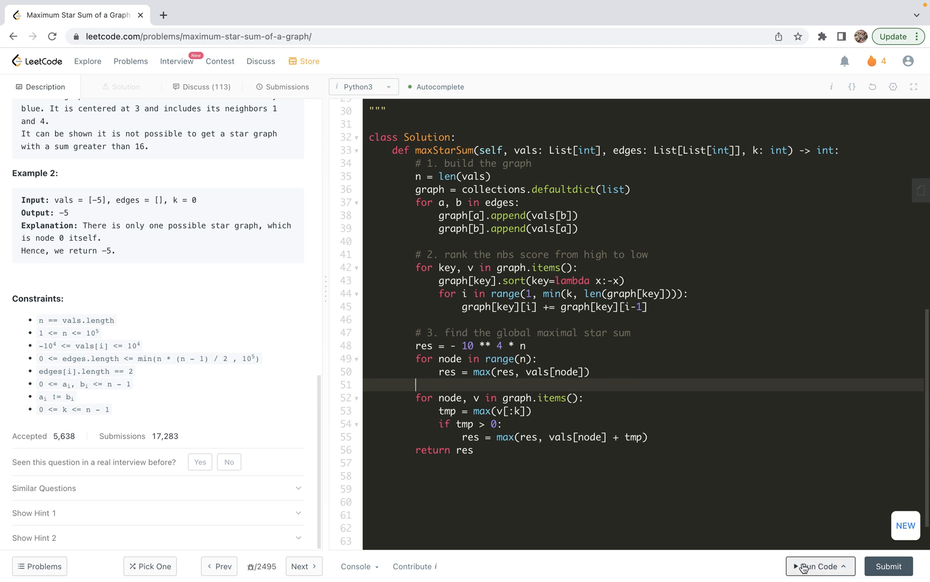
# Run the solution on the example, submit it as Accepted and close the result panel.
pyautogui.click(818, 566)
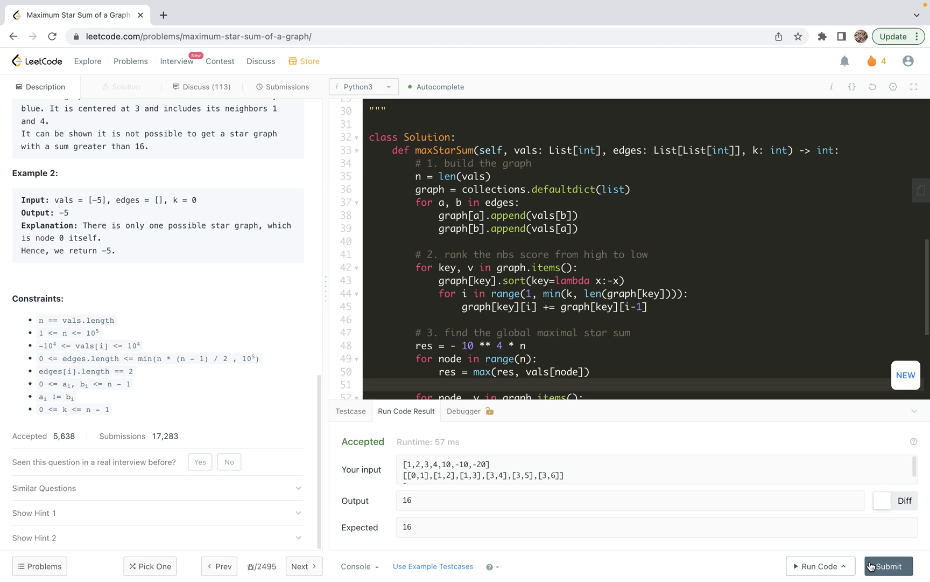
pyautogui.click(889, 566)
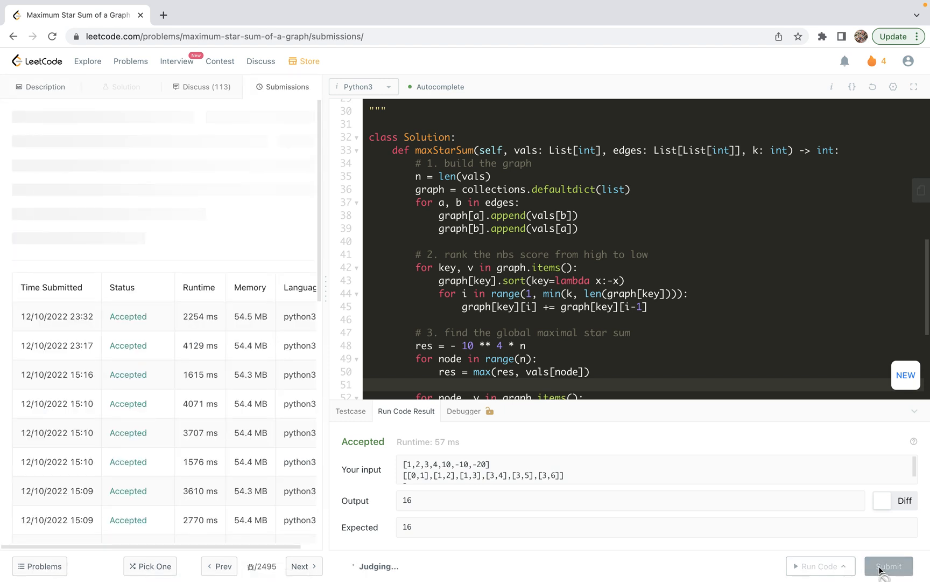
pyautogui.click(889, 565)
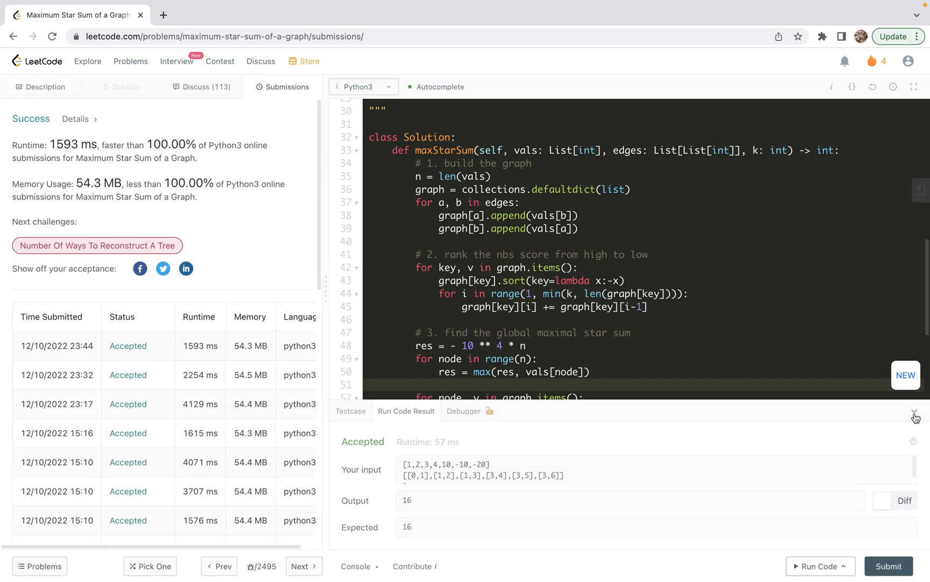
pyautogui.click(916, 417)
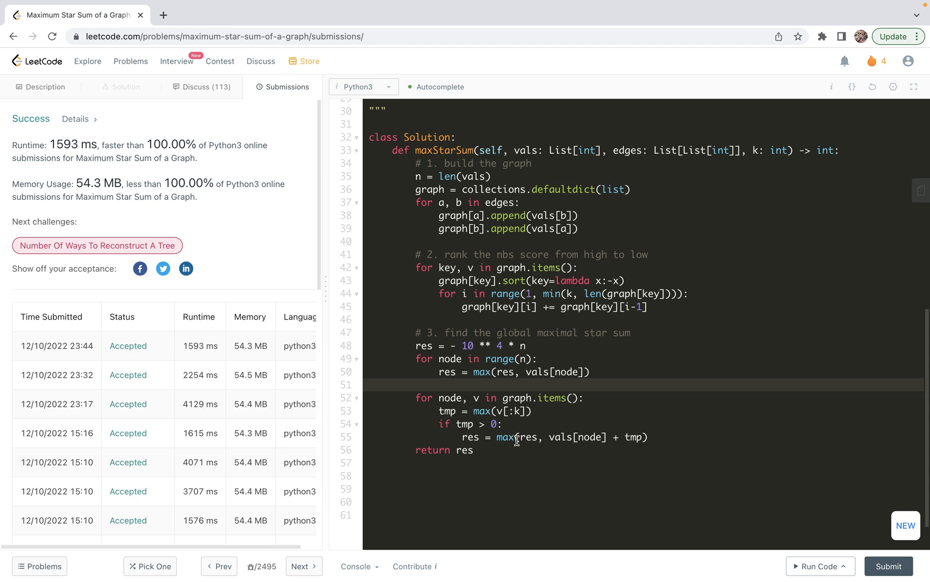
pyautogui.moveTo(476, 380)
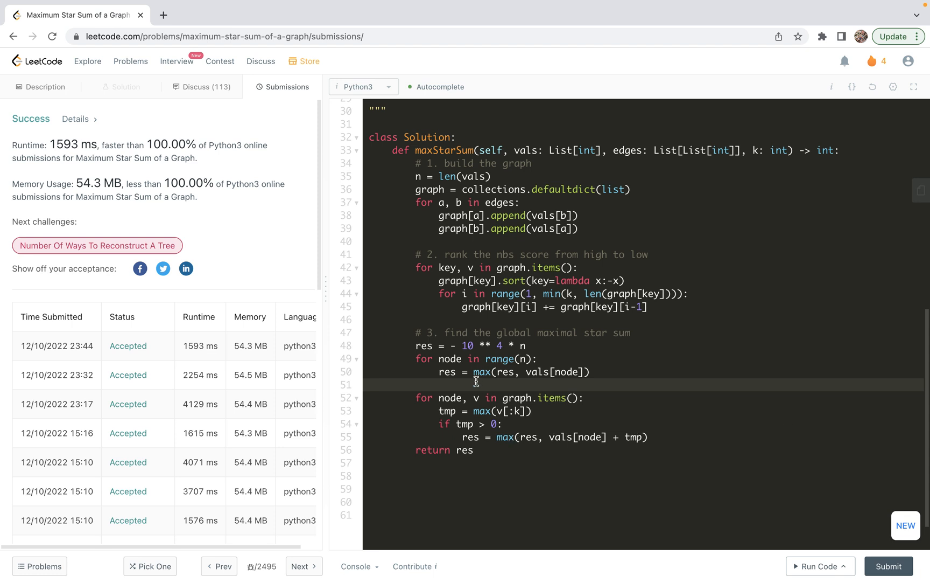
pyautogui.moveTo(462, 313)
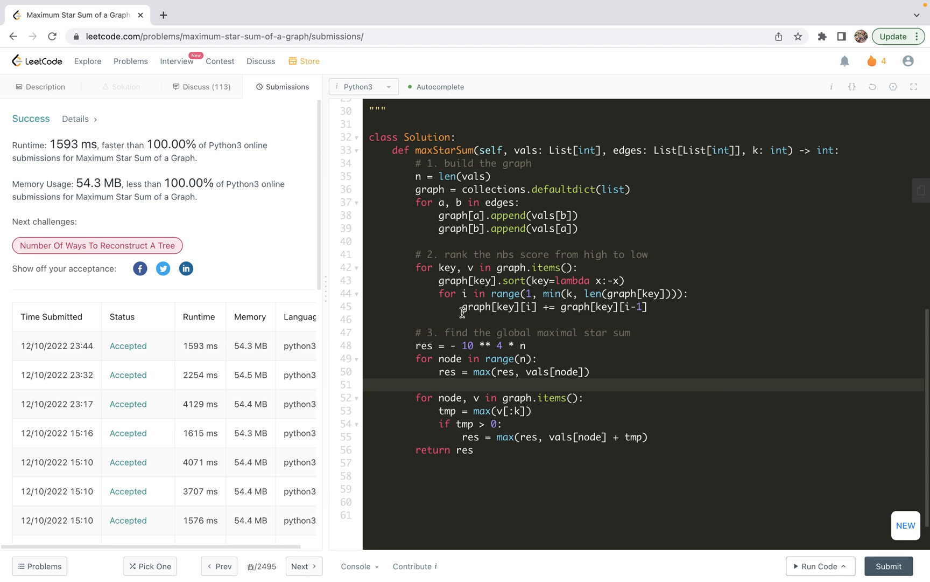
pyautogui.scroll(3)
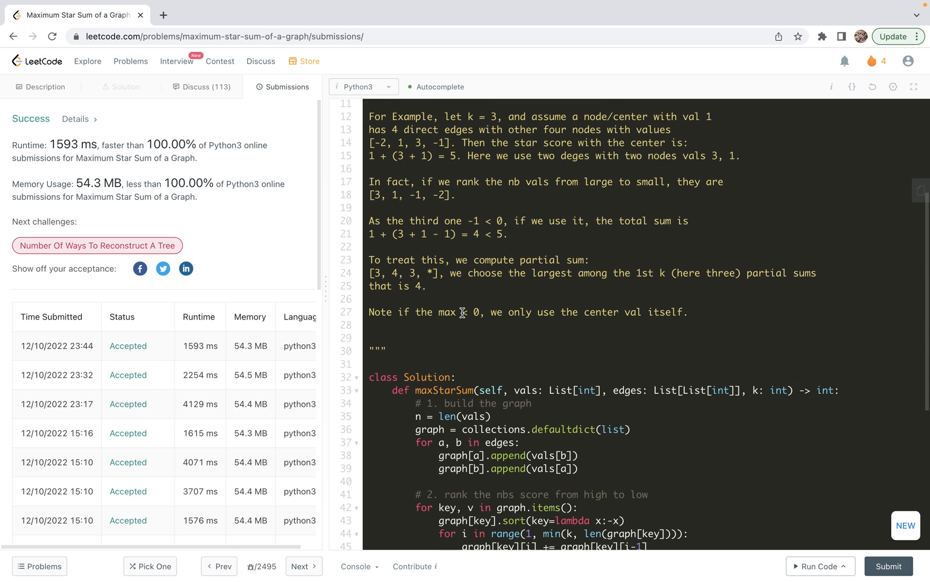
pyautogui.moveTo(369, 196)
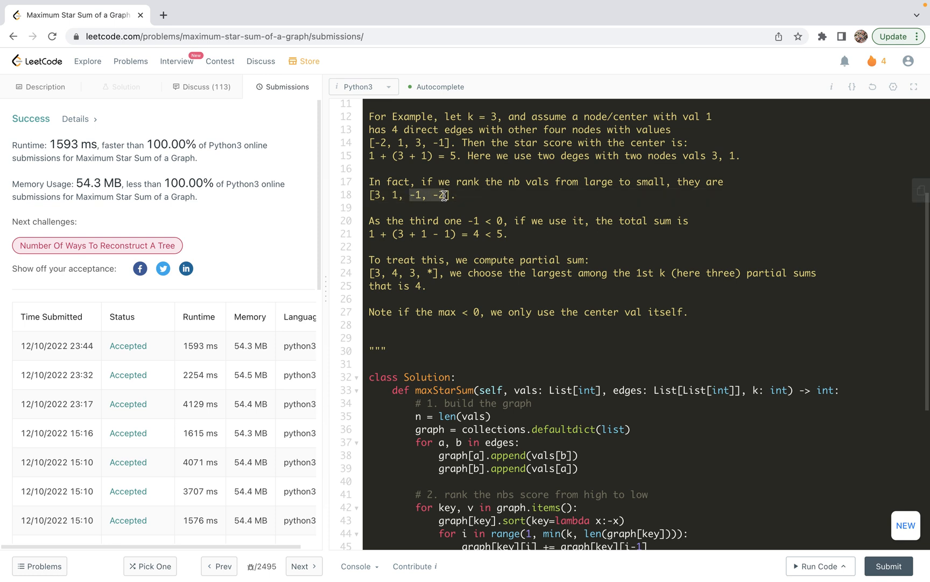
pyautogui.moveTo(460, 196)
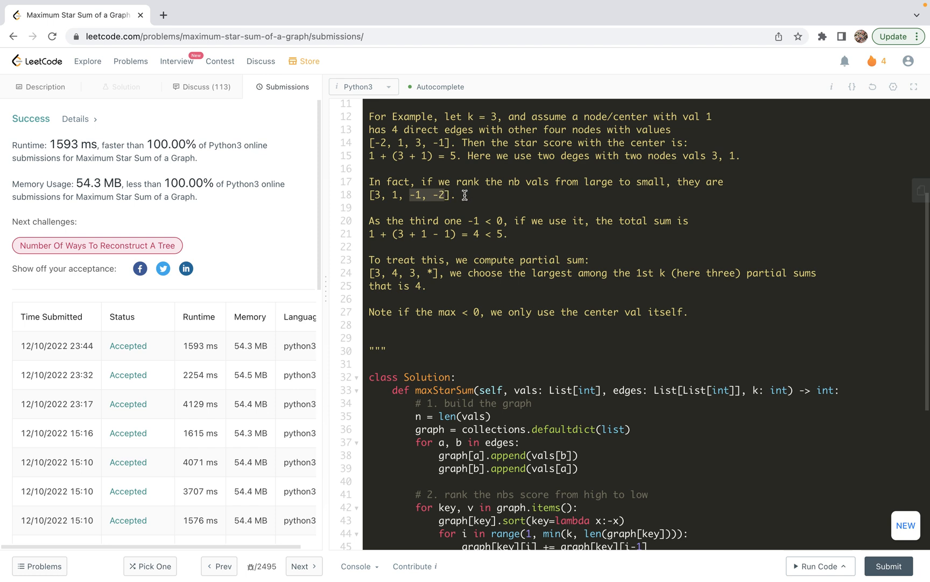
pyautogui.scroll(-3)
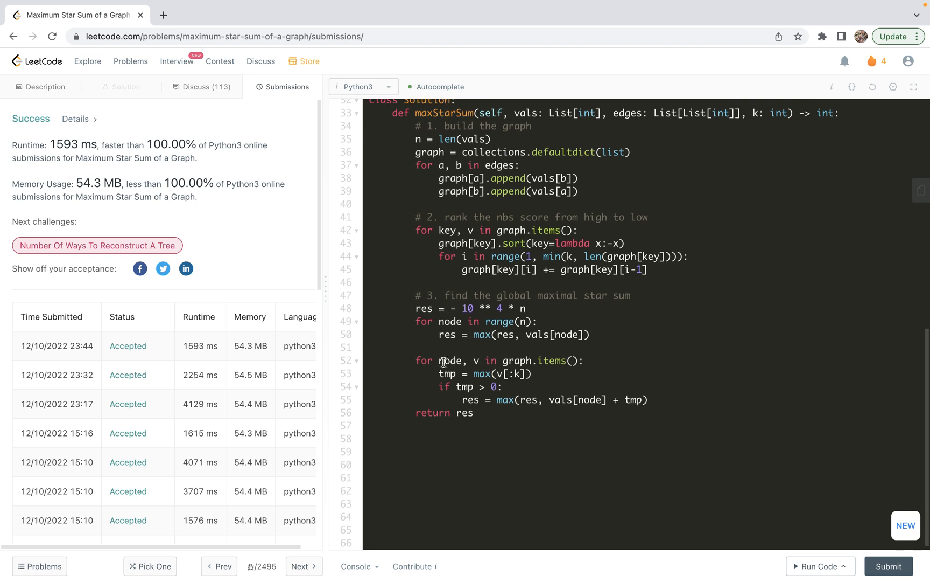
pyautogui.scroll(3)
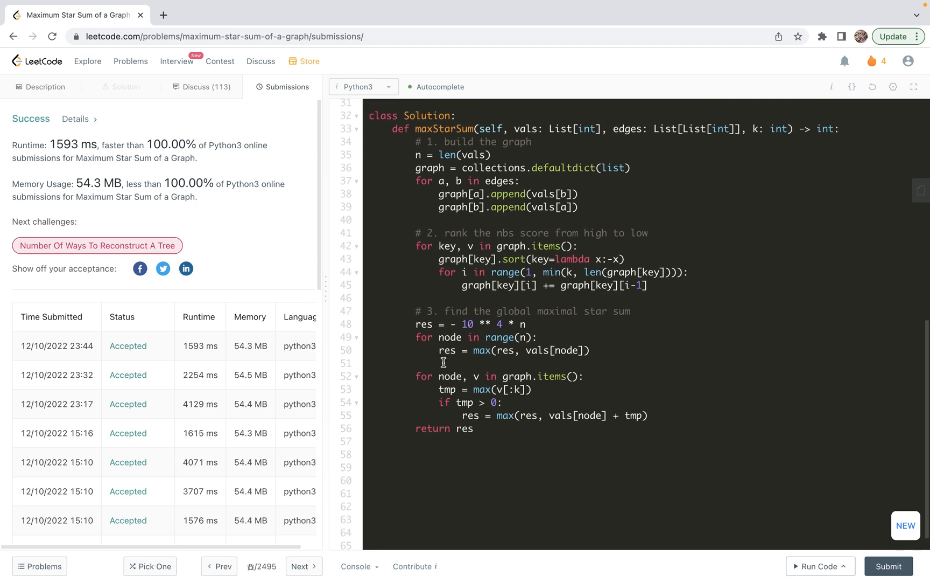